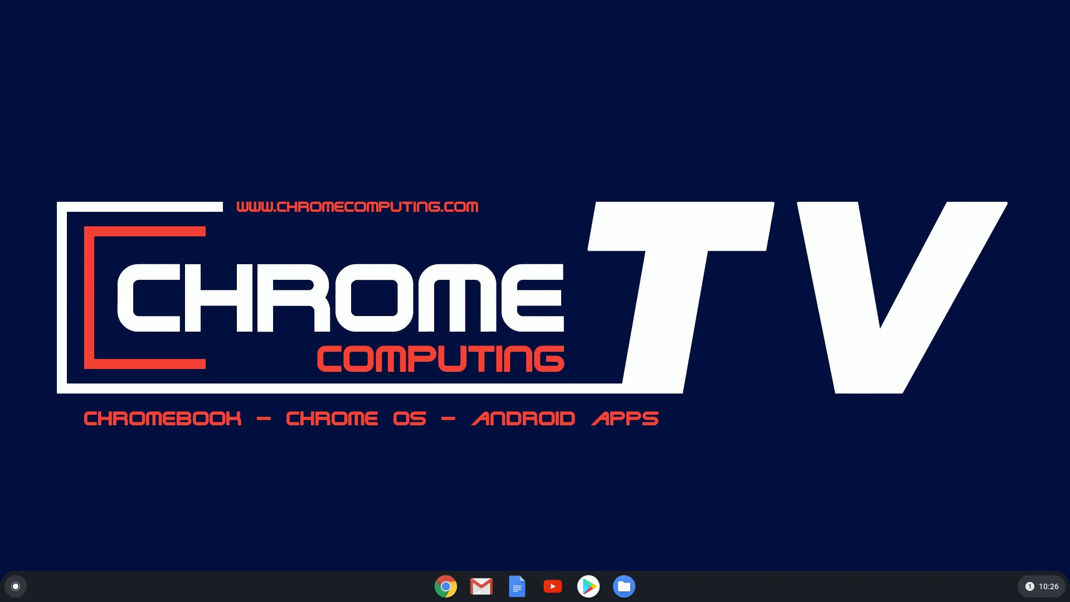
mouse_move(428, 354)
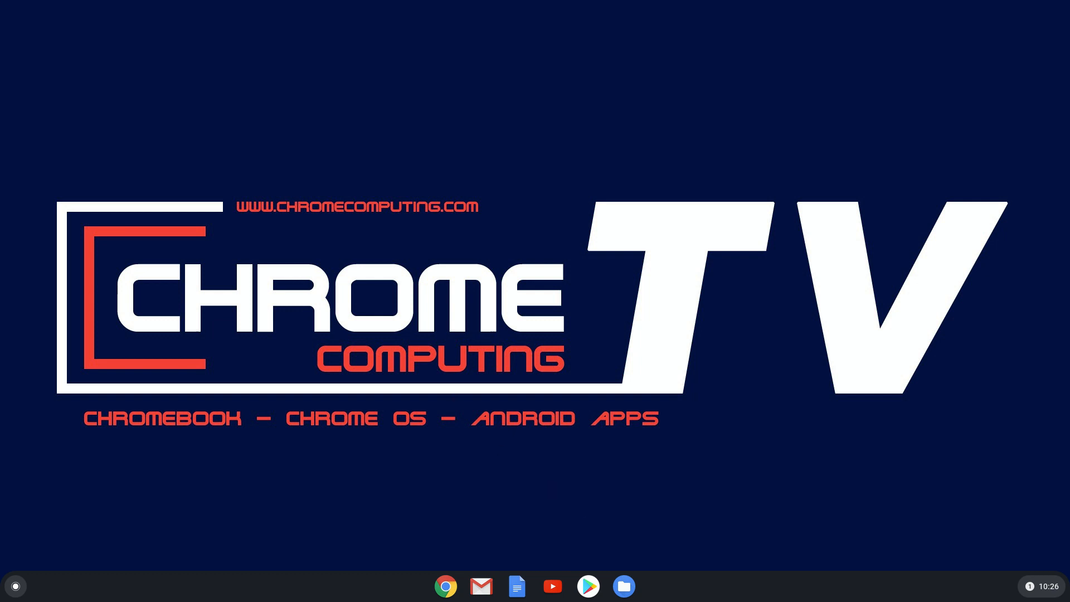
mouse_move(661, 534)
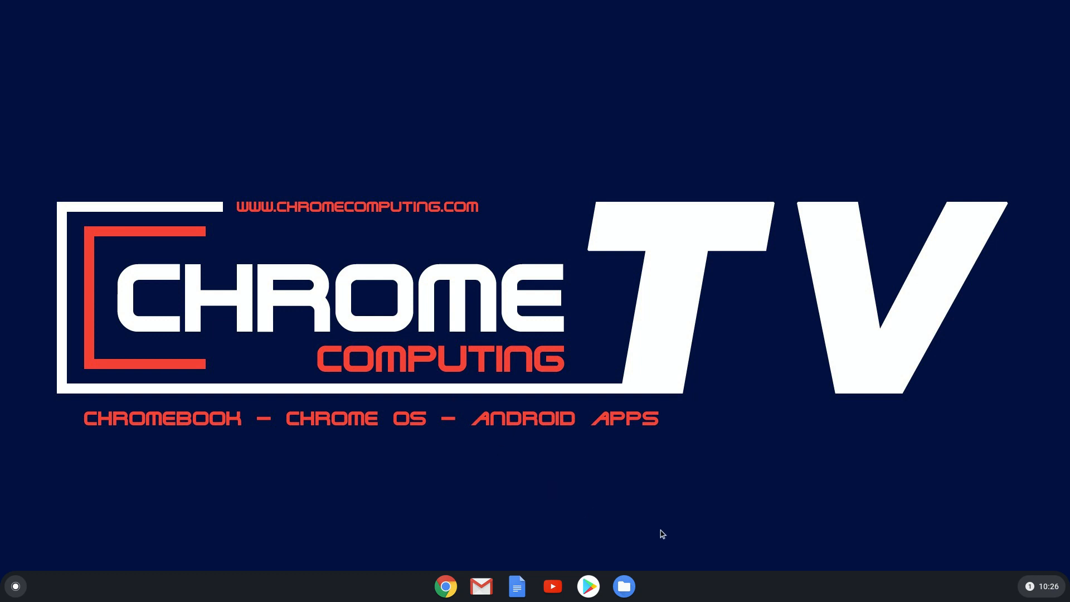
Open quick settings from the status area and launch the system Settings window.
click(1033, 585)
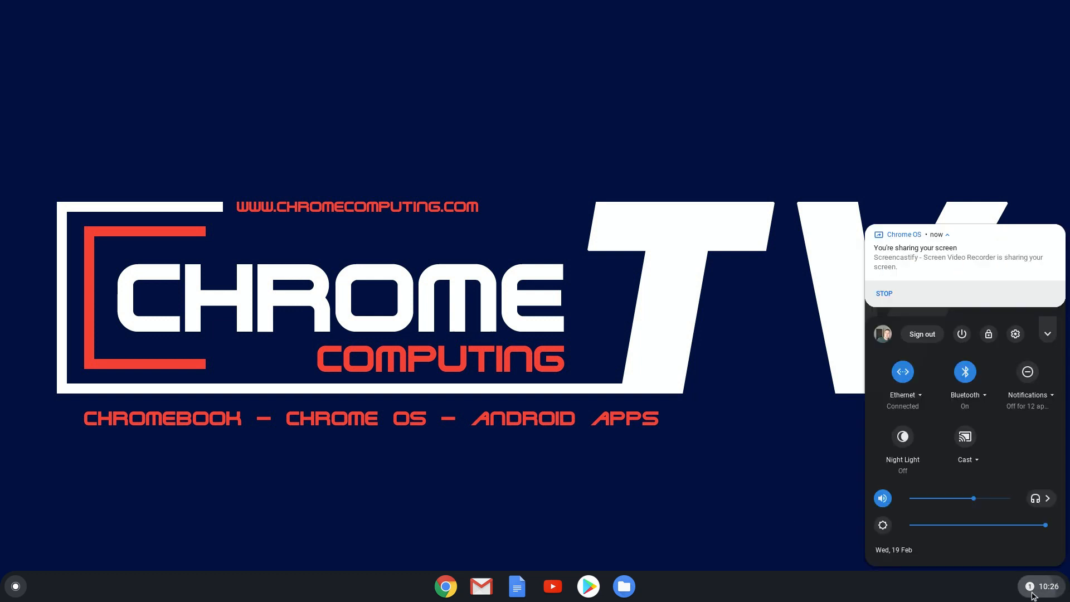
mouse_move(970, 99)
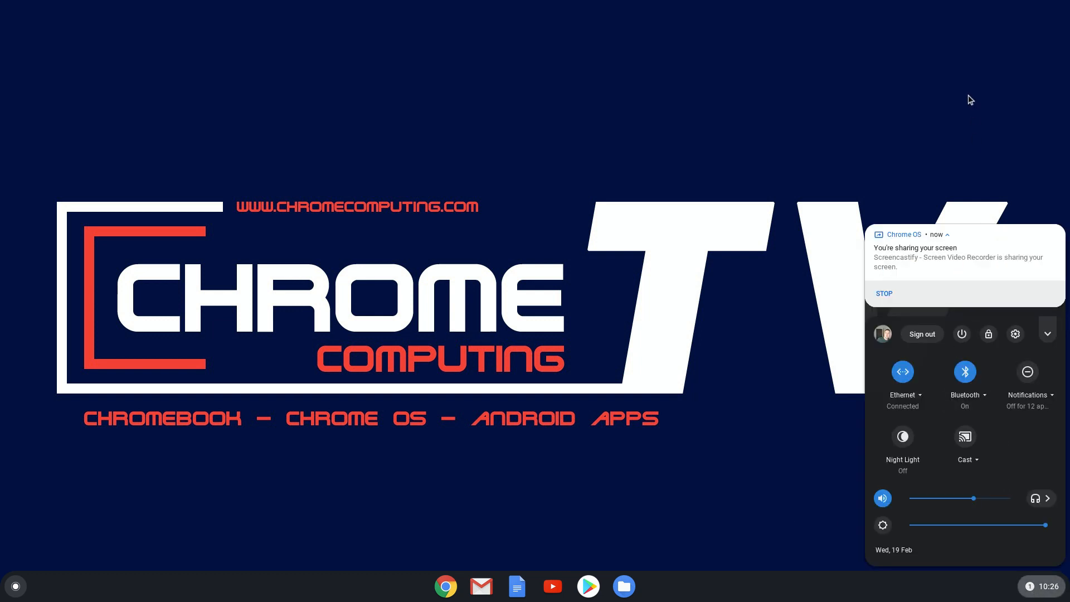
mouse_move(1016, 344)
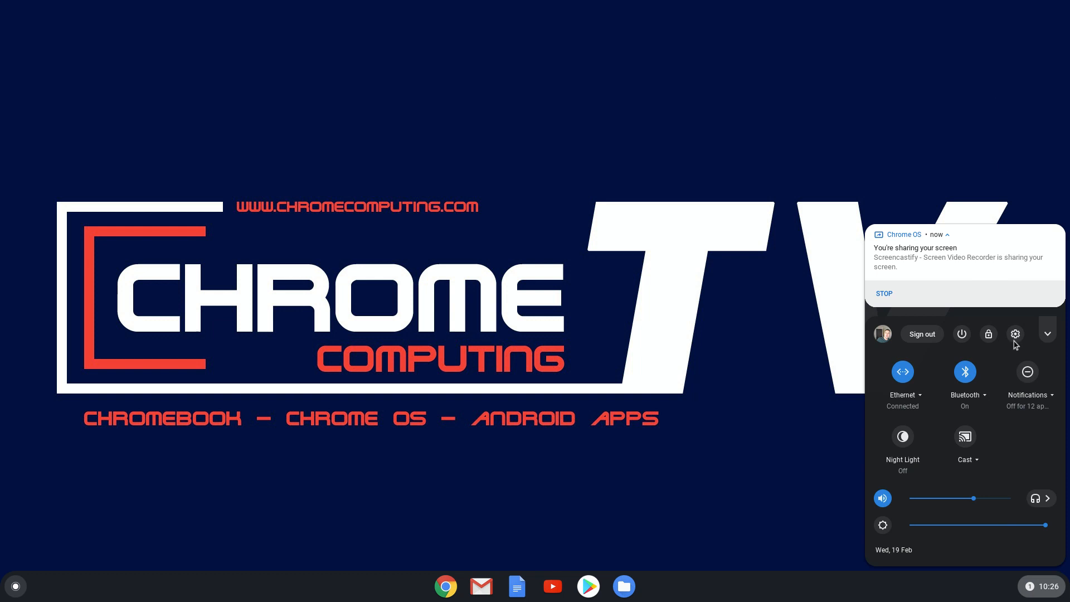
mouse_move(977, 313)
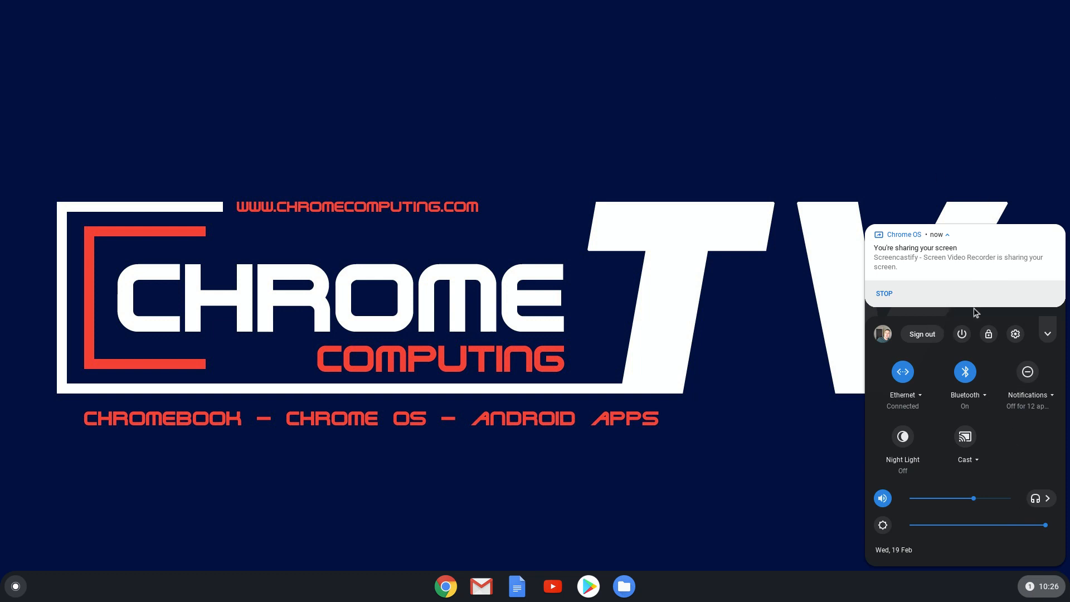
mouse_move(1027, 355)
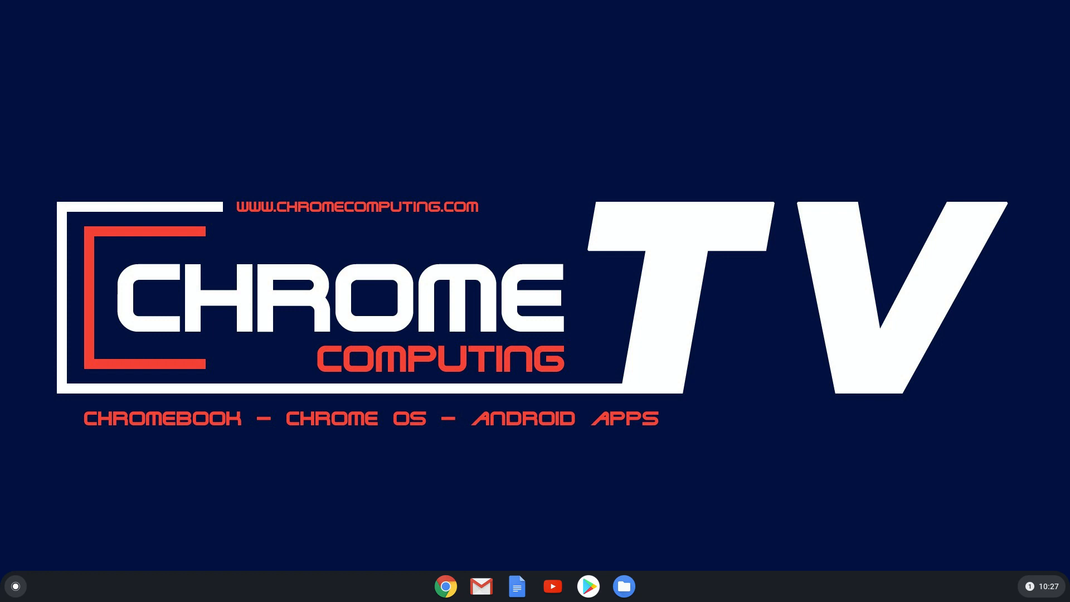
mouse_move(771, 457)
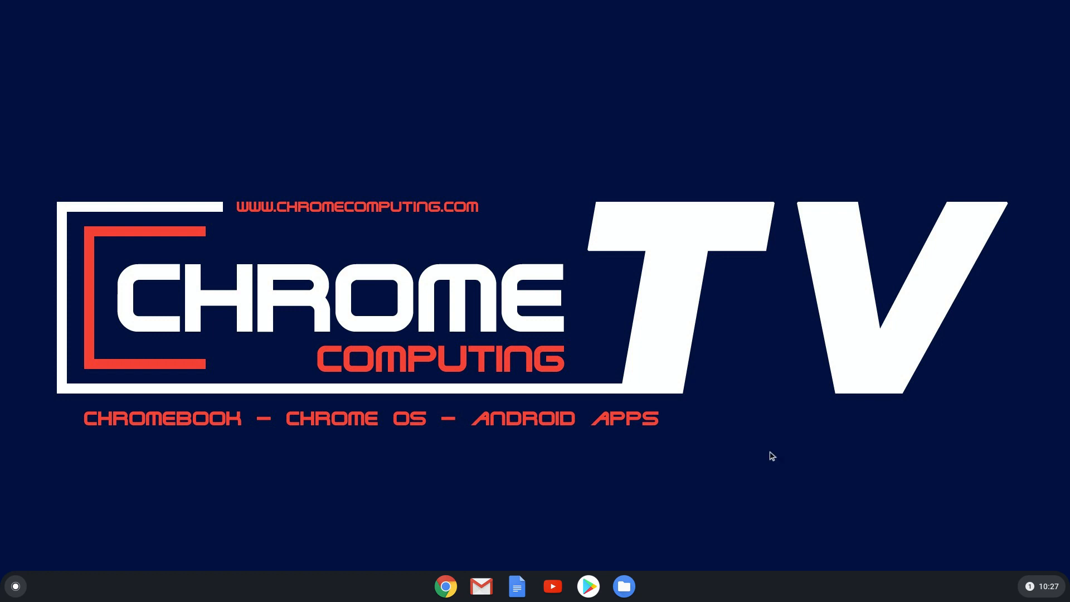
mouse_move(714, 462)
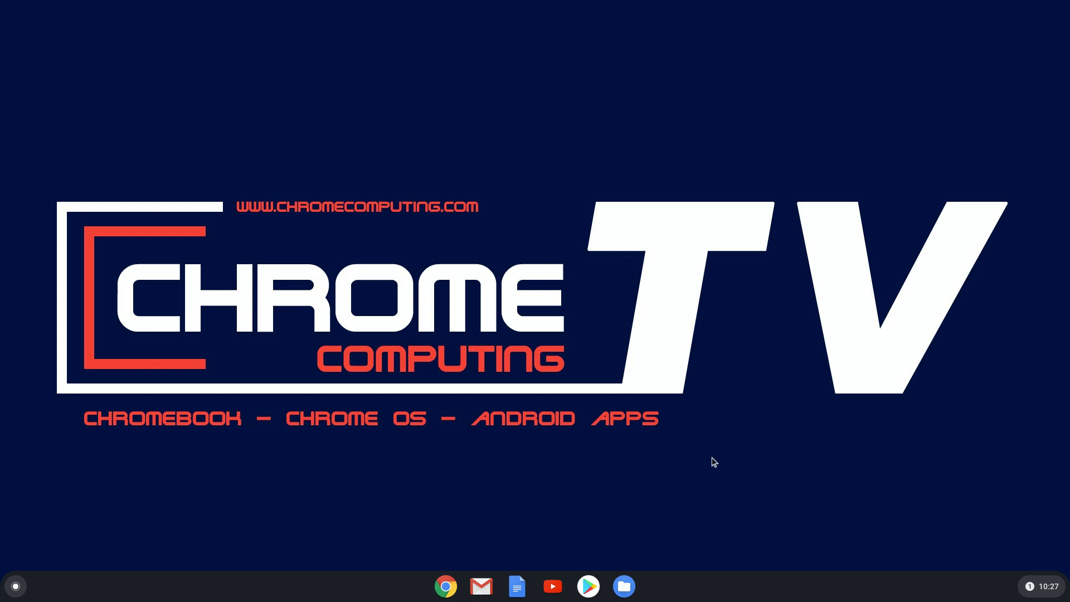
mouse_move(1048, 598)
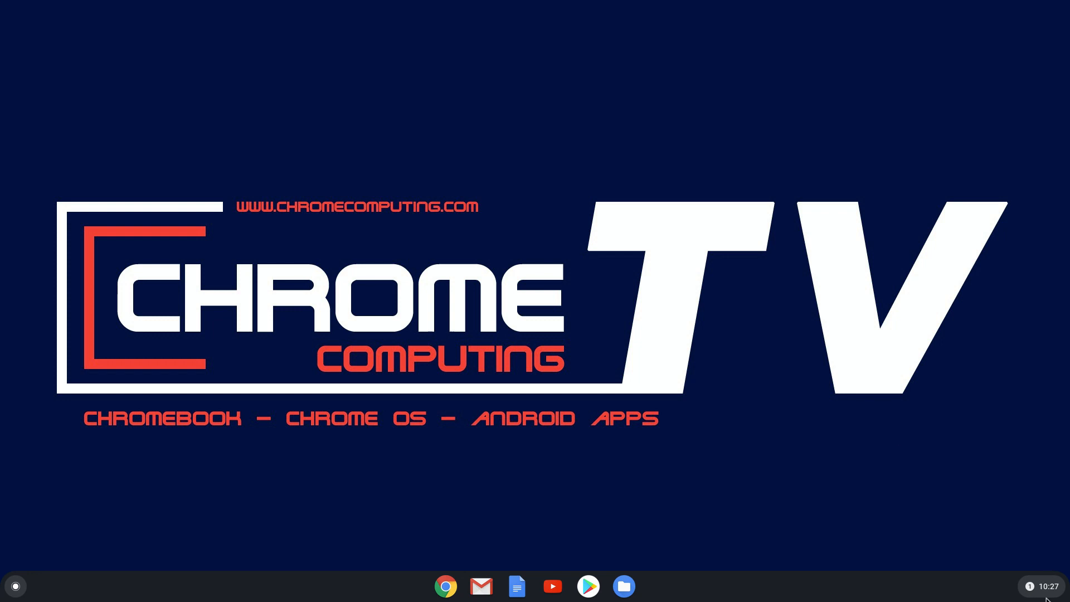
click(1039, 586)
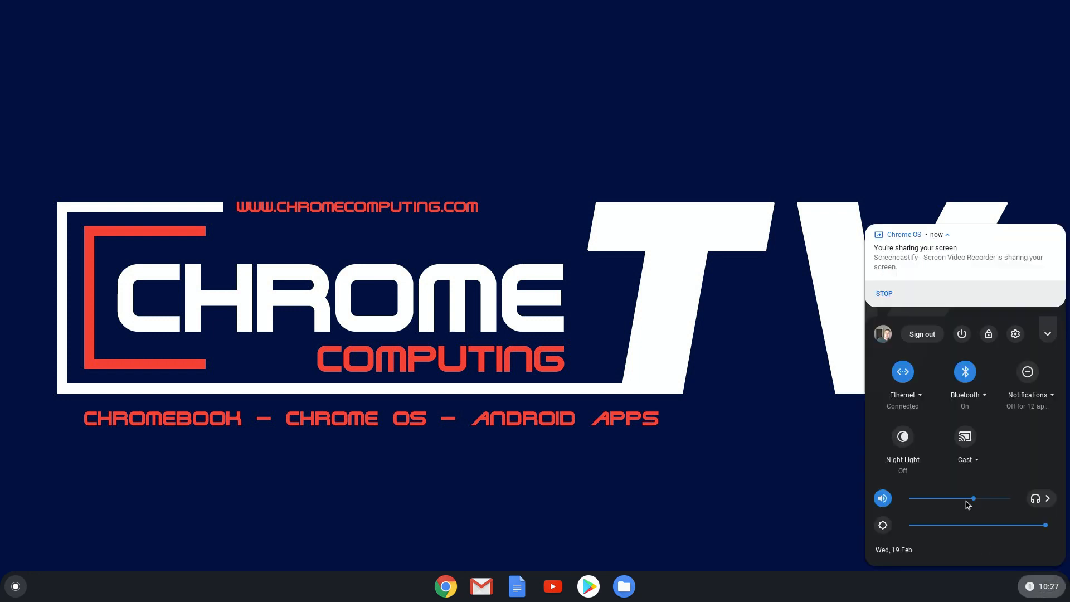
mouse_move(1016, 333)
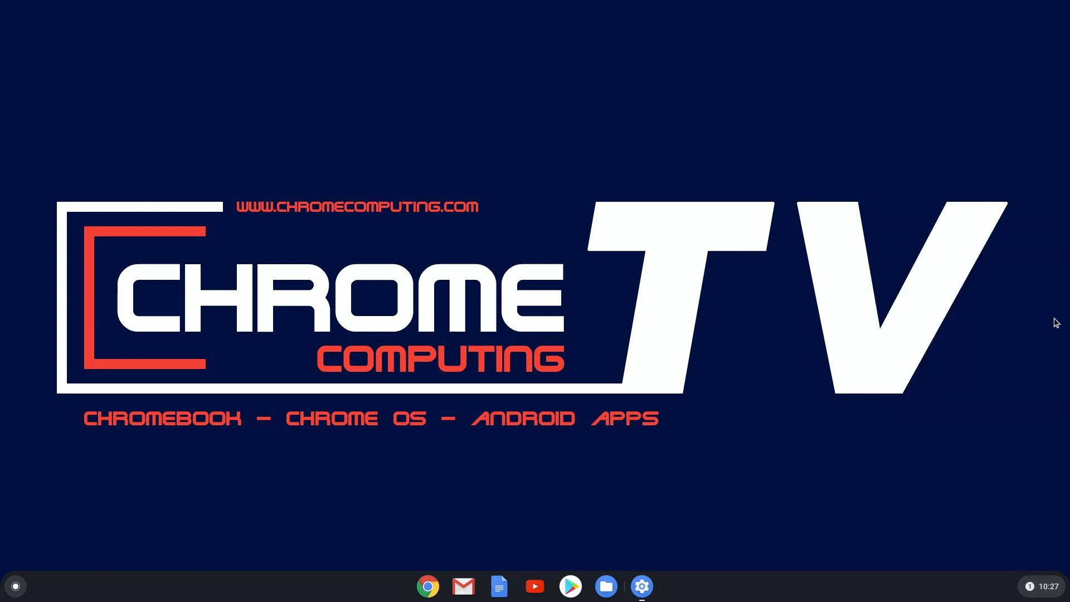
click(640, 586)
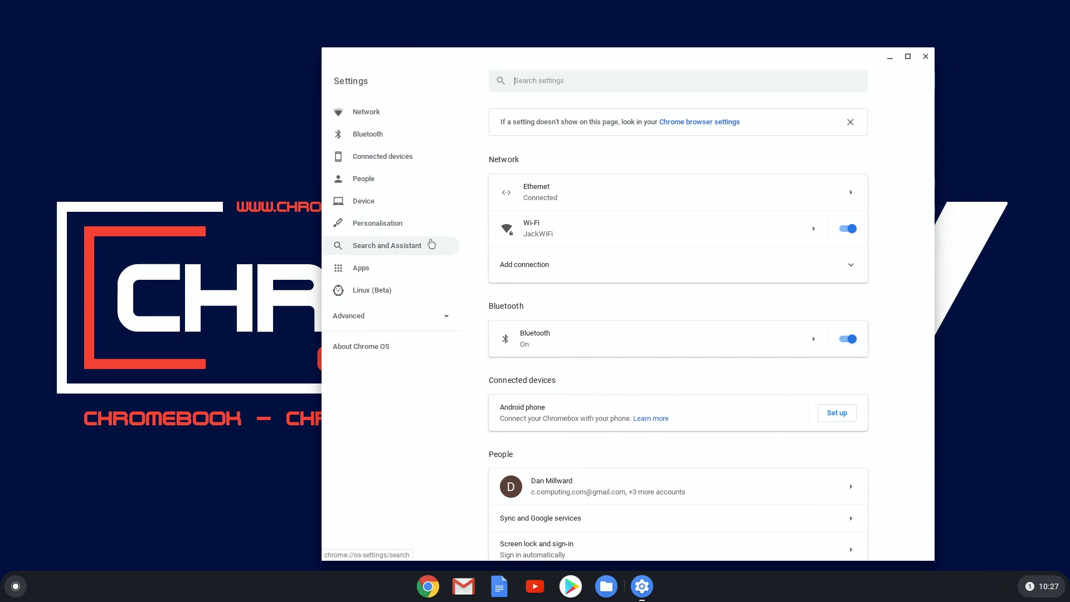
mouse_move(374, 242)
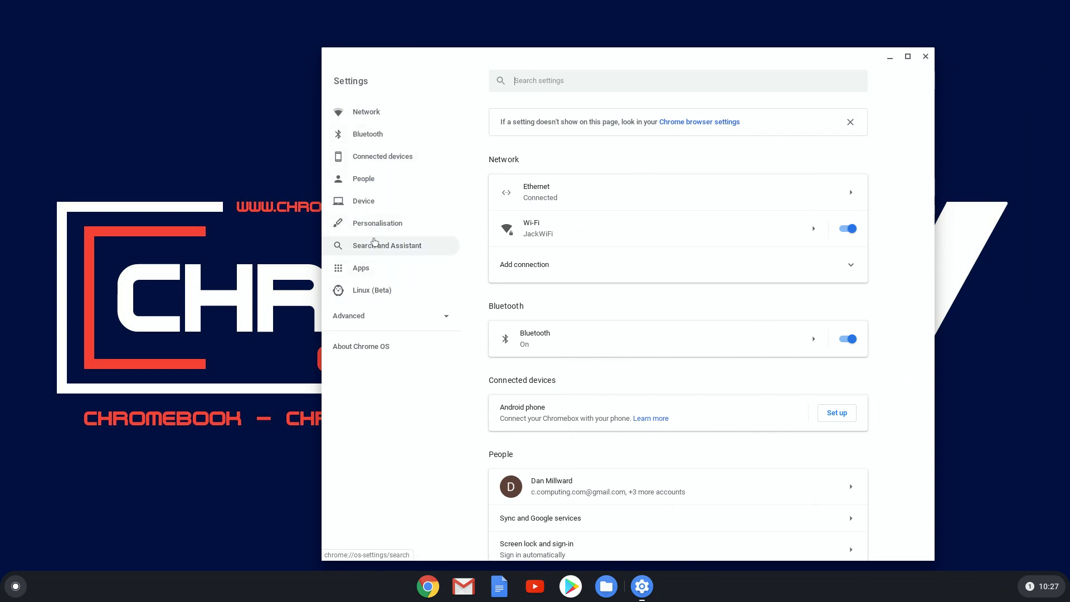
Go to Apps > Manage your apps and scroll through the installed apps list.
click(360, 268)
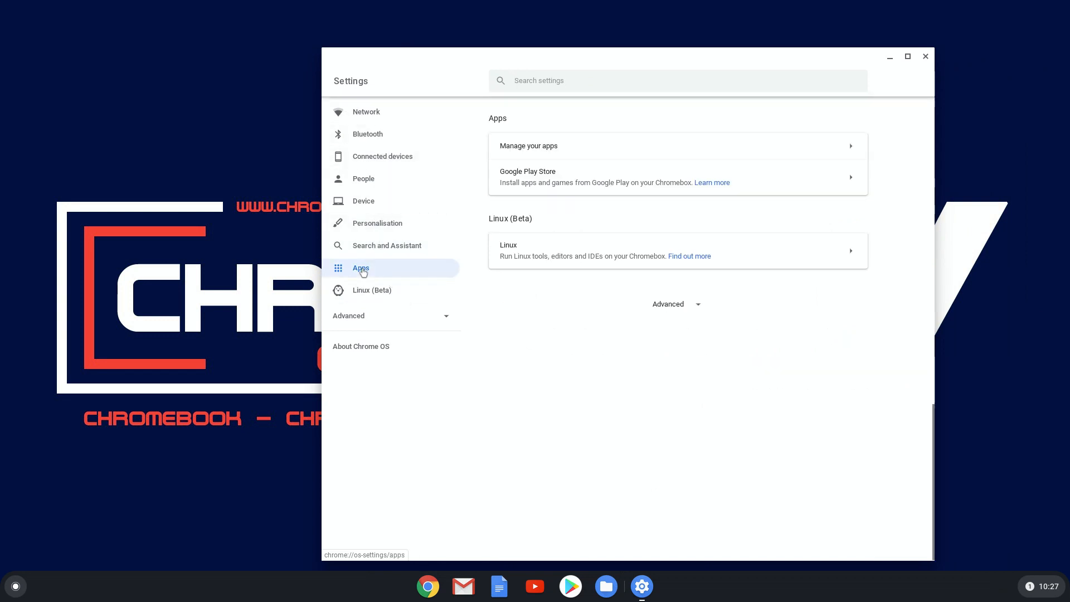
mouse_move(464, 175)
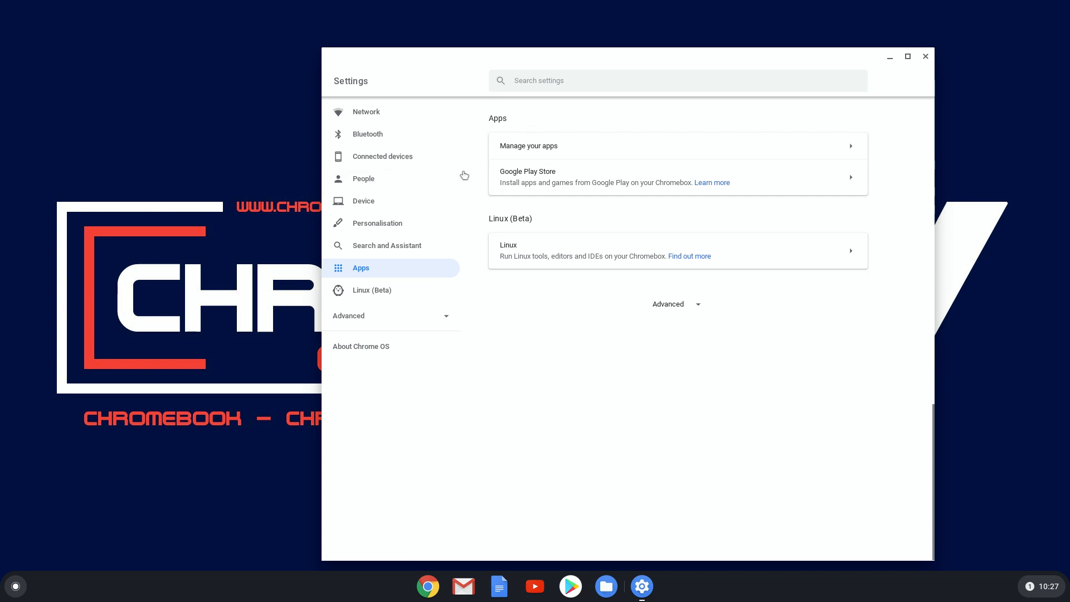
mouse_move(539, 149)
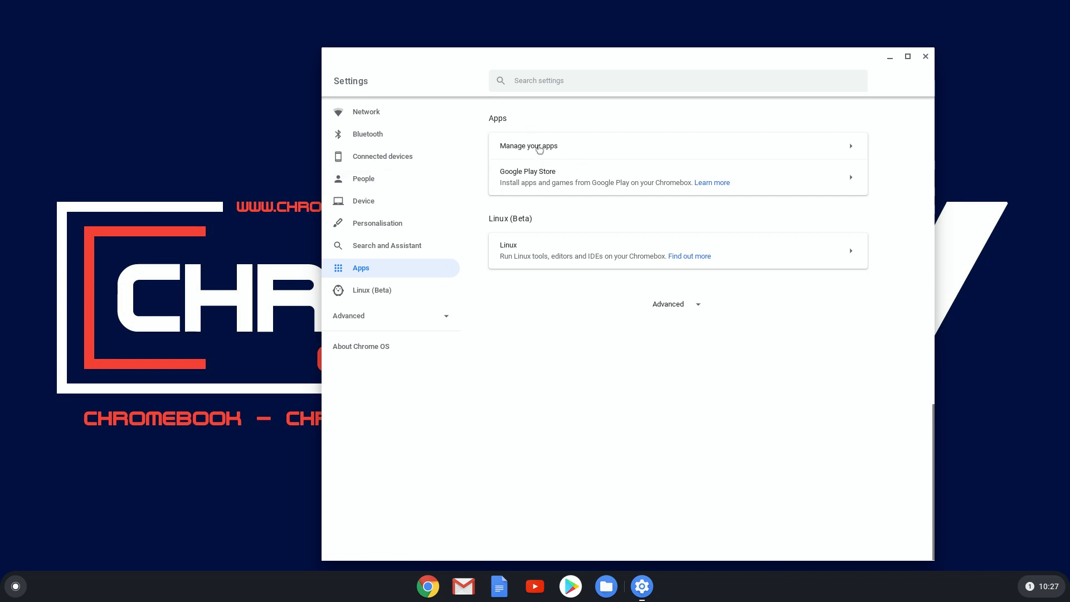
click(528, 145)
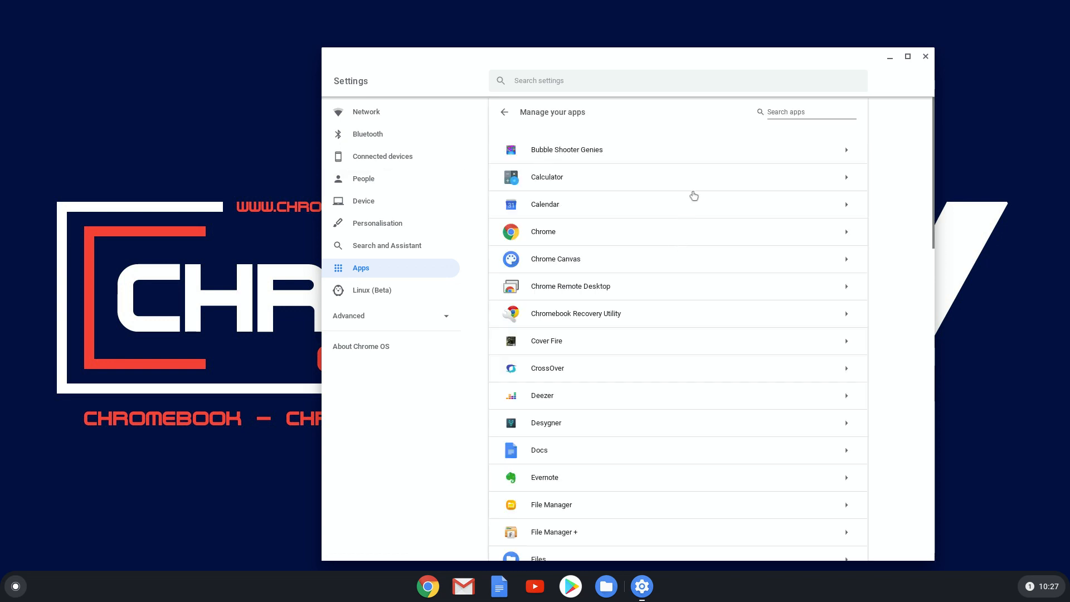
scroll(down, 3)
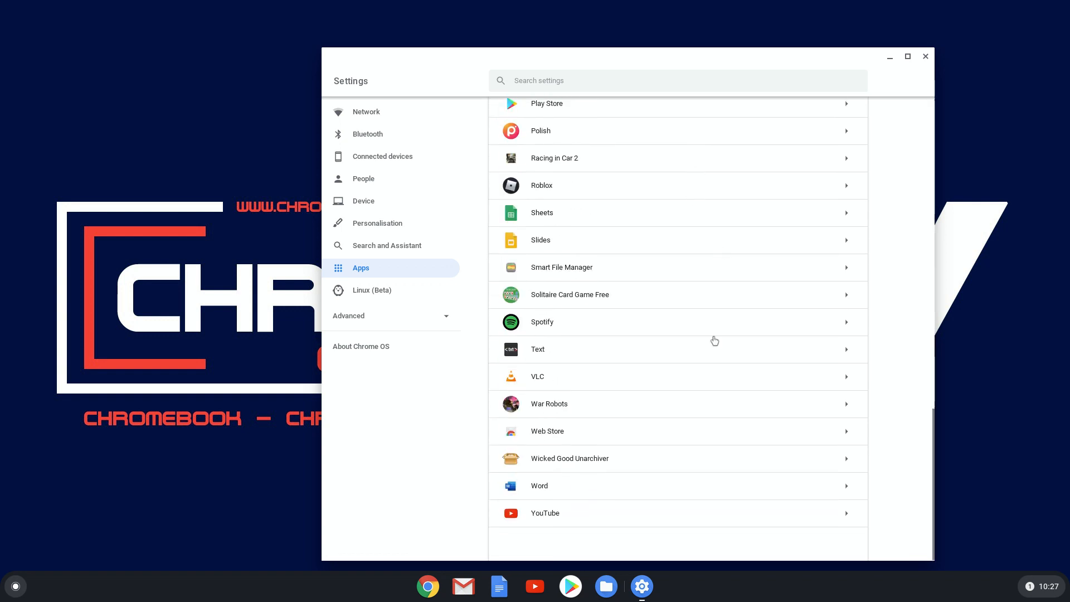
scroll(up, 3)
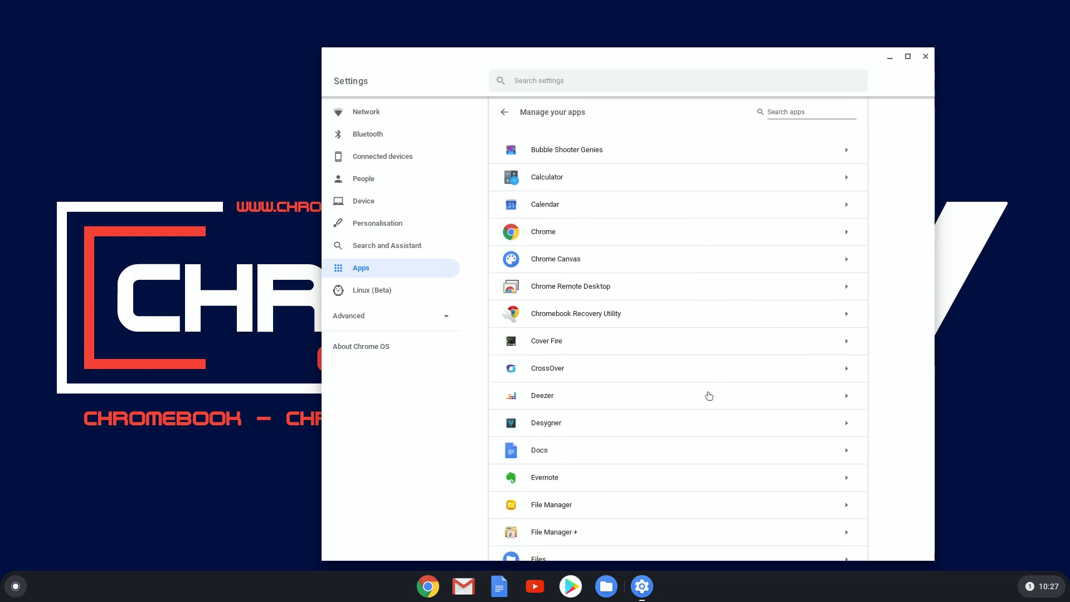
mouse_move(576, 158)
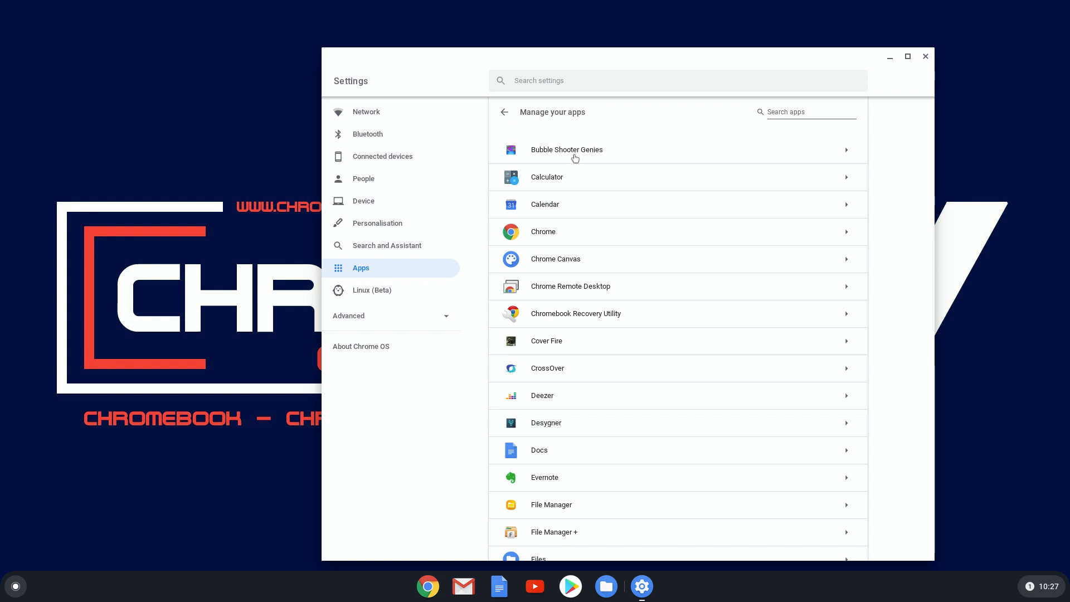
Check the Notifications toggle on the Bubble Shooter Genies, Calendar and Chrome app pages.
click(567, 149)
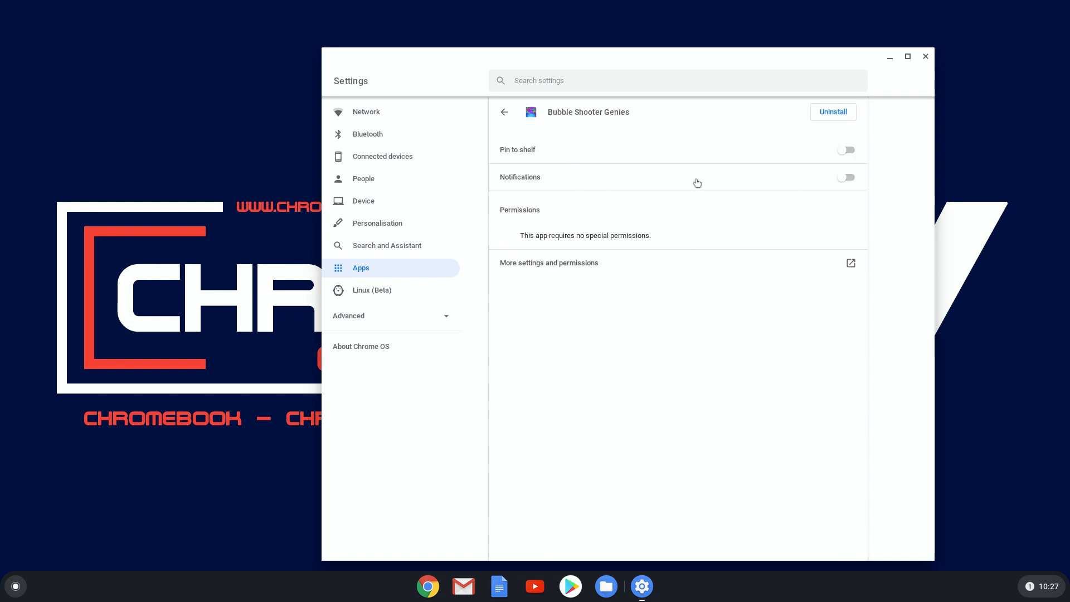
mouse_move(839, 184)
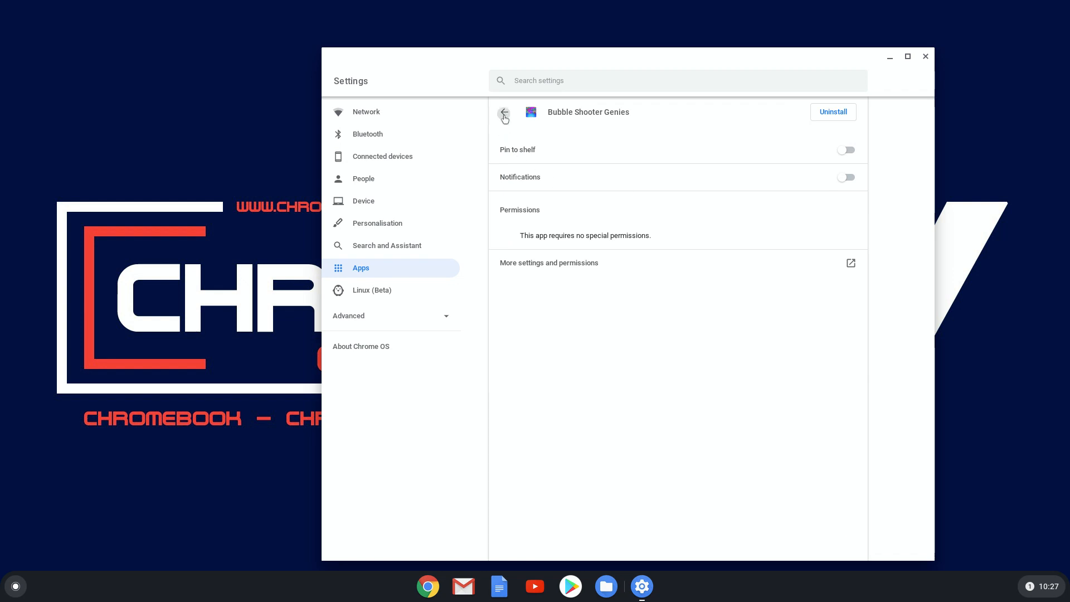
click(504, 112)
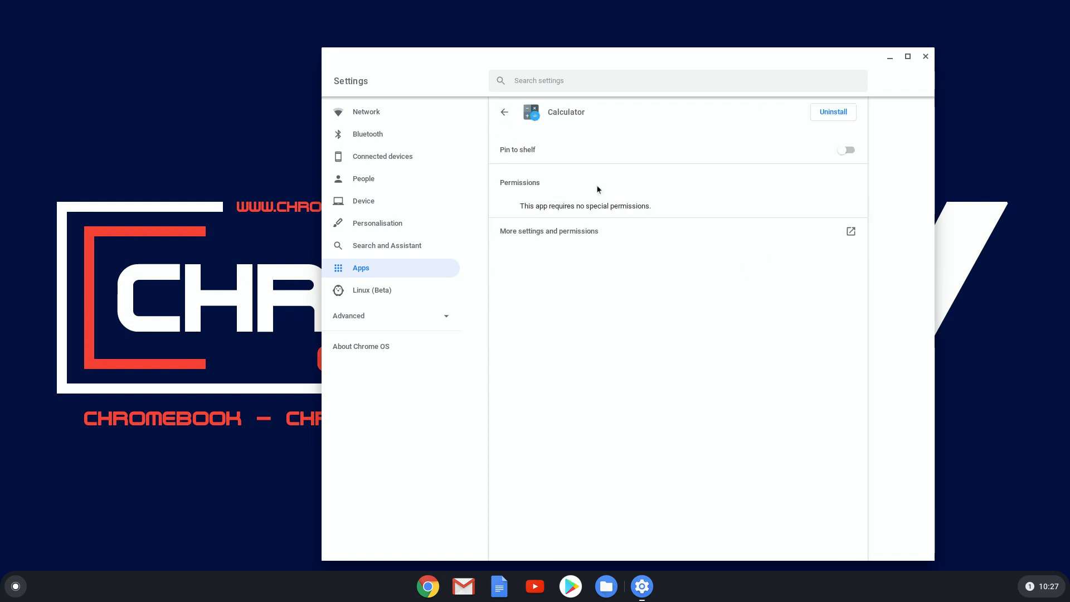
mouse_move(490, 145)
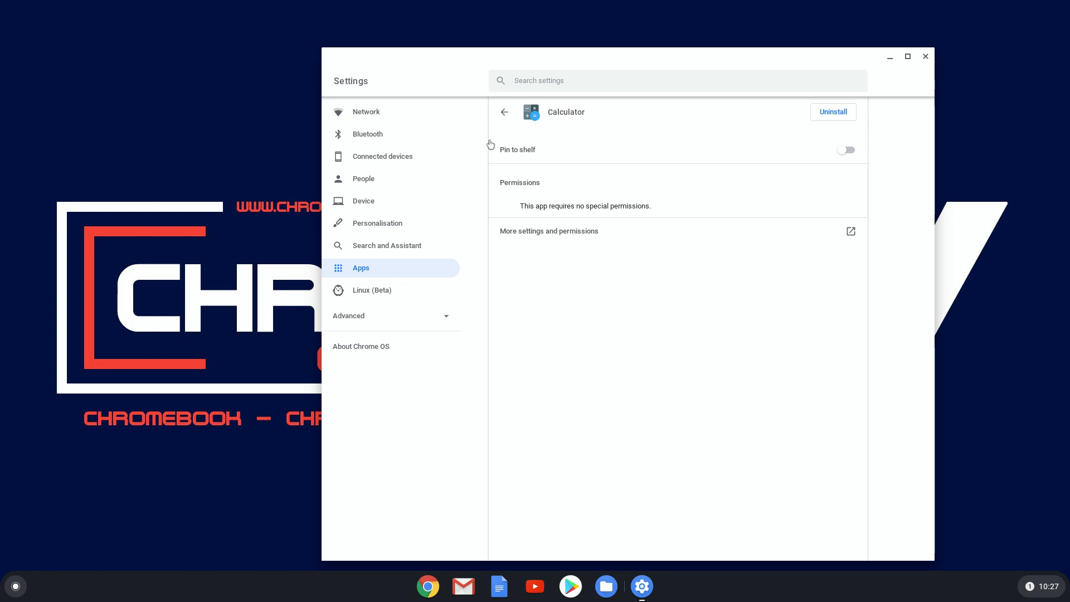
click(504, 112)
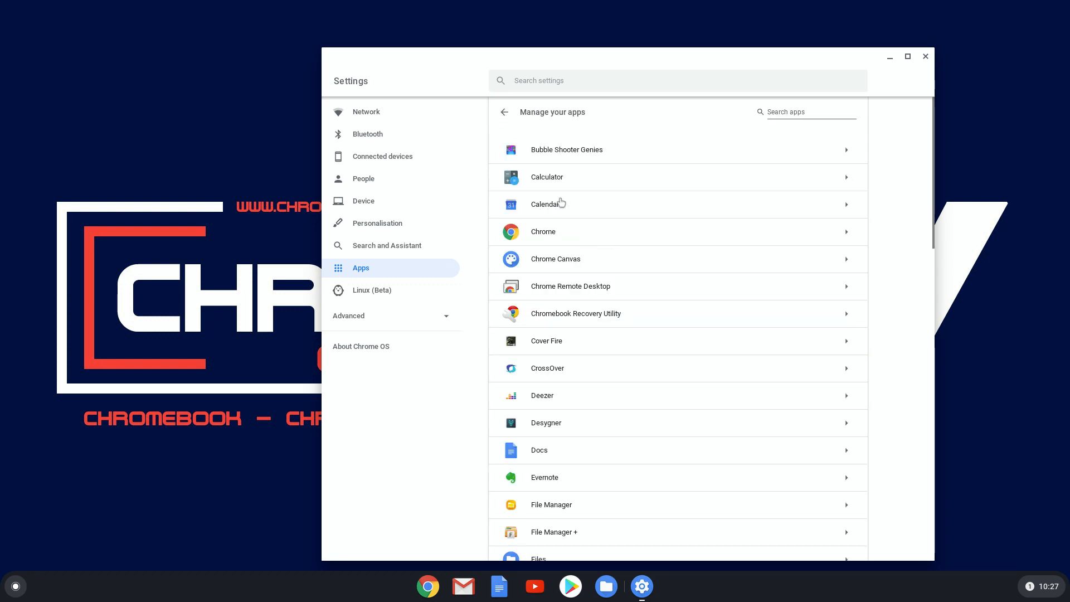
click(547, 203)
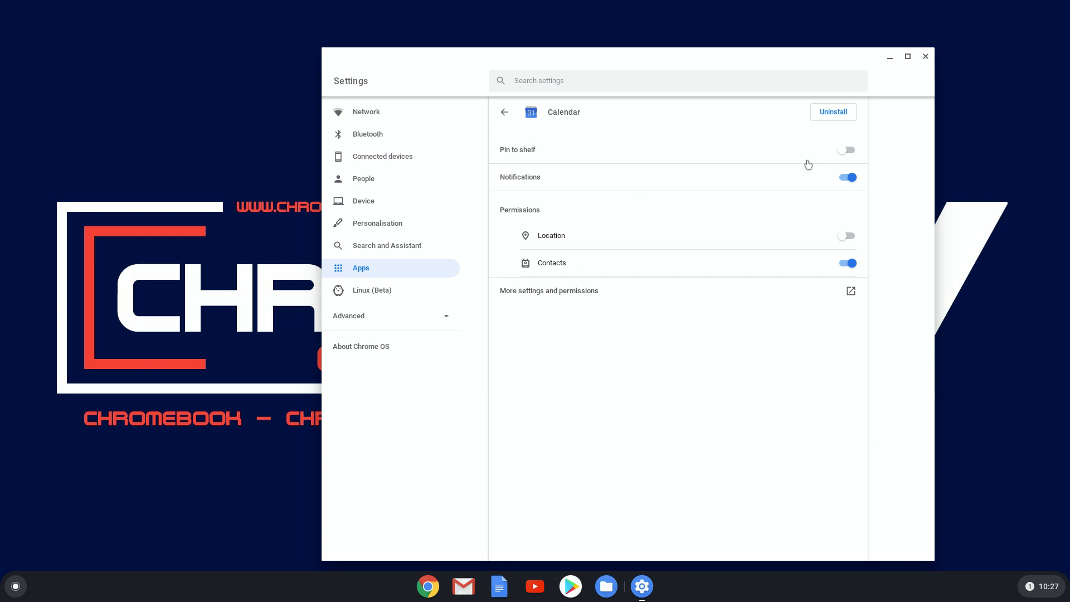
mouse_move(561, 213)
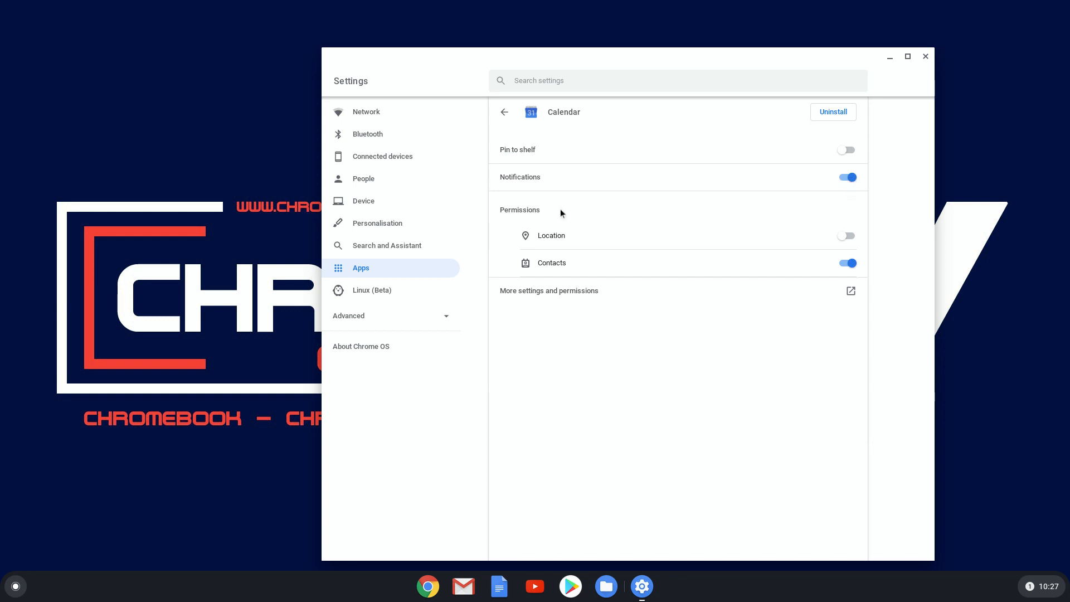
click(504, 112)
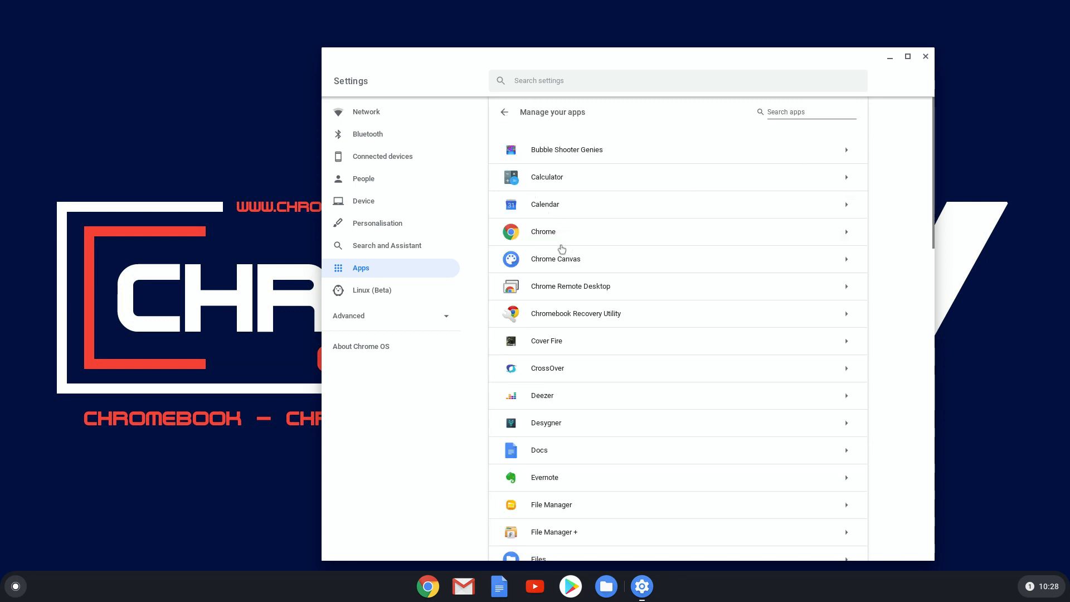
click(679, 232)
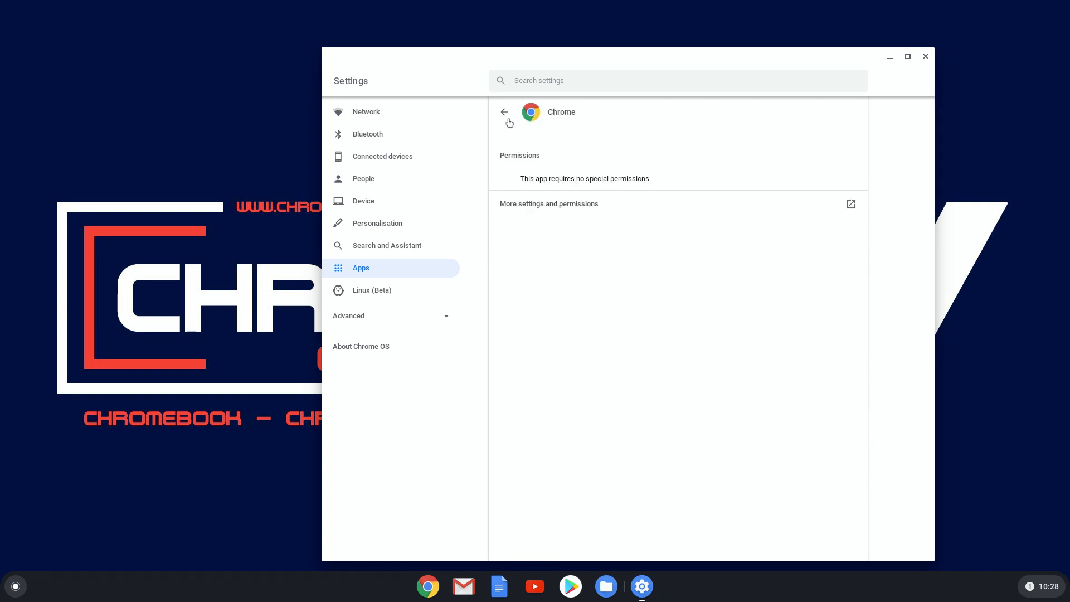
click(504, 111)
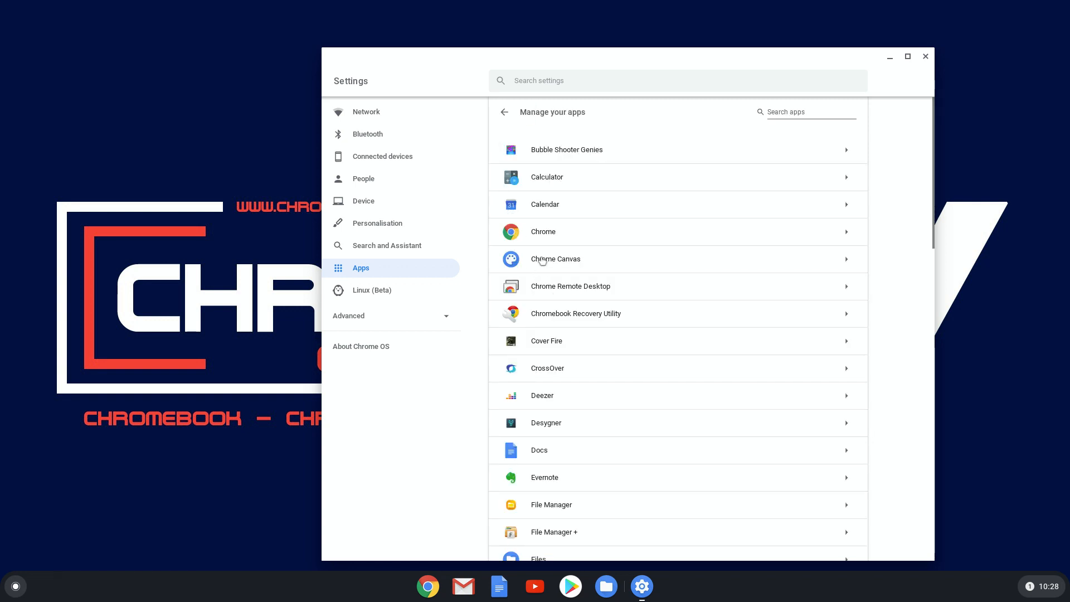
Check the Notifications toggle for Chrome Canvas and Cover Fire, then close Settings.
click(555, 259)
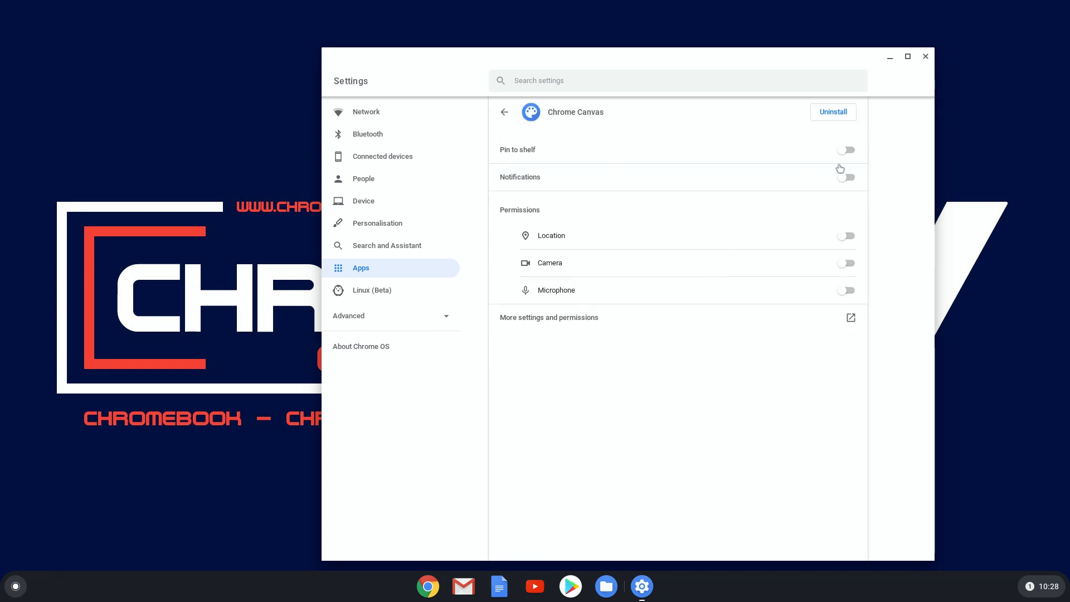
click(504, 112)
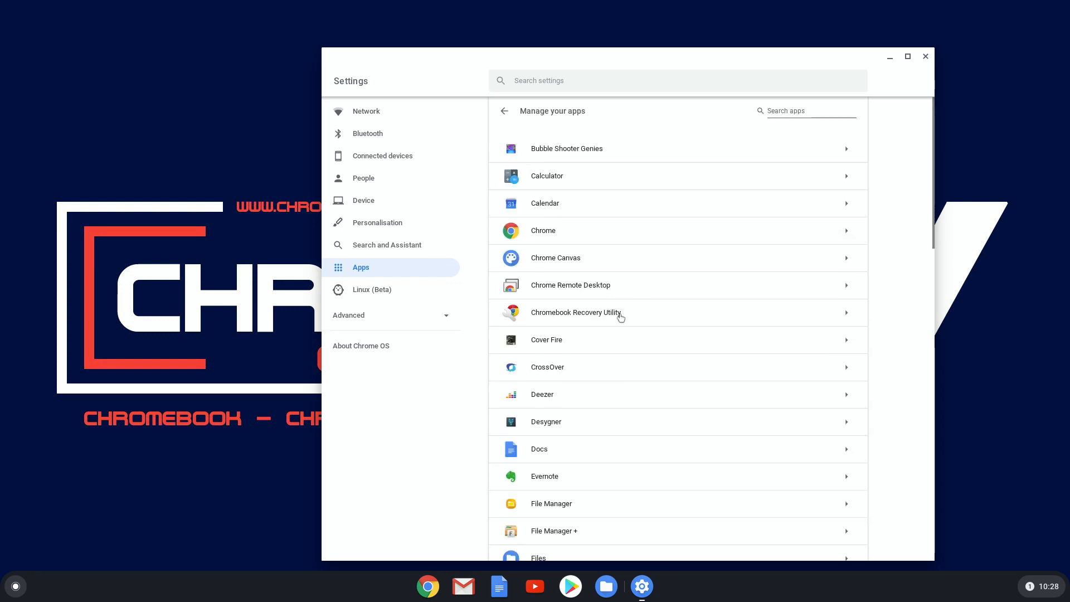
click(546, 339)
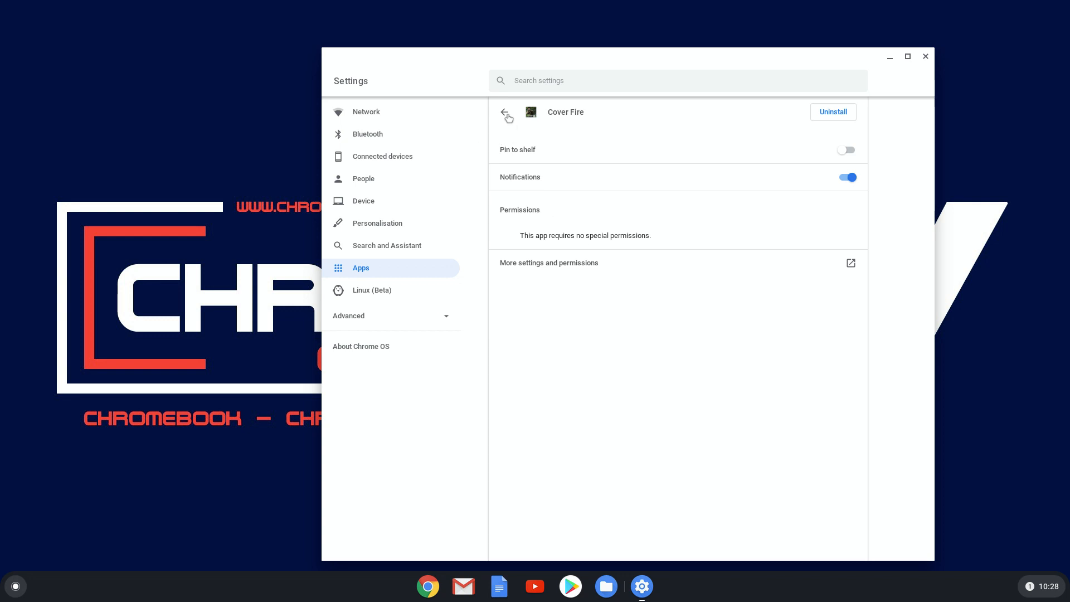
click(505, 111)
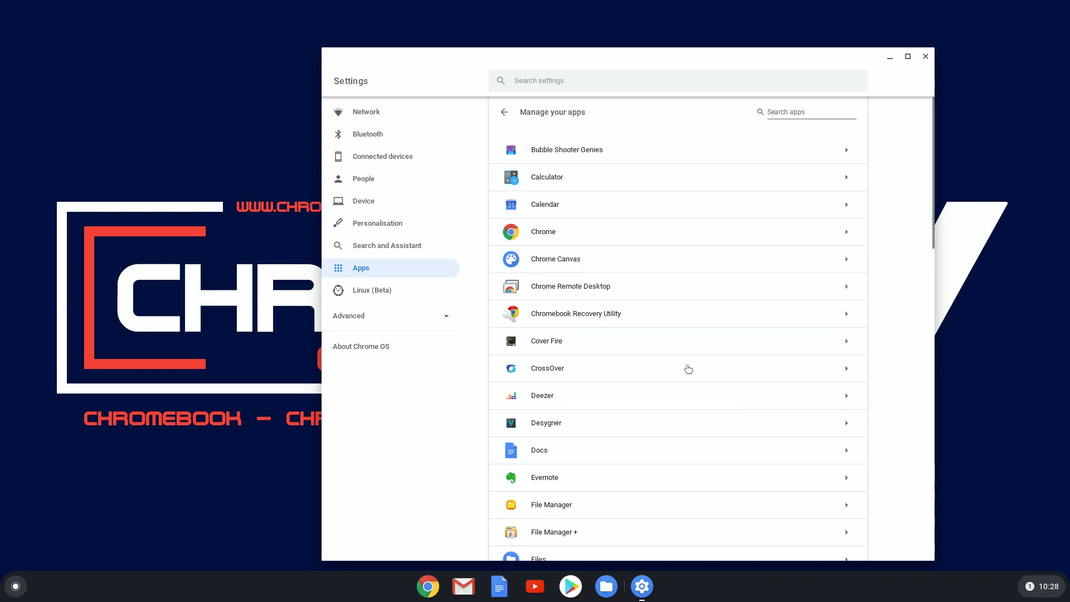
mouse_move(916, 89)
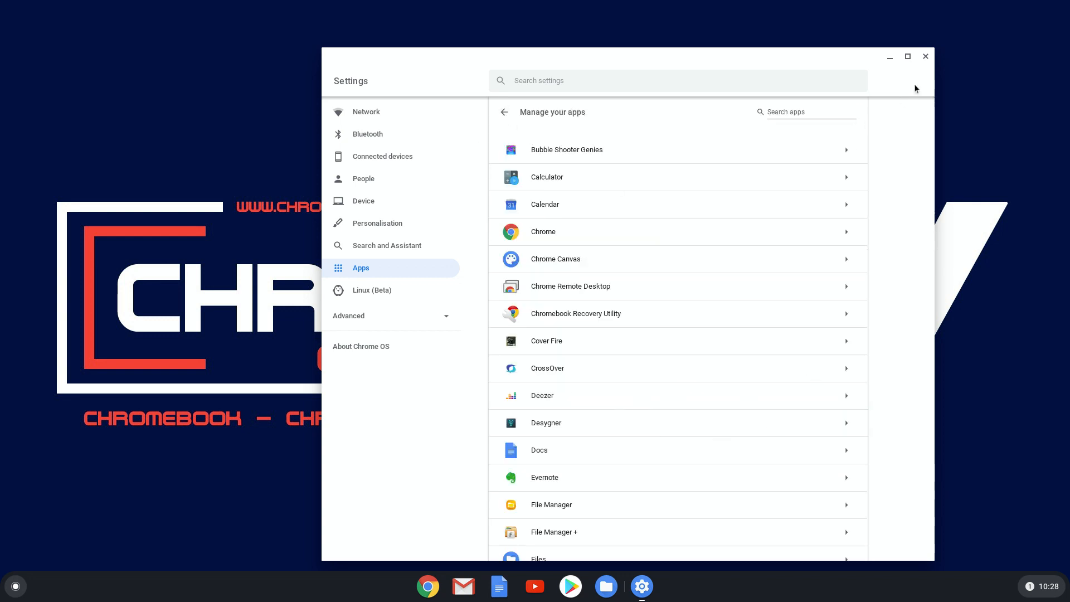
click(925, 56)
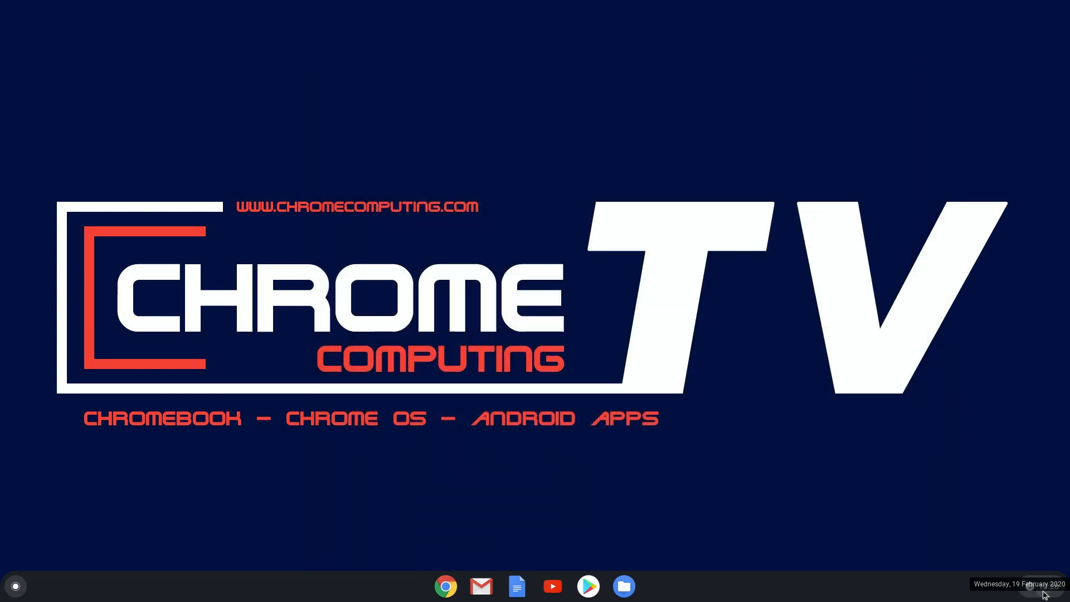
Open the quick settings panel showing notifications off for 12 apps.
click(1037, 585)
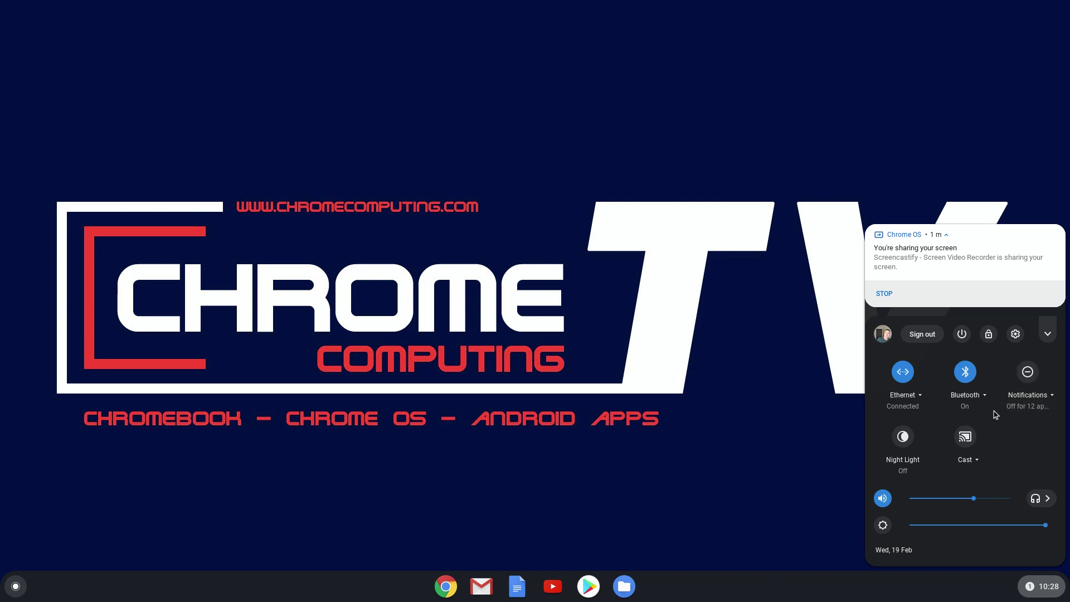
mouse_move(1038, 406)
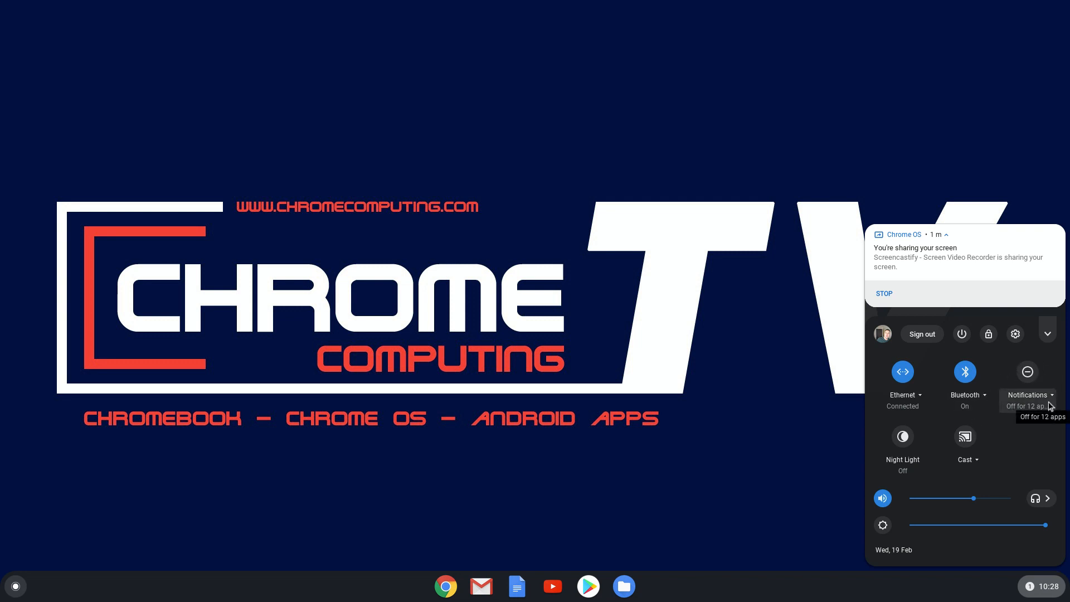
Open the 'Allow notifications from the following' list and scroll through apps and websites to Play Books and Polish.
click(1027, 394)
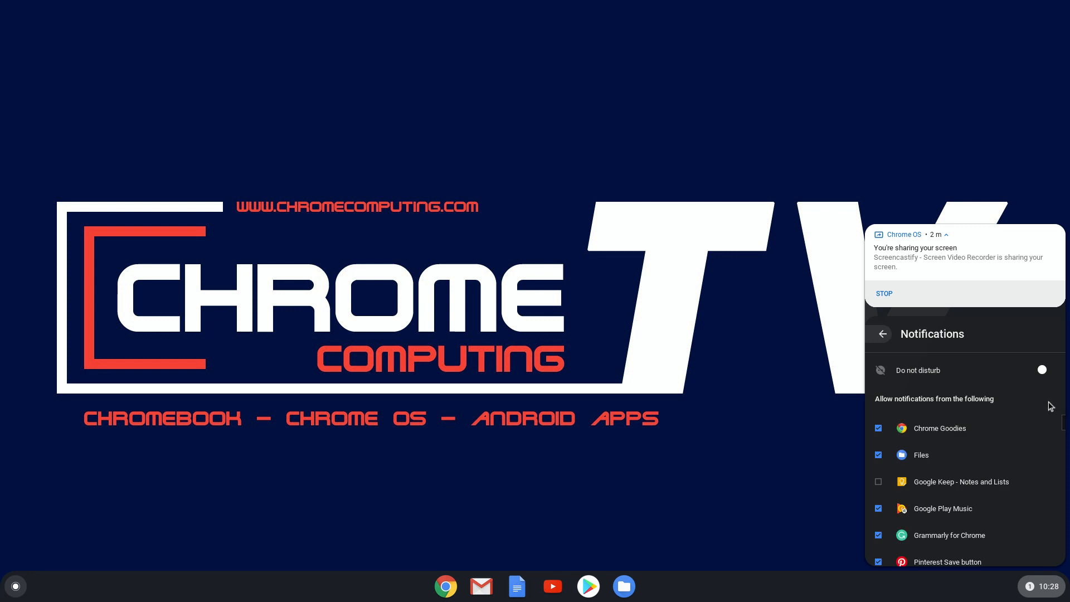
mouse_move(917, 552)
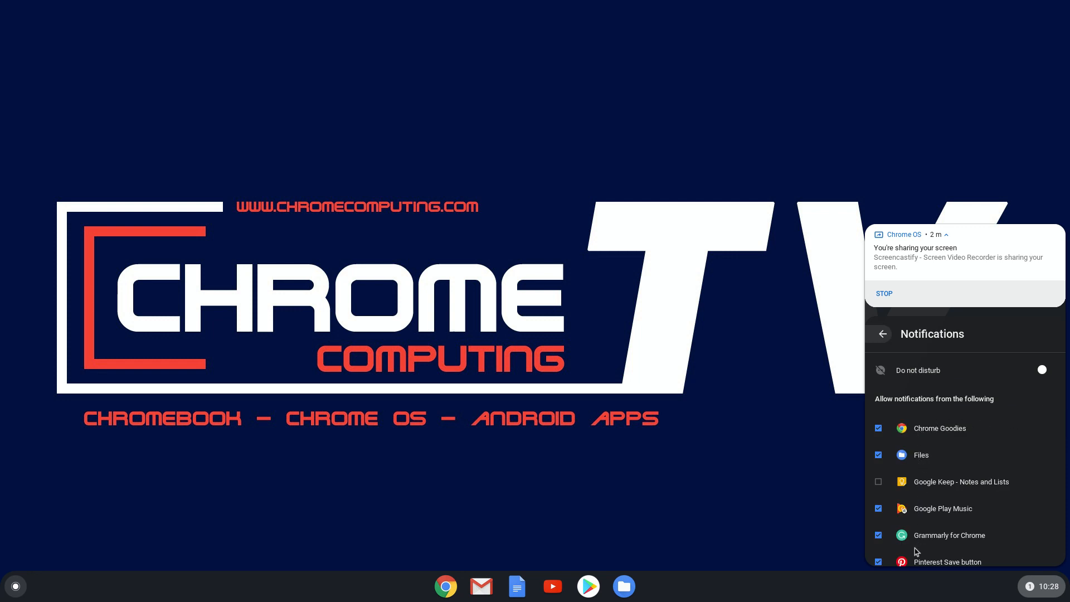
scroll(down, 3)
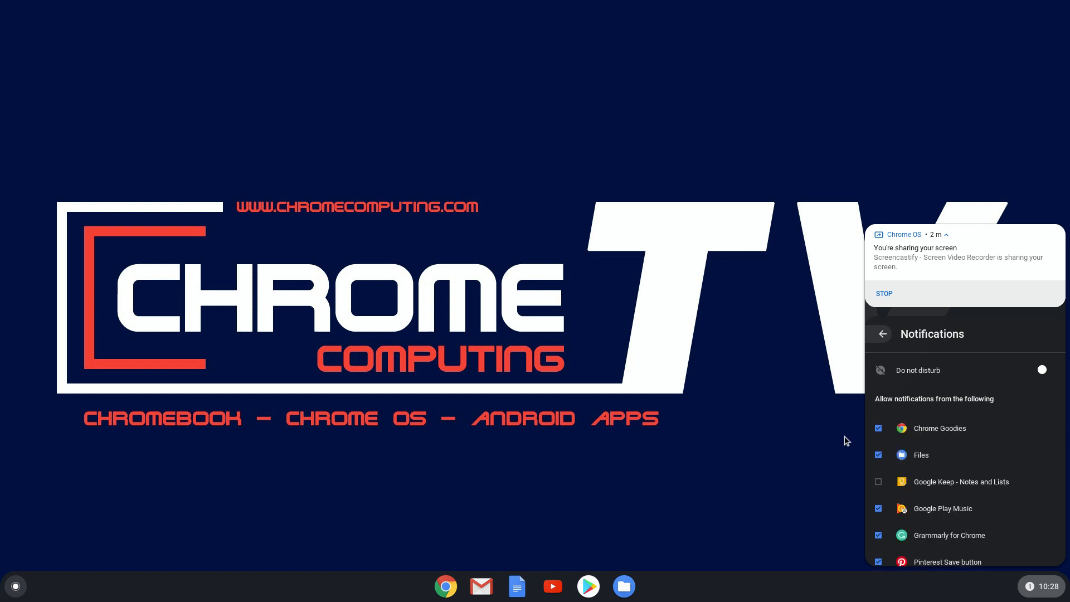
mouse_move(905, 528)
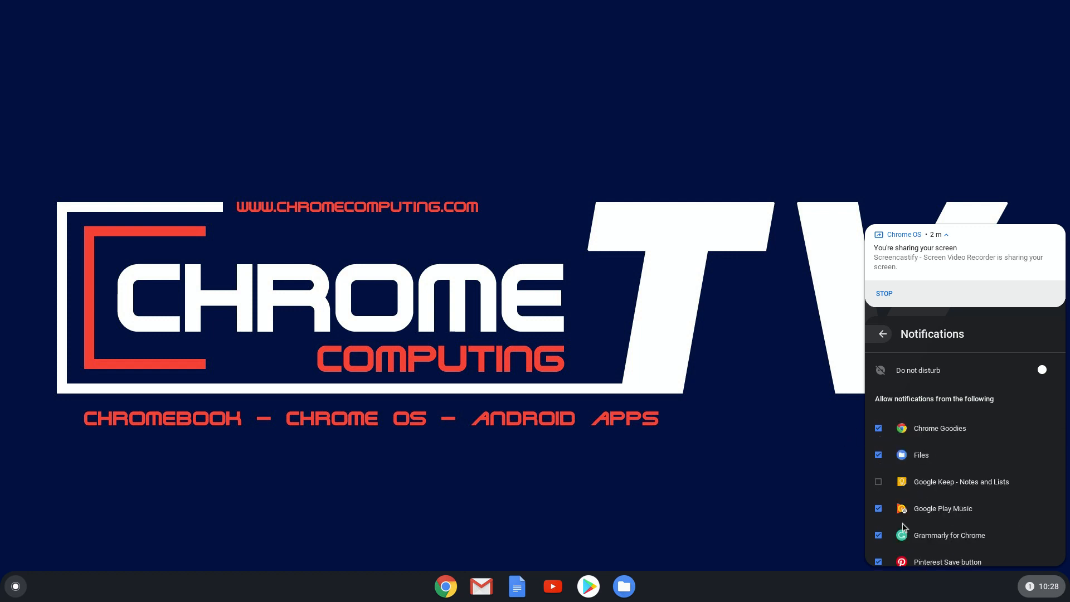
mouse_move(888, 490)
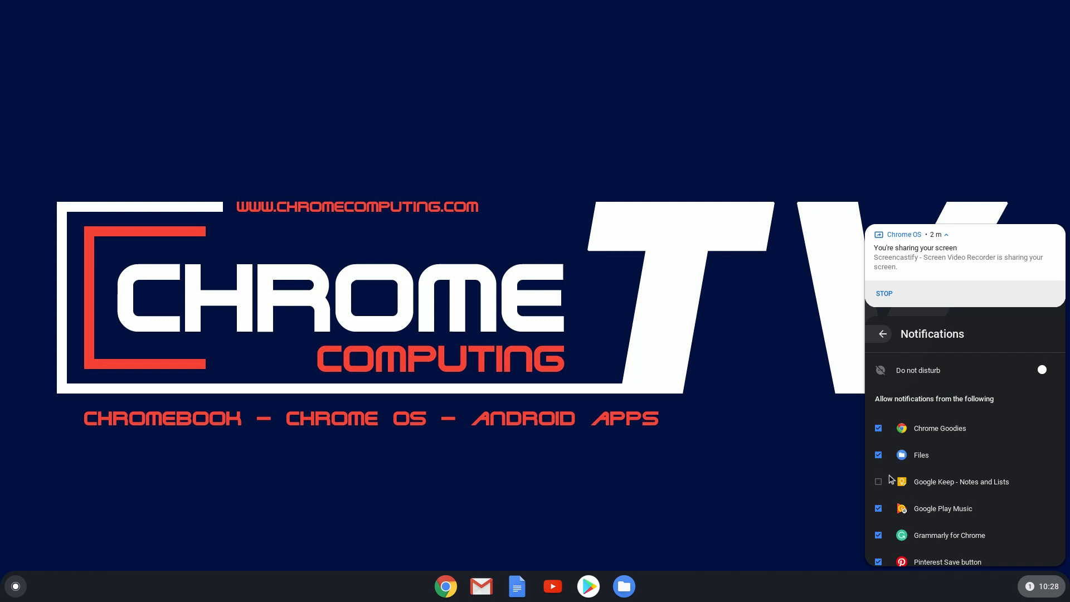
scroll(down, 3)
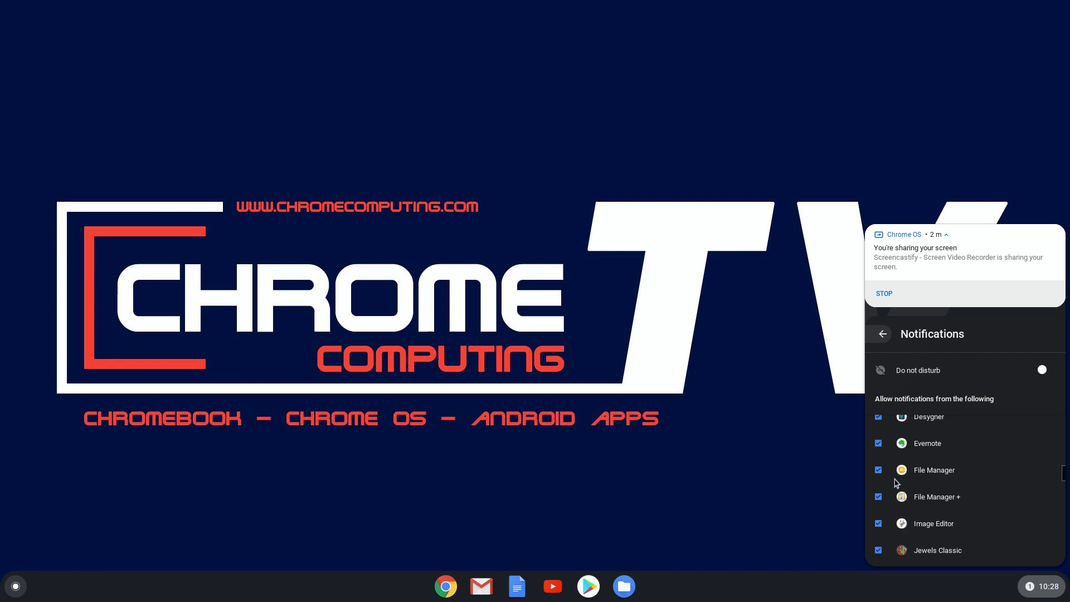
scroll(down, 3)
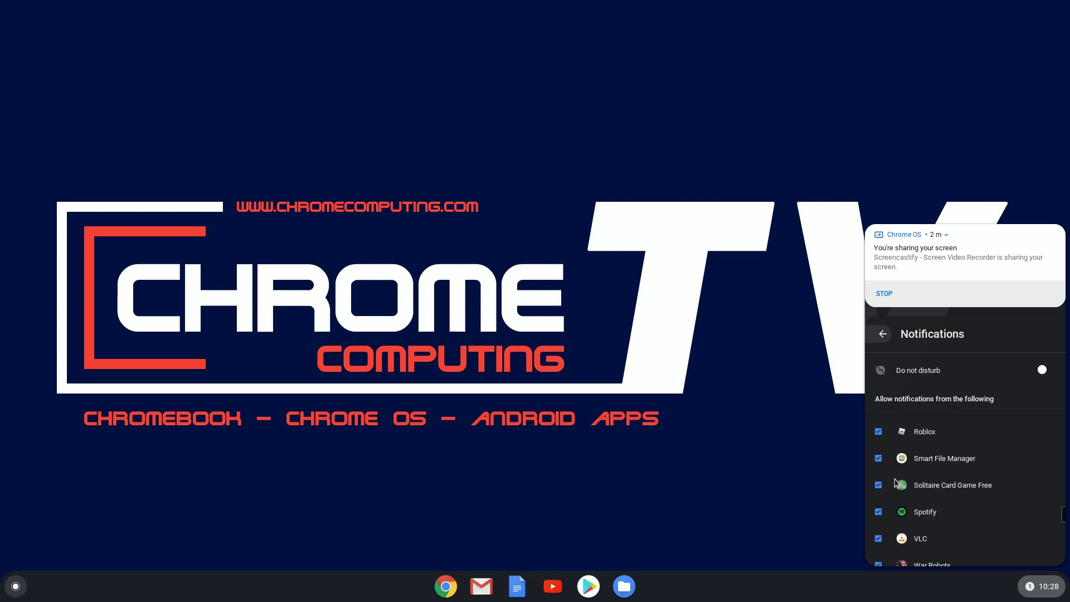
scroll(down, 3)
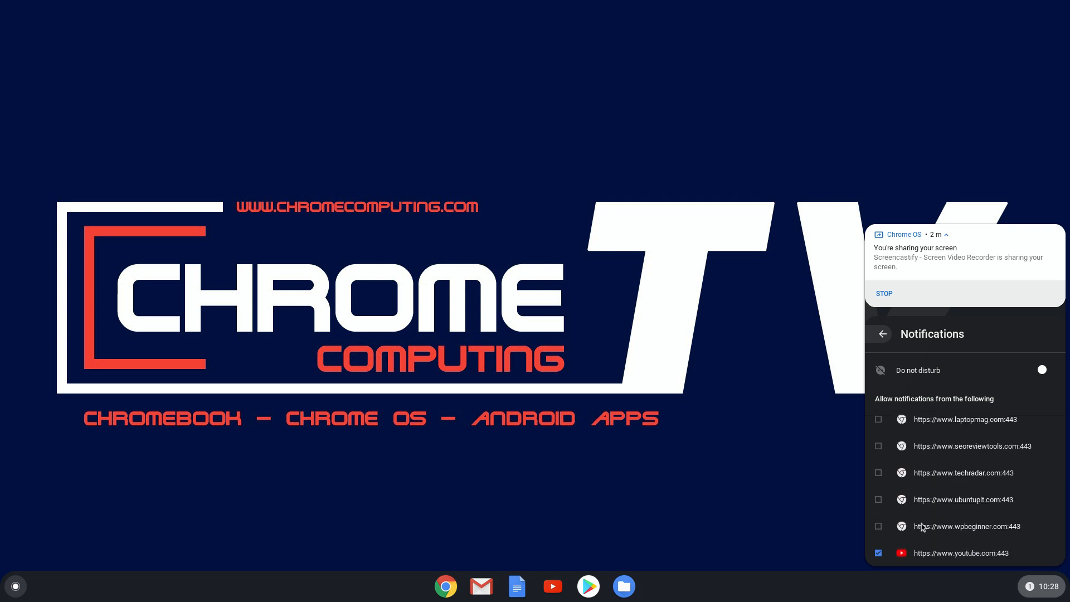
mouse_move(920, 509)
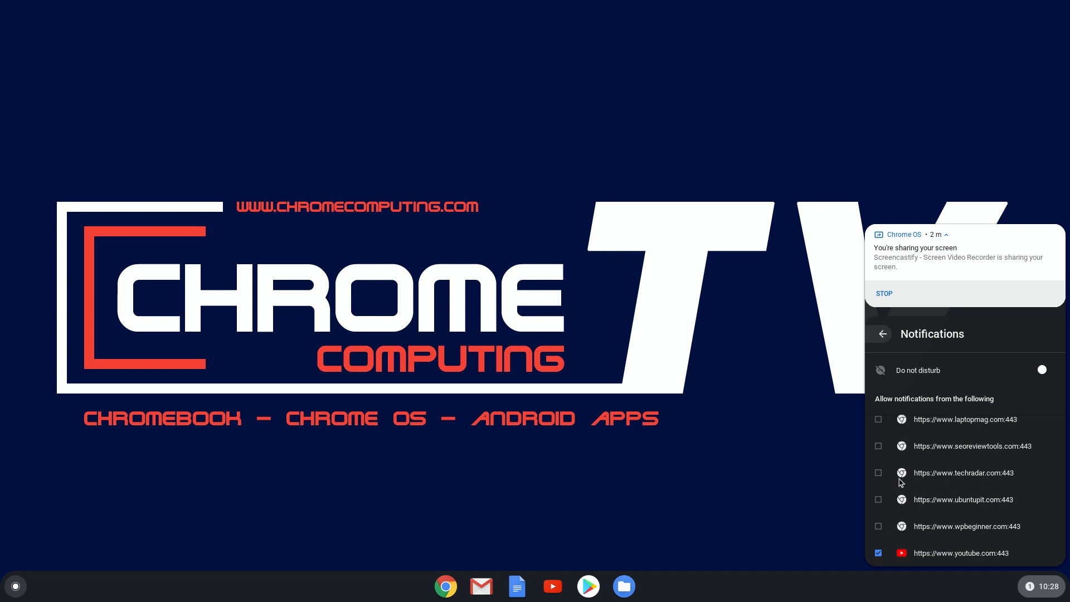
click(880, 473)
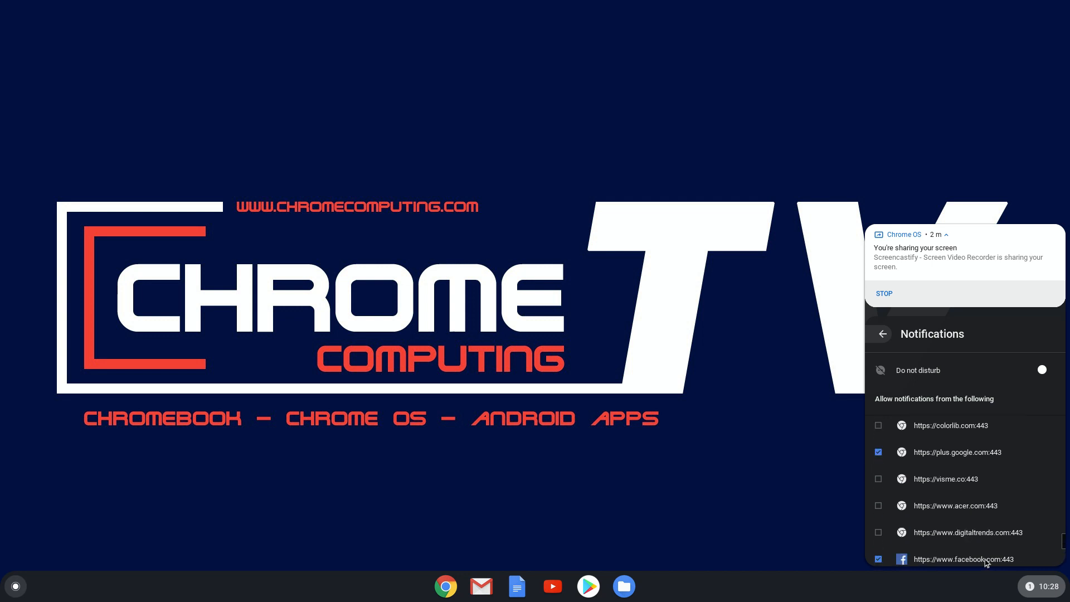
scroll(down, 3)
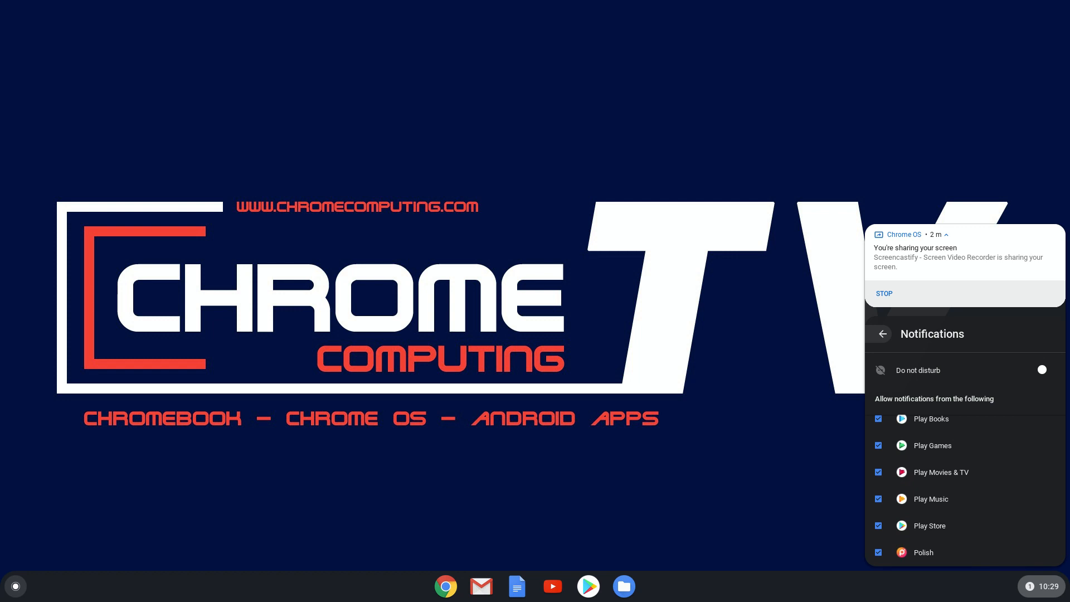
mouse_move(975, 522)
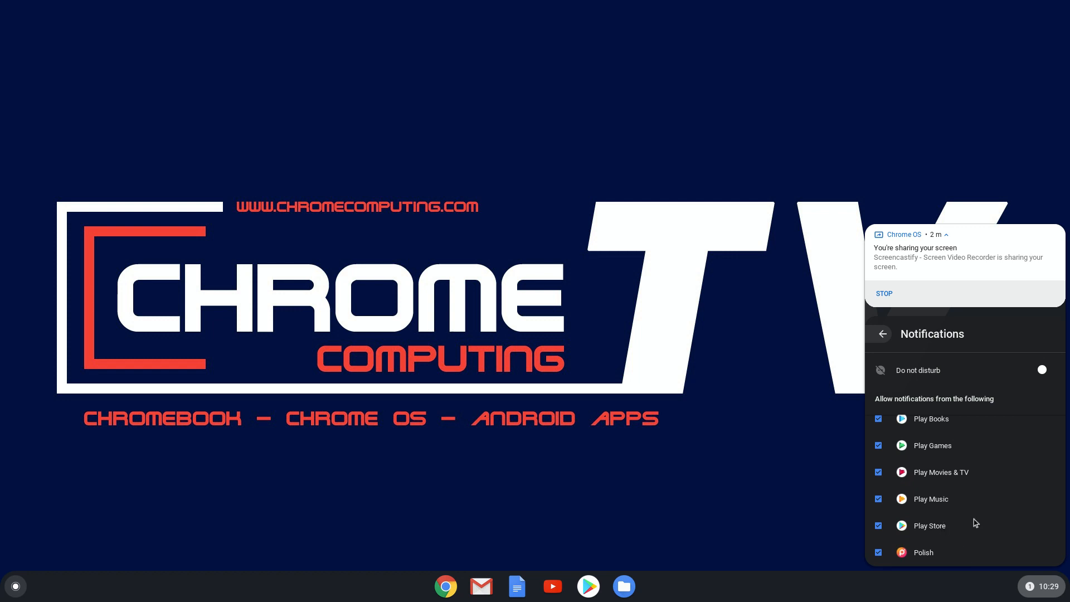
scroll(up, 3)
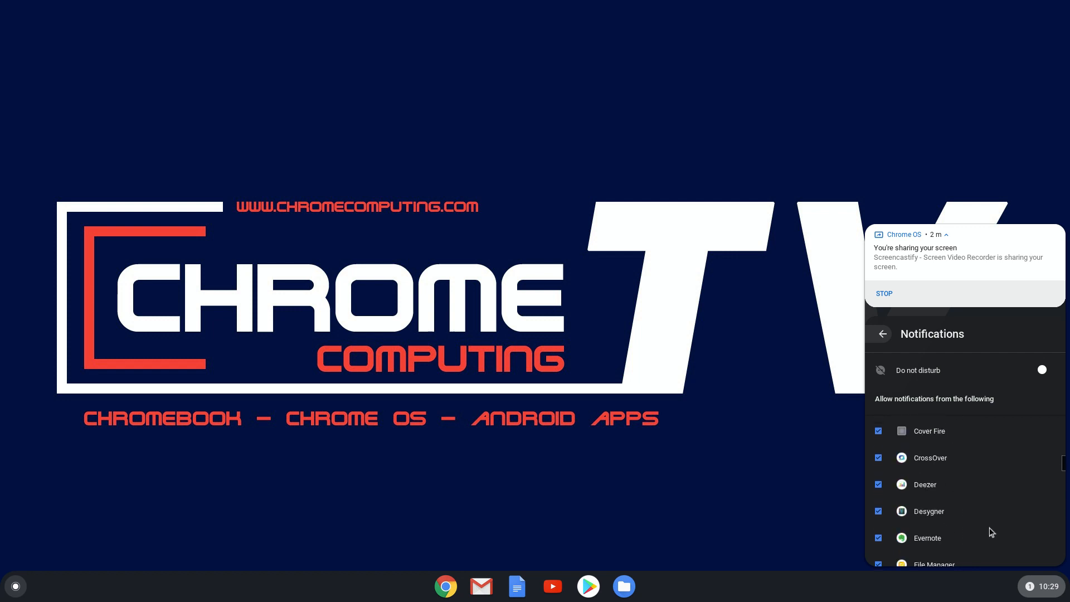
scroll(down, 3)
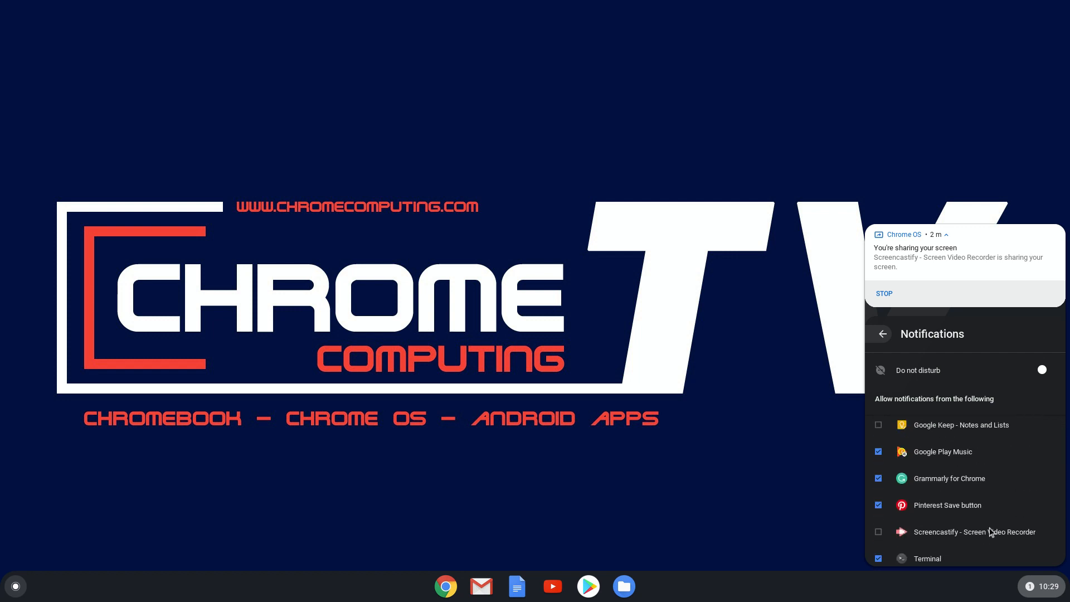
scroll(up, 3)
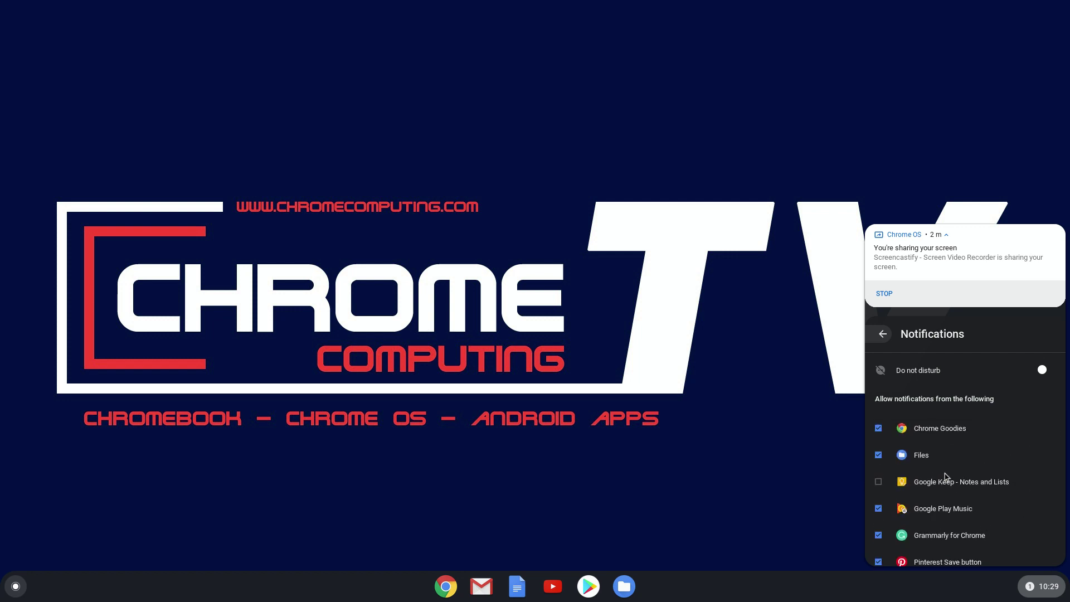
mouse_move(923, 474)
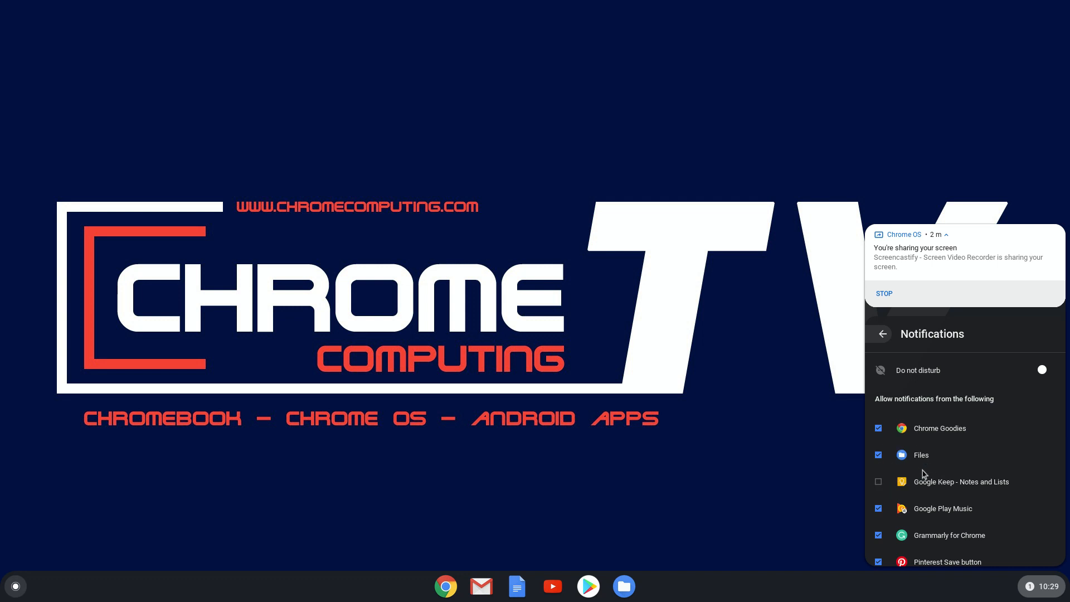
scroll(down, 3)
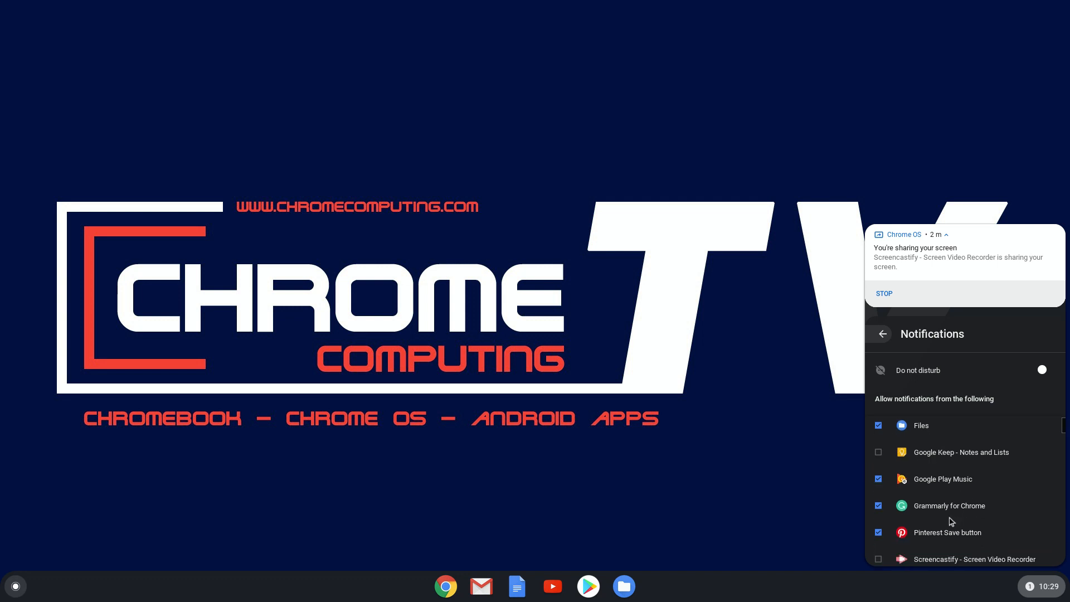
scroll(down, 3)
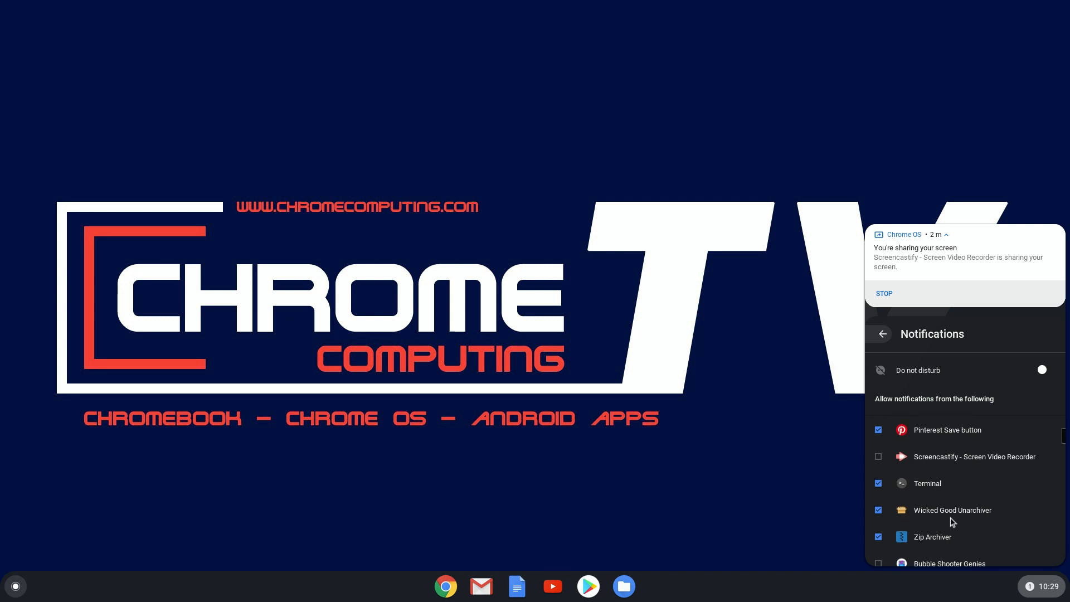
scroll(down, 3)
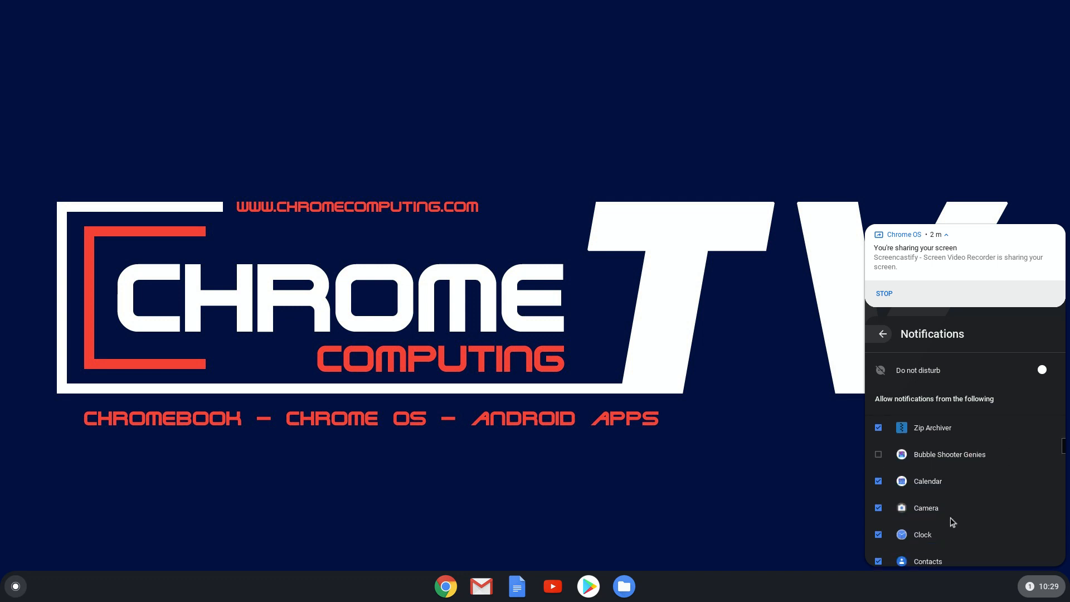
scroll(down, 3)
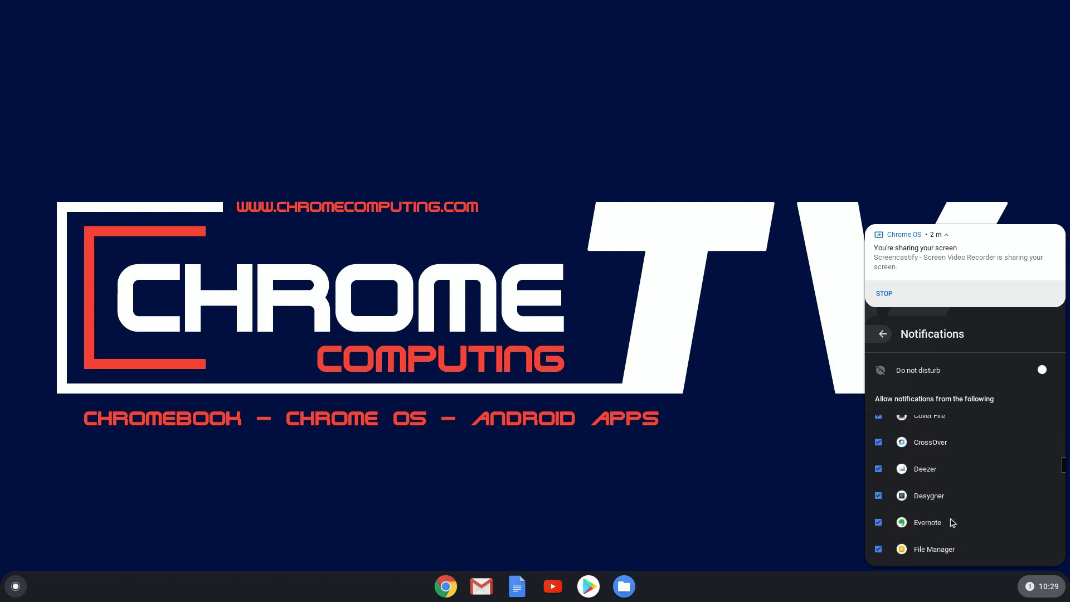
scroll(down, 3)
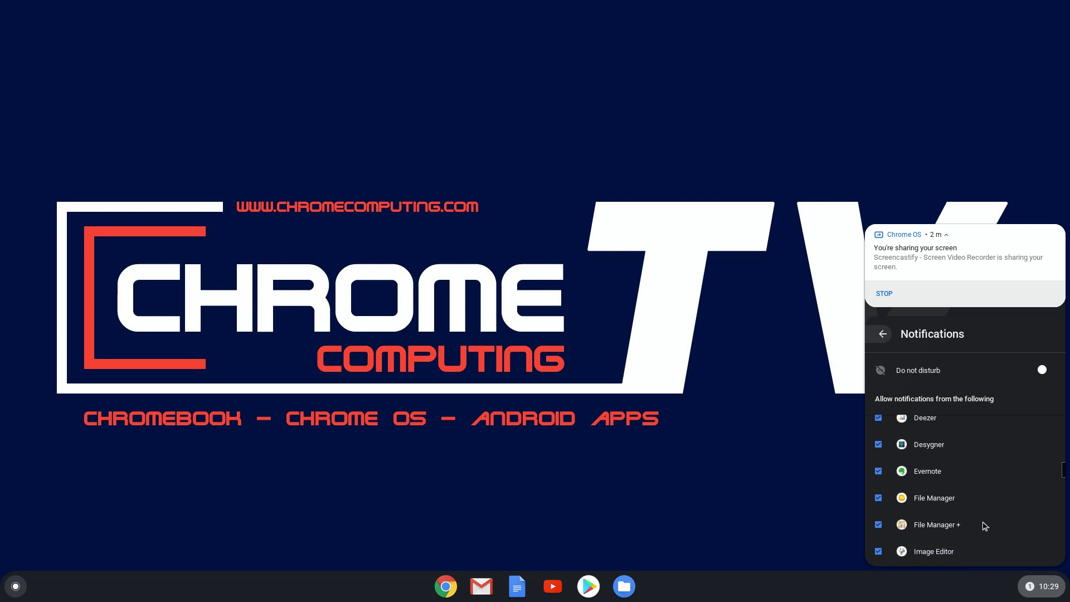
mouse_move(914, 530)
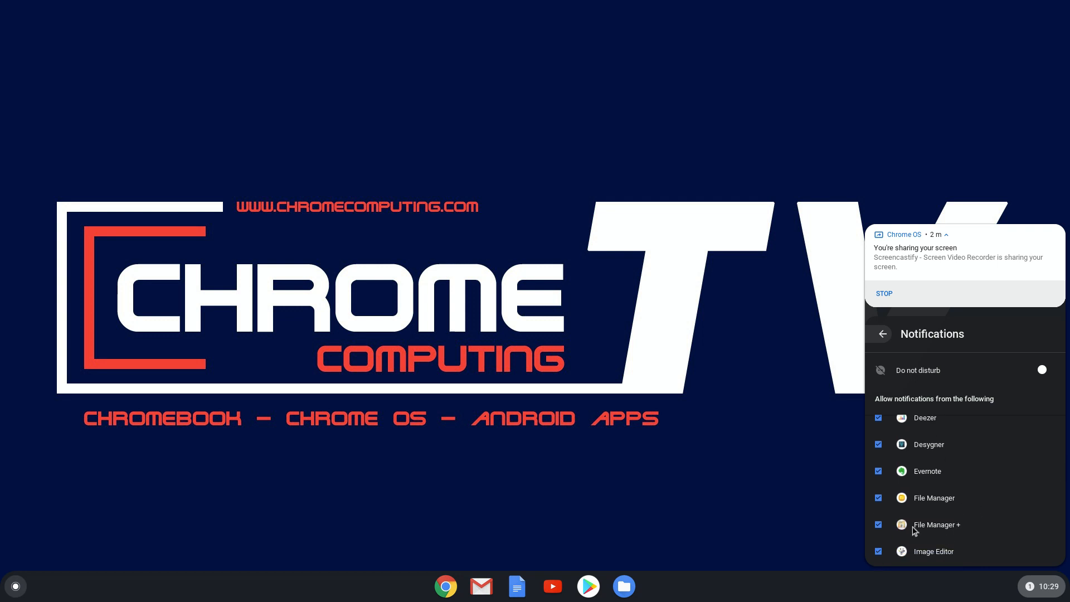
mouse_move(945, 509)
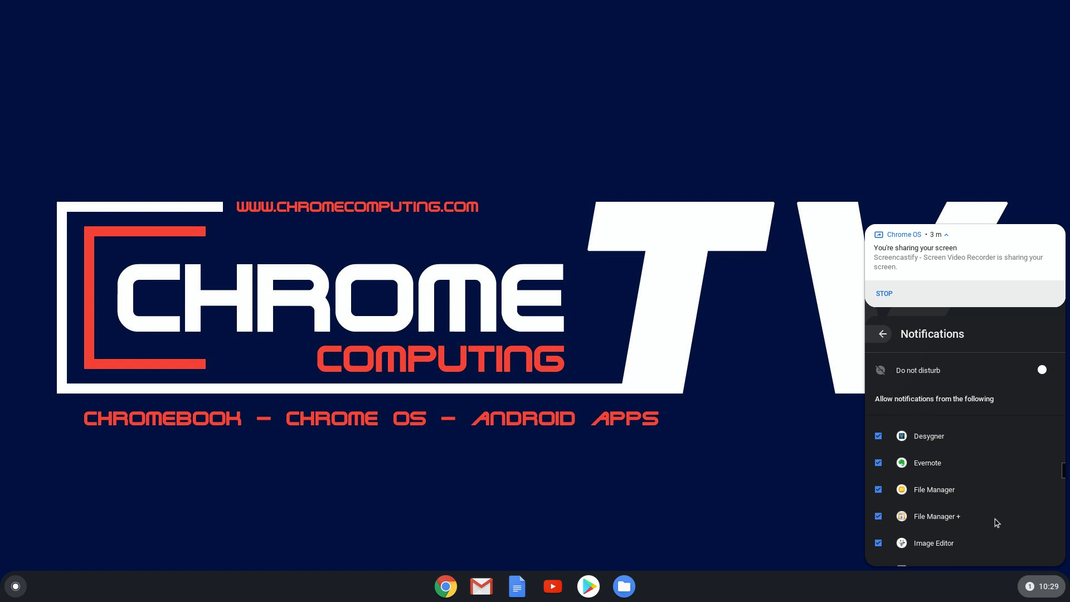
Scroll through the Notifications checklist to locate the game entries.
scroll(down, 3)
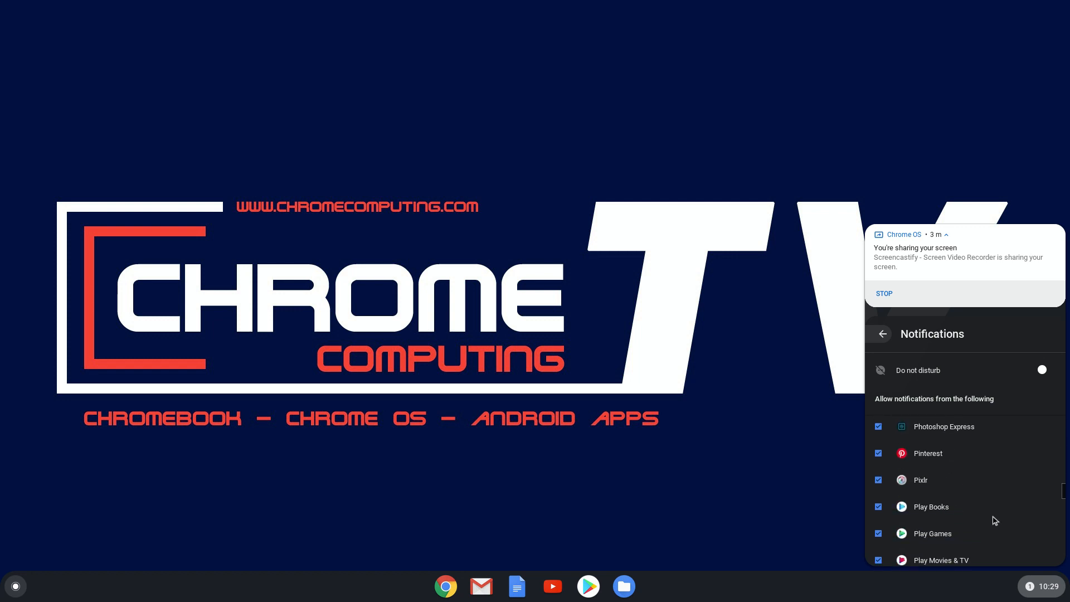
scroll(down, 3)
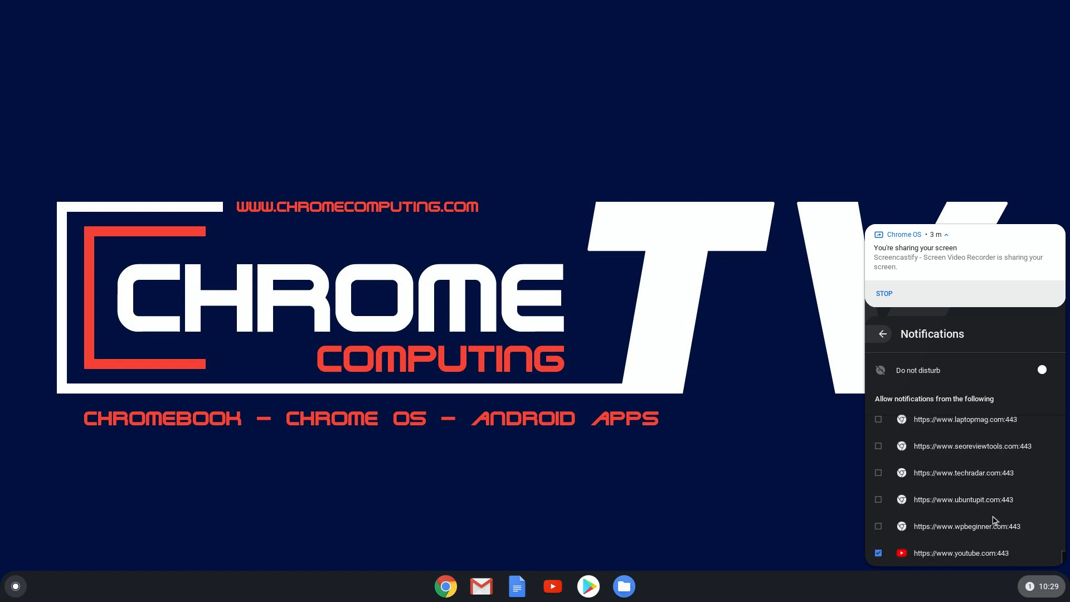
scroll(up, 3)
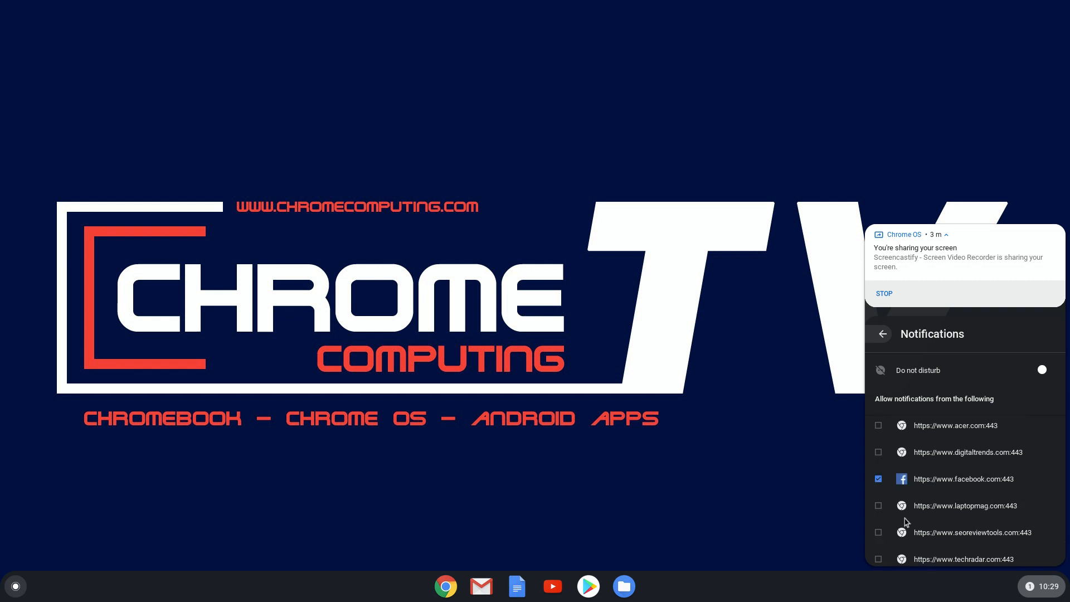
scroll(up, 3)
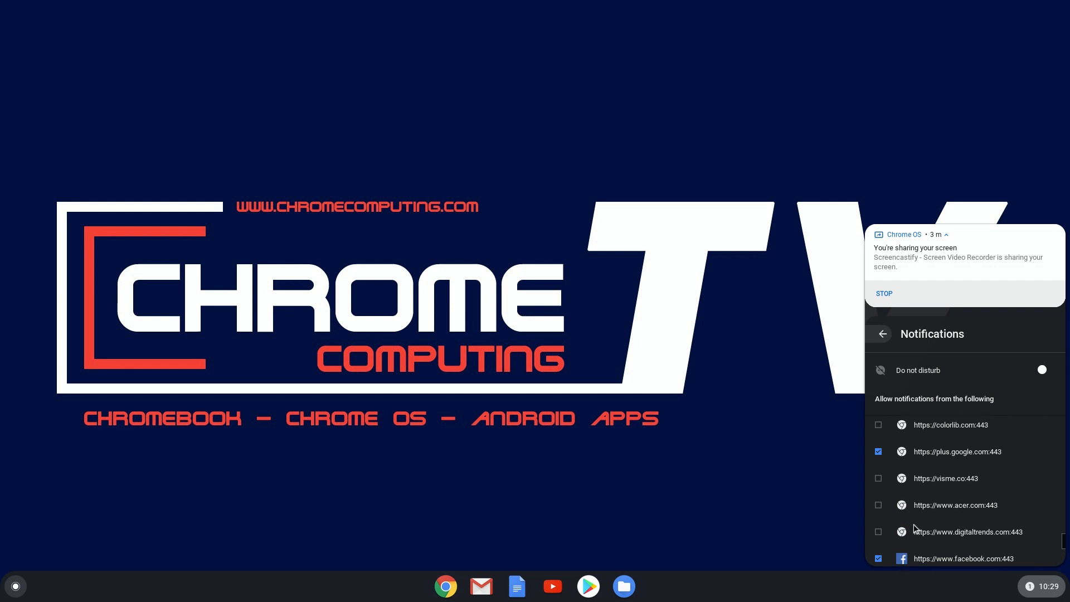
scroll(up, 3)
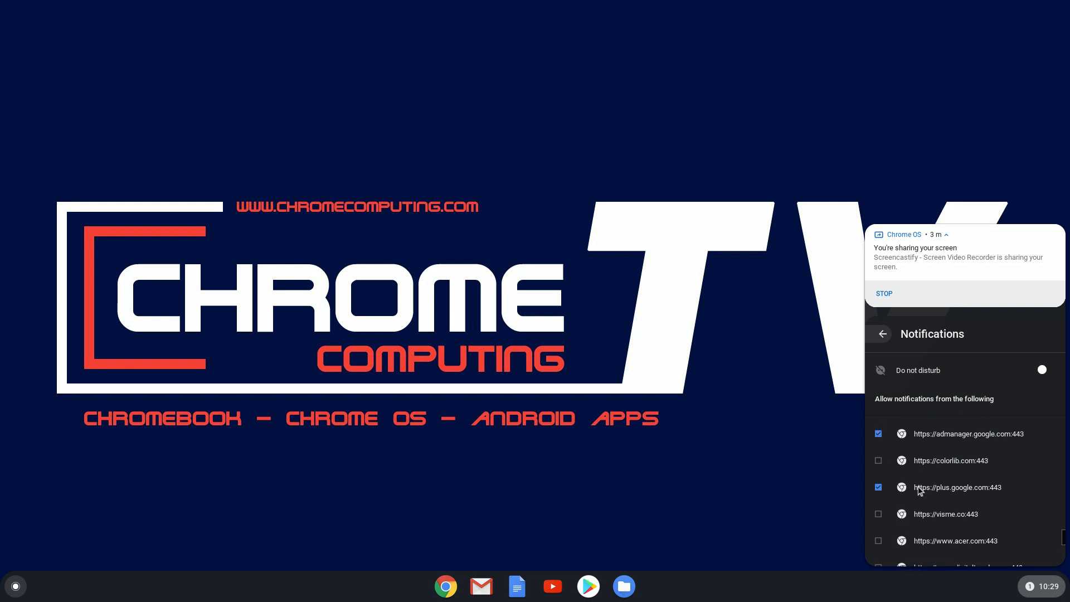
scroll(up, 3)
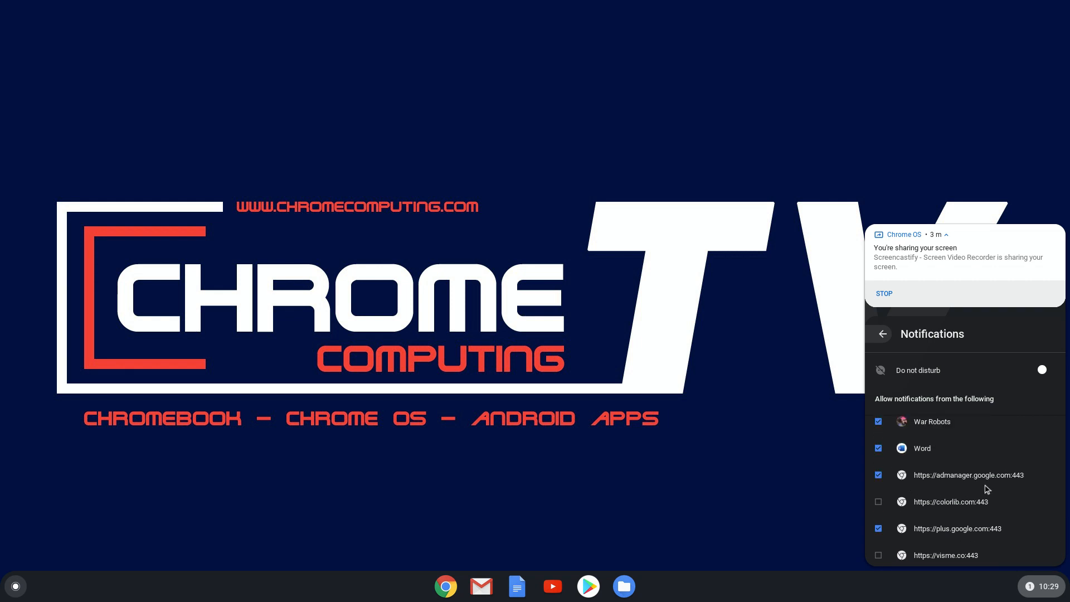
scroll(up, 3)
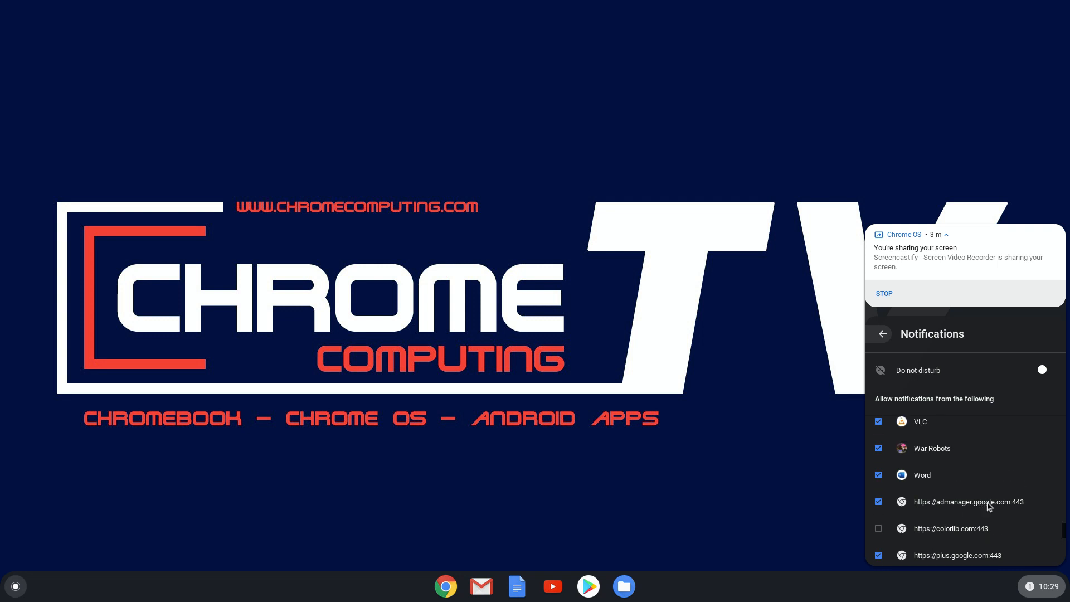
scroll(up, 3)
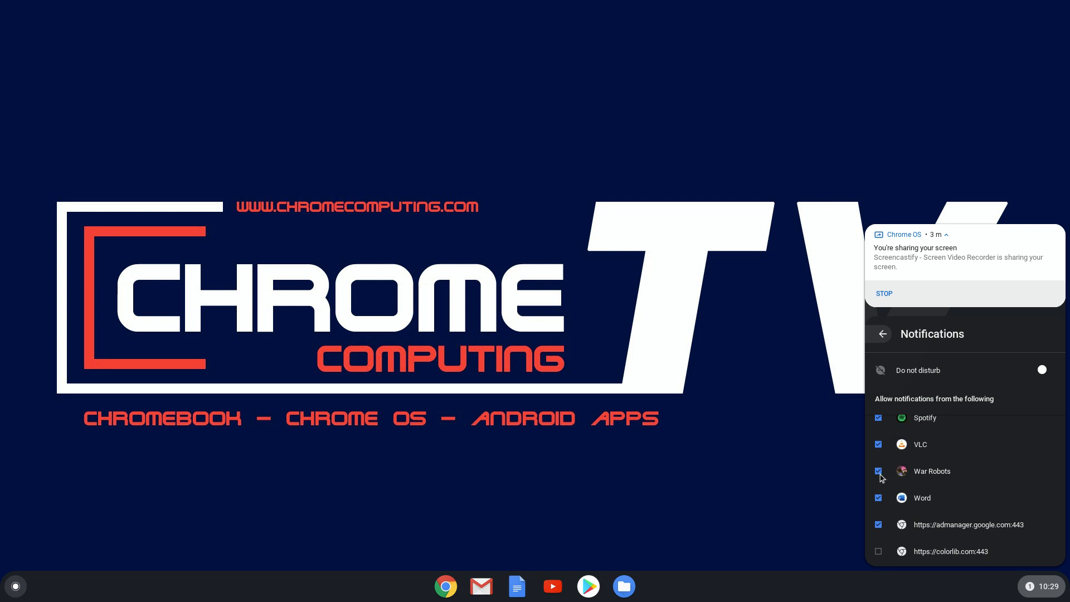
Uncheck War Robots, Solitaire Card Game Free, Roblox and Racing in Car 2 so they stop notifying.
click(879, 471)
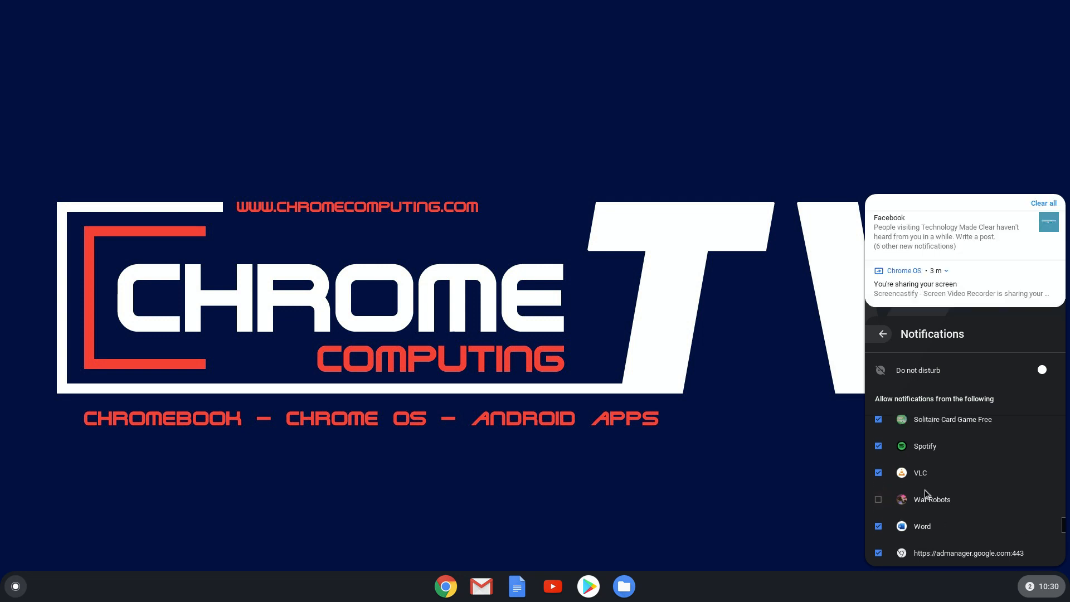
scroll(up, 3)
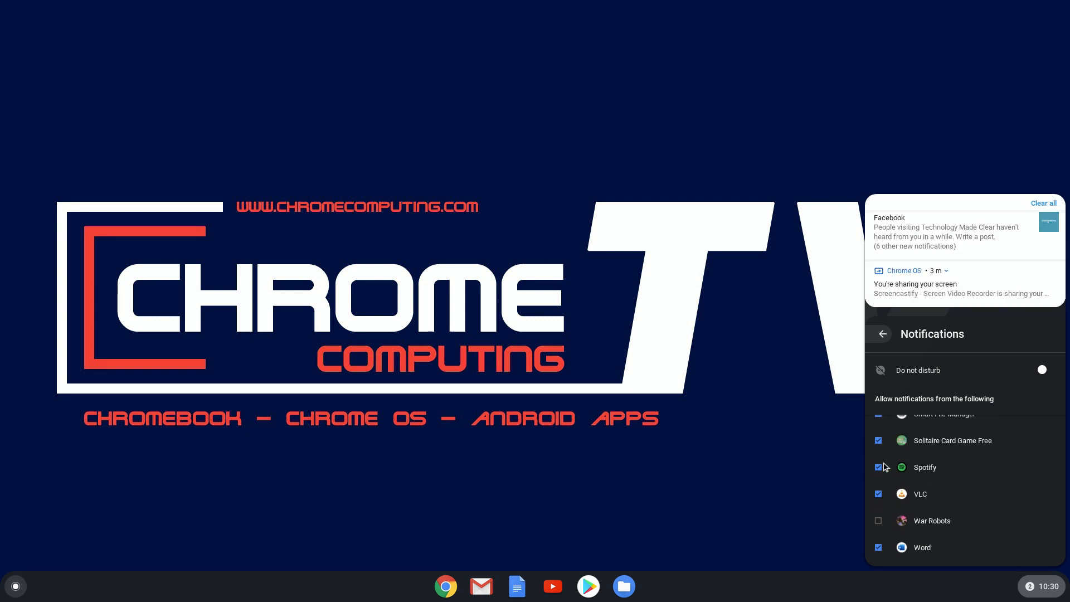
click(879, 440)
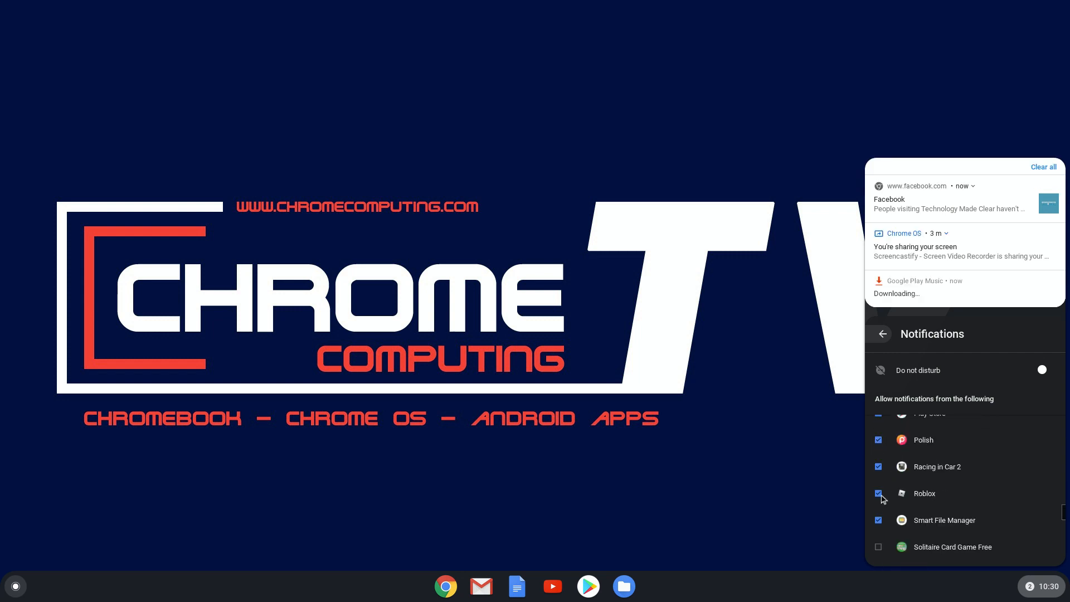
click(880, 494)
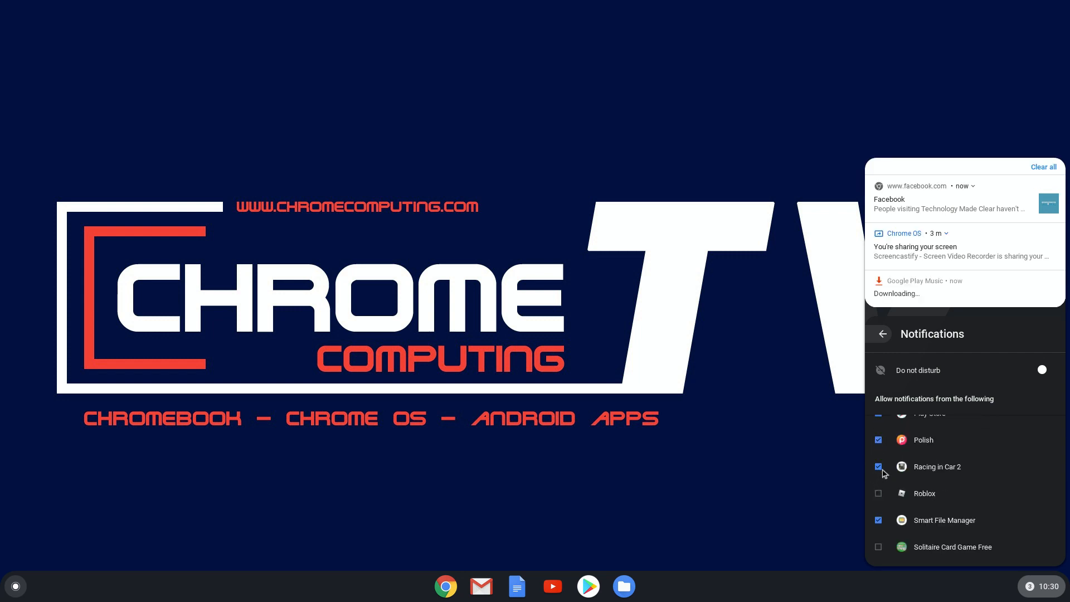
click(880, 467)
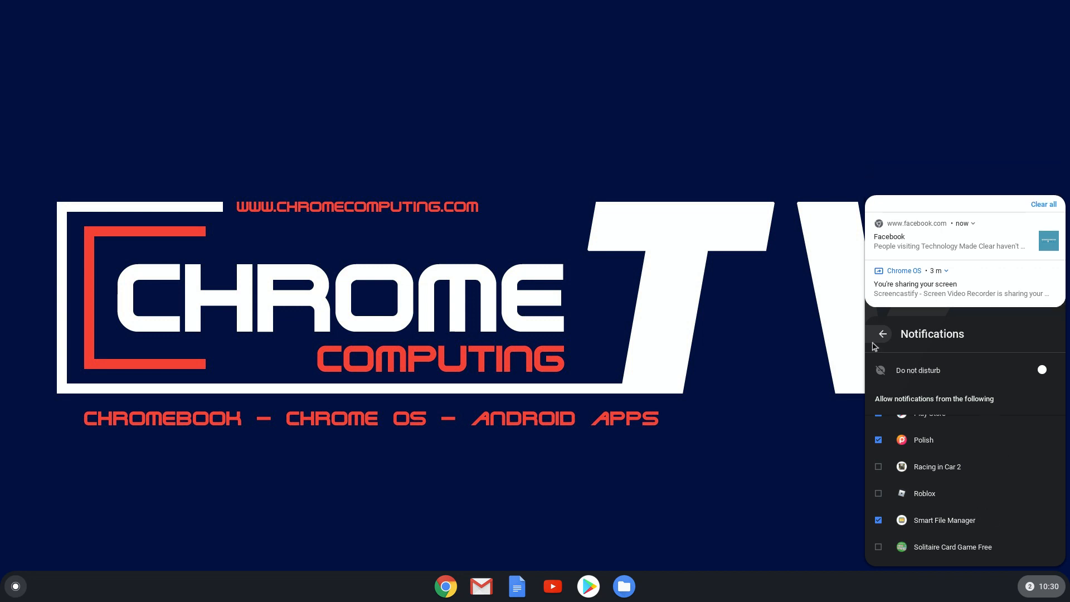
mouse_move(962, 301)
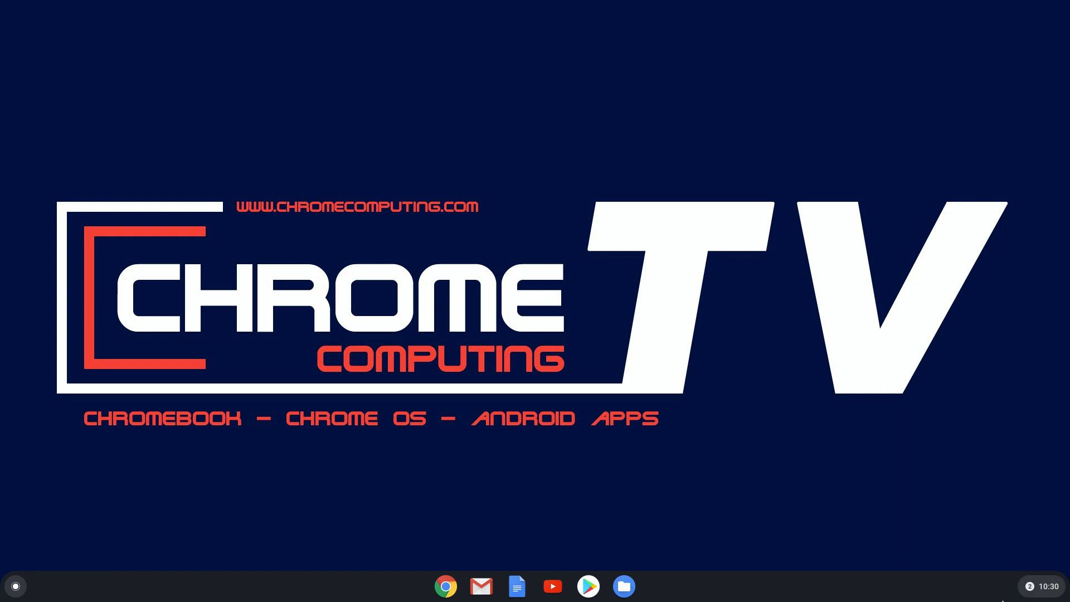
Reopen quick settings and clear all pending notifications, dismissing the Facebook one.
click(1030, 585)
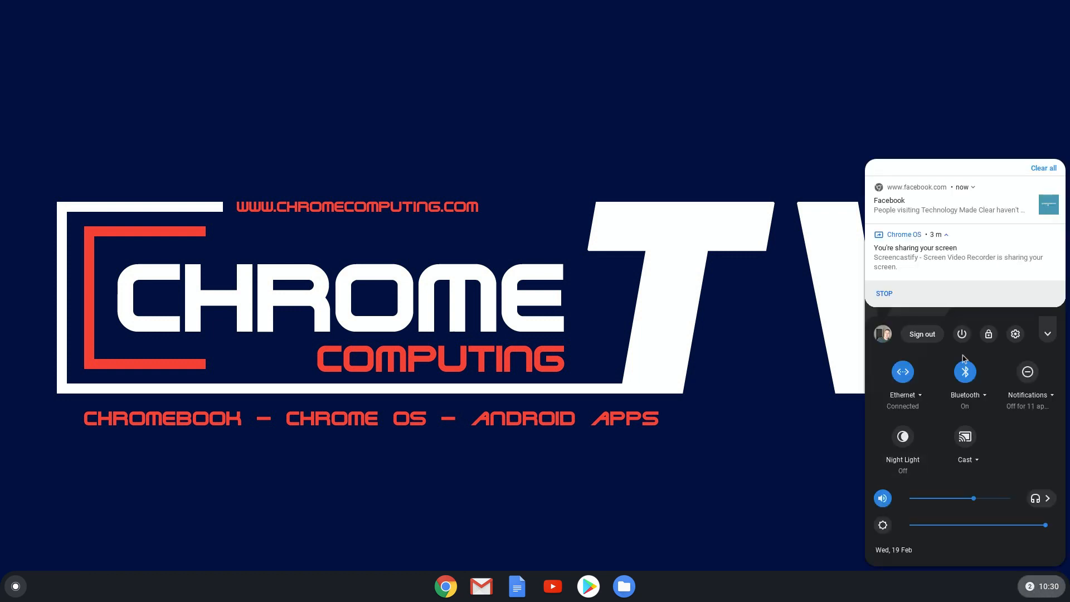
mouse_move(987, 251)
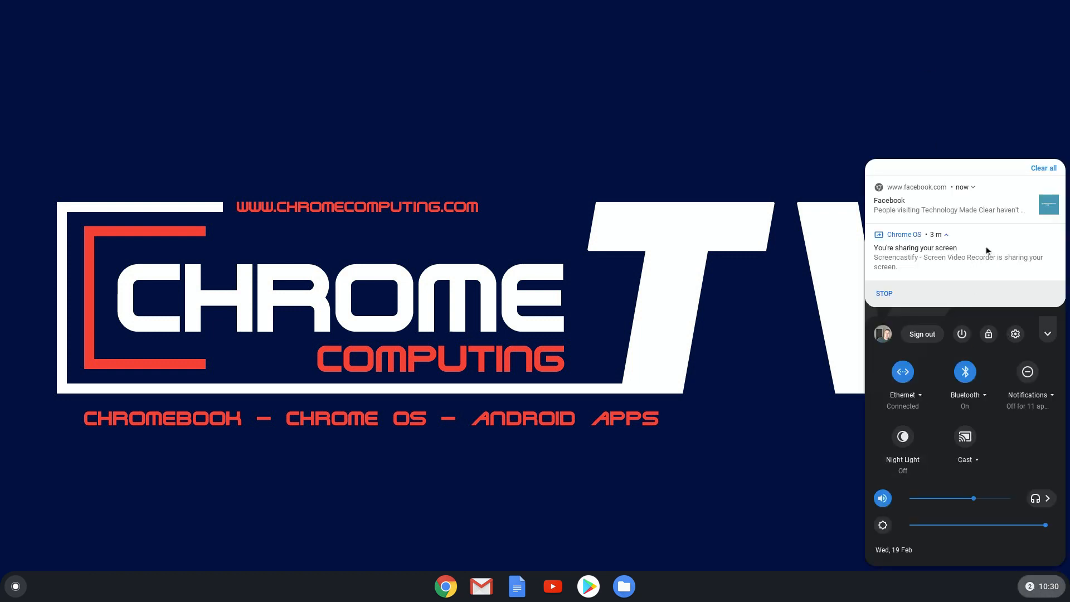
mouse_move(946, 196)
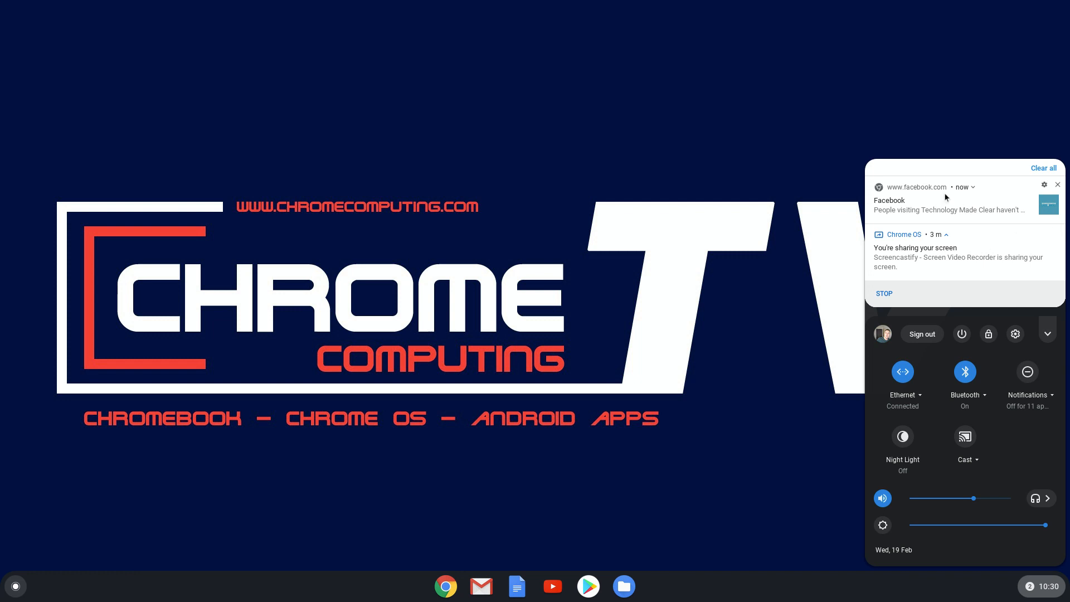
mouse_move(1005, 285)
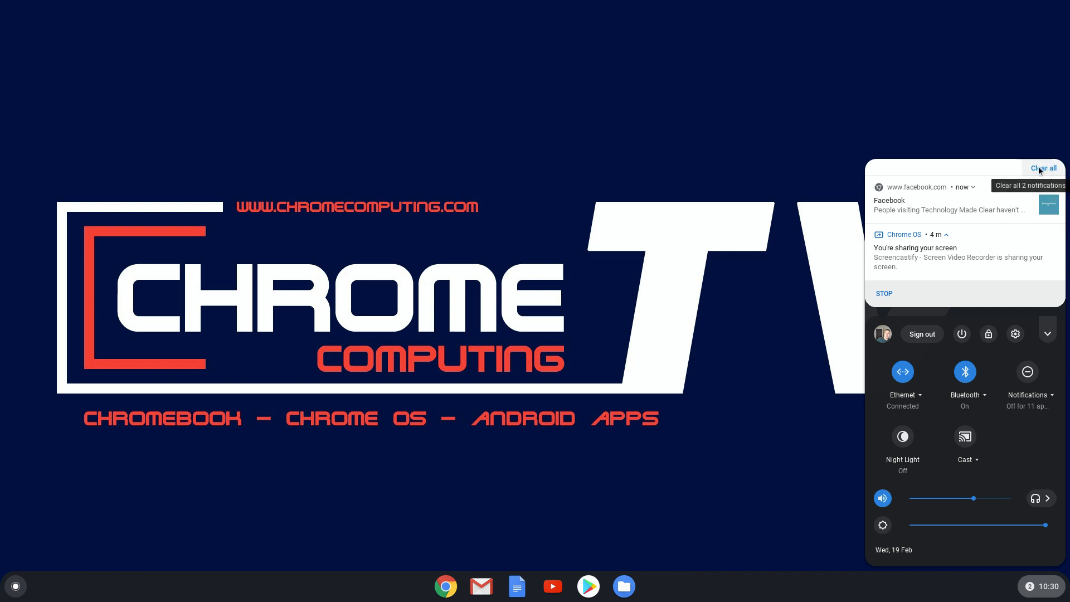
click(1044, 169)
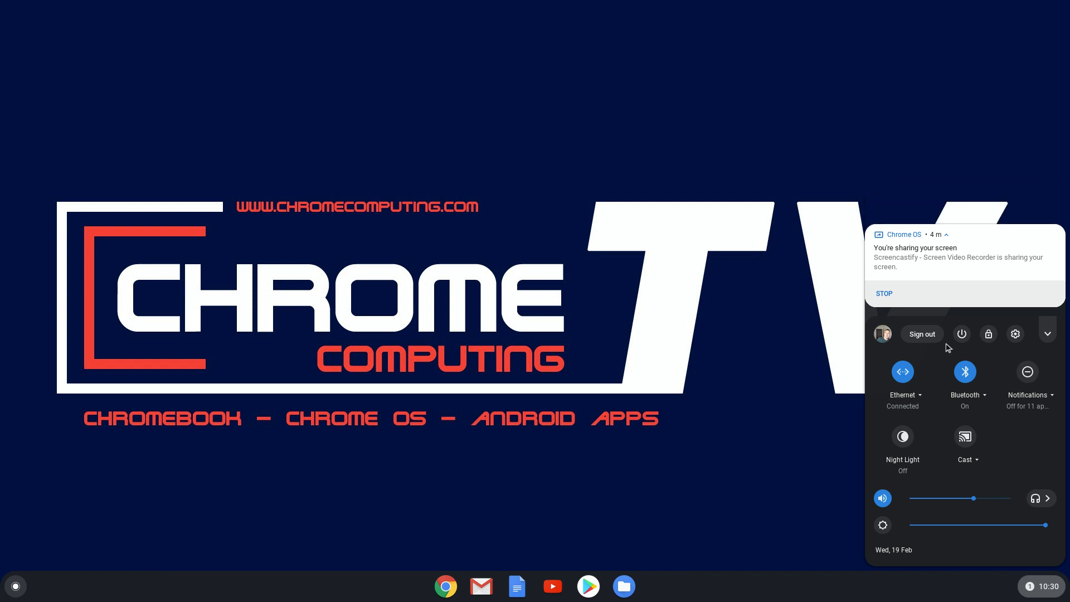
mouse_move(1020, 382)
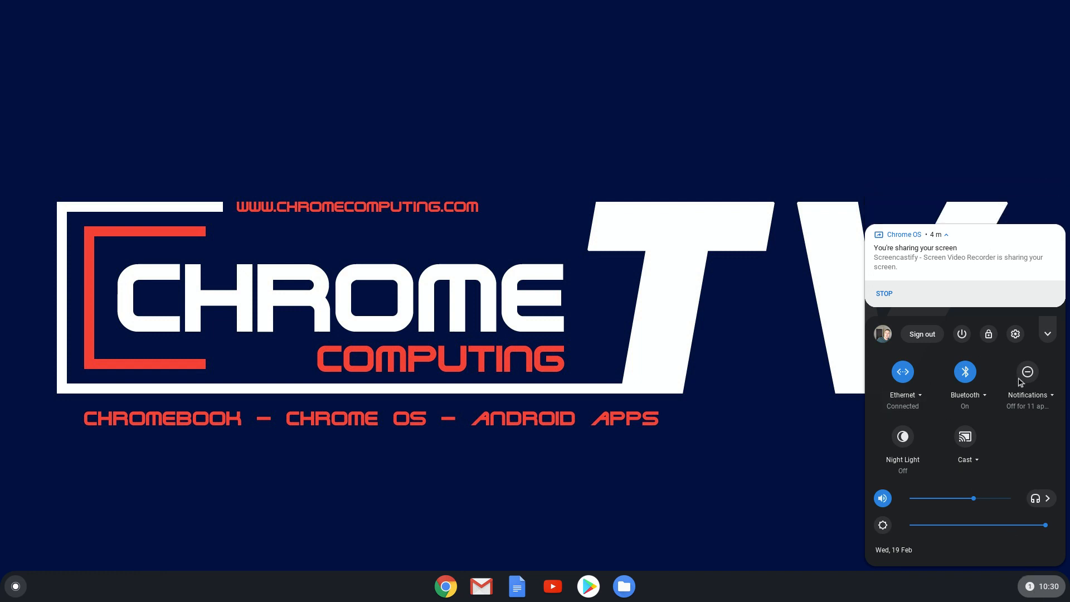
click(1027, 382)
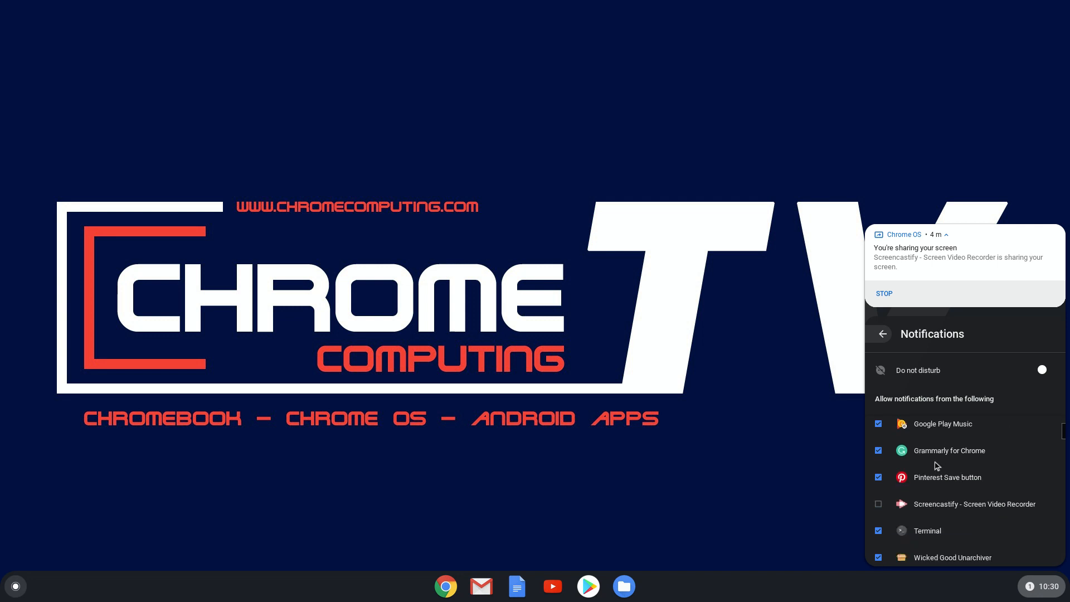
scroll(down, 3)
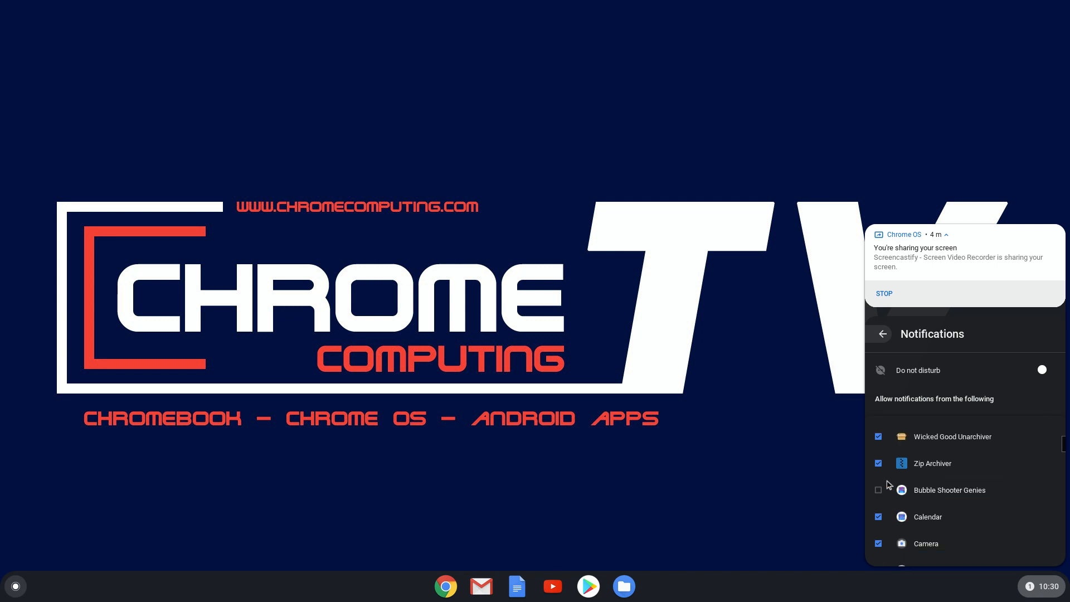
scroll(down, 3)
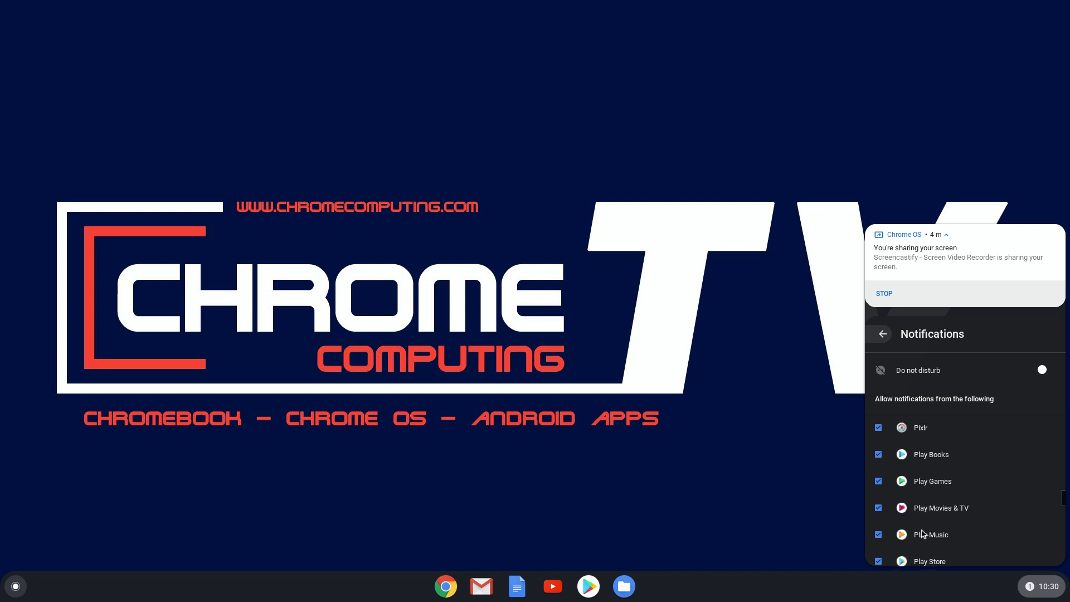
scroll(down, 3)
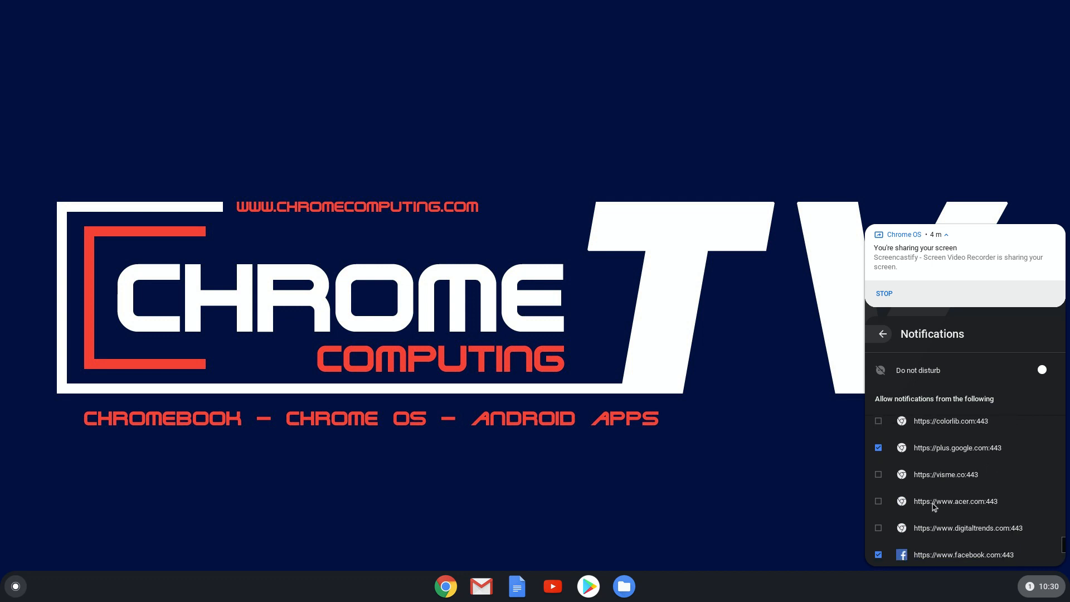
scroll(down, 3)
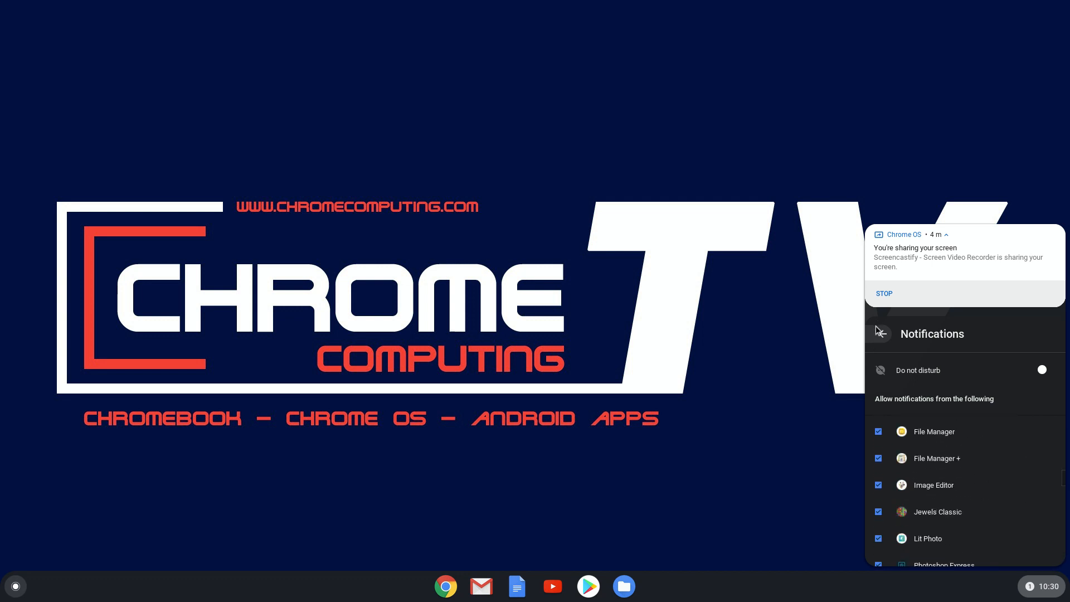
Return from the per-app list to the main quick settings panel.
click(1048, 334)
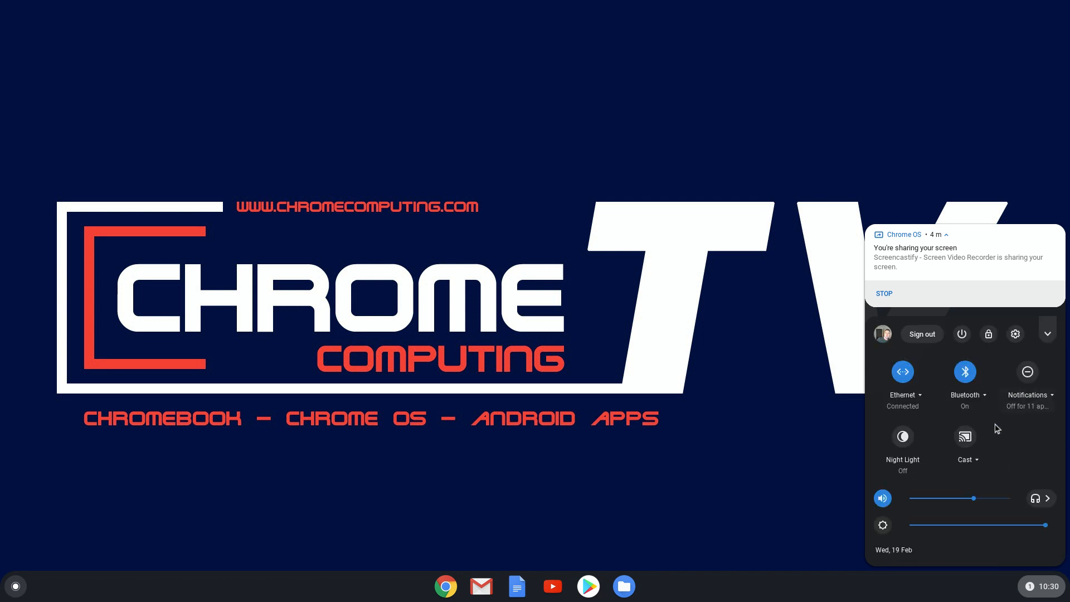
mouse_move(1027, 373)
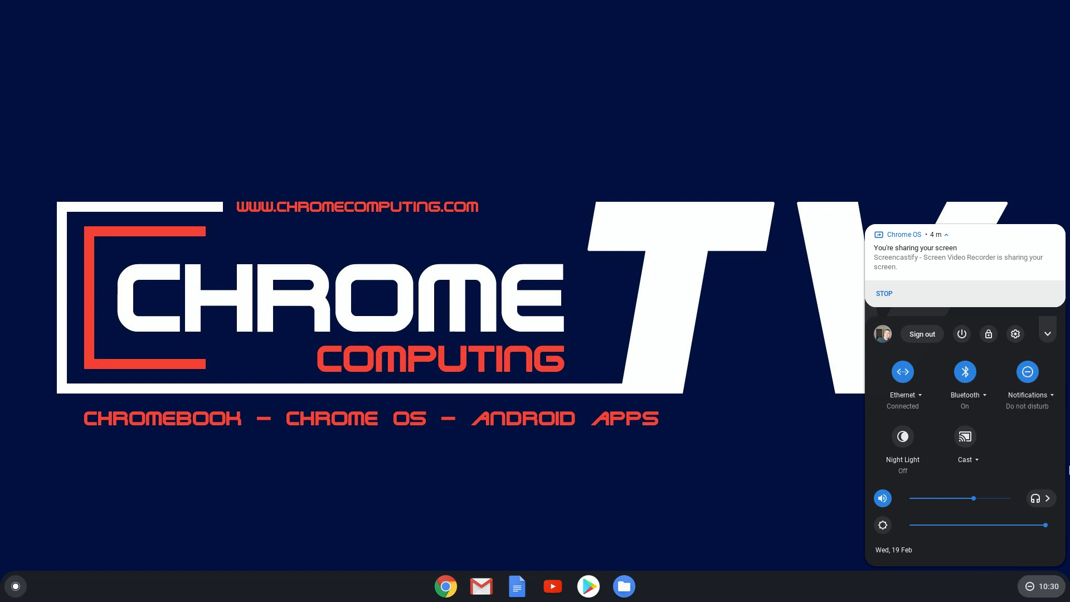
mouse_move(1026, 471)
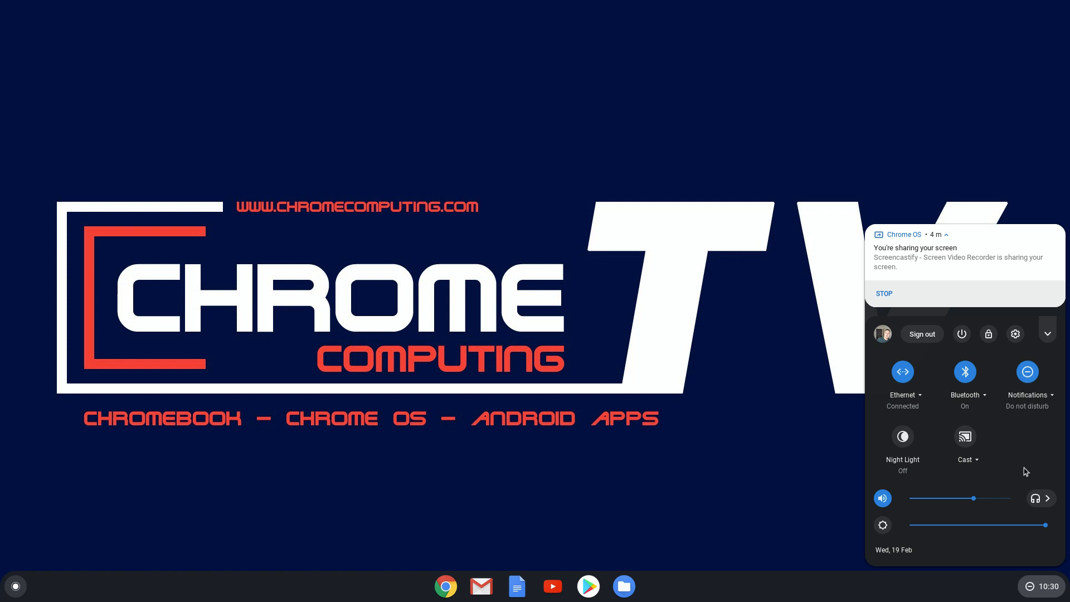
mouse_move(1024, 470)
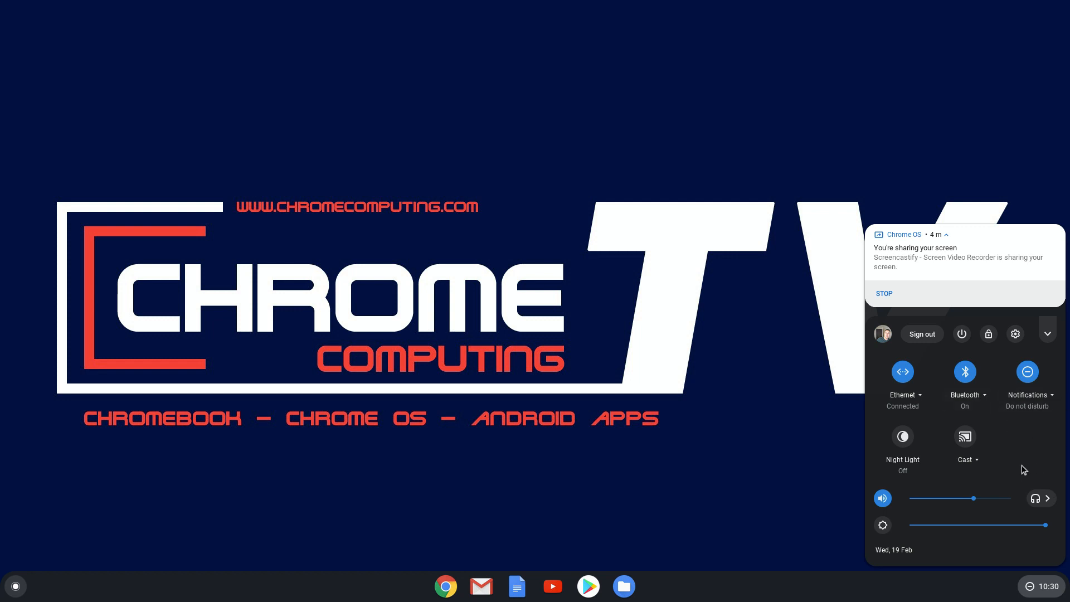
mouse_move(990, 387)
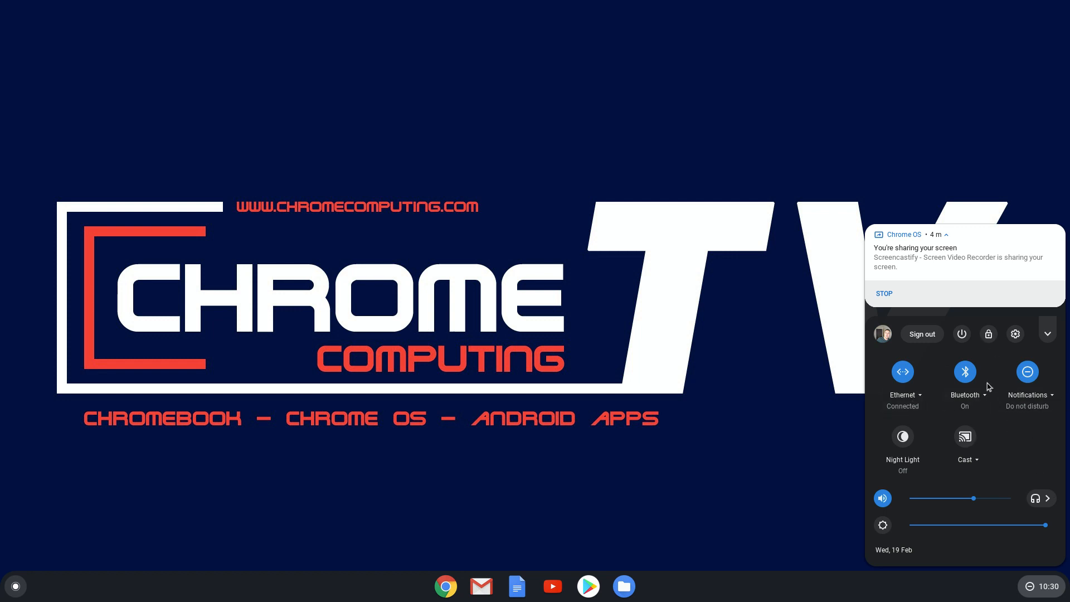
mouse_move(1012, 435)
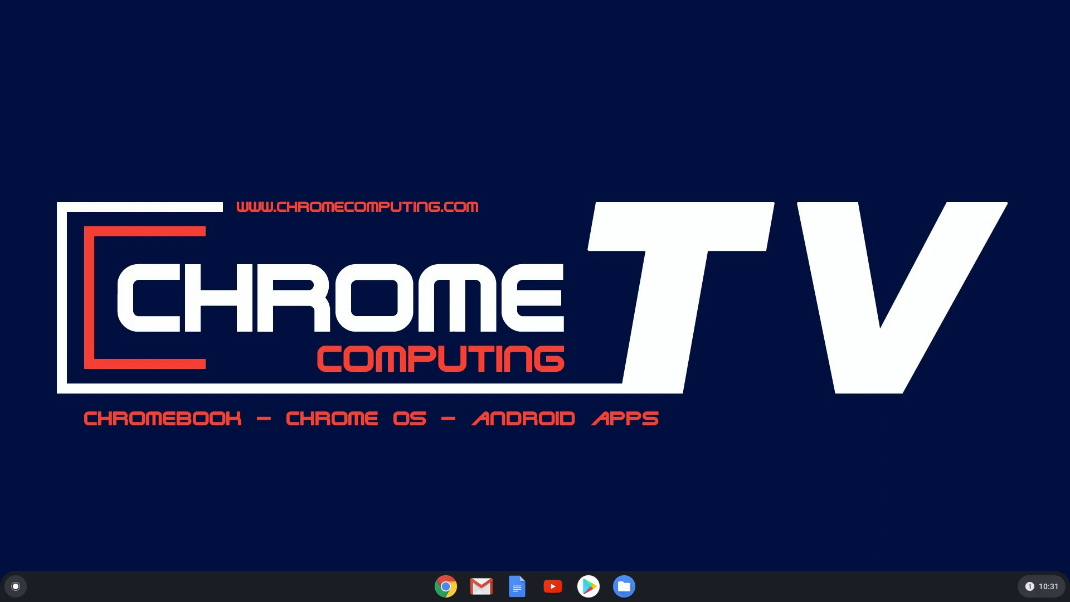
Reopen the per-app Notifications list, scroll through it, and go back to the main panel.
click(1035, 586)
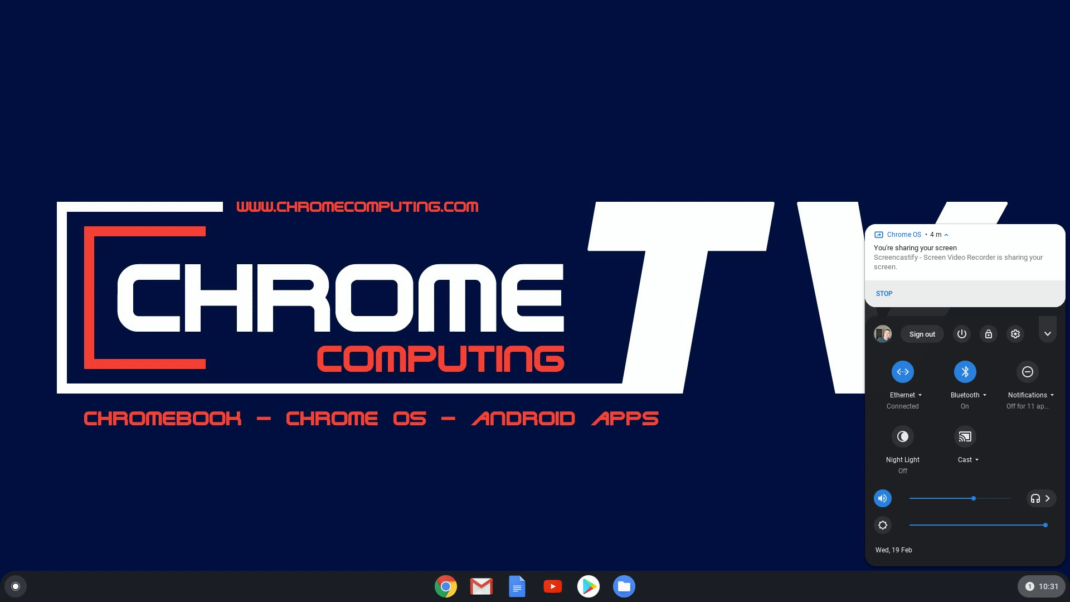
mouse_move(965, 557)
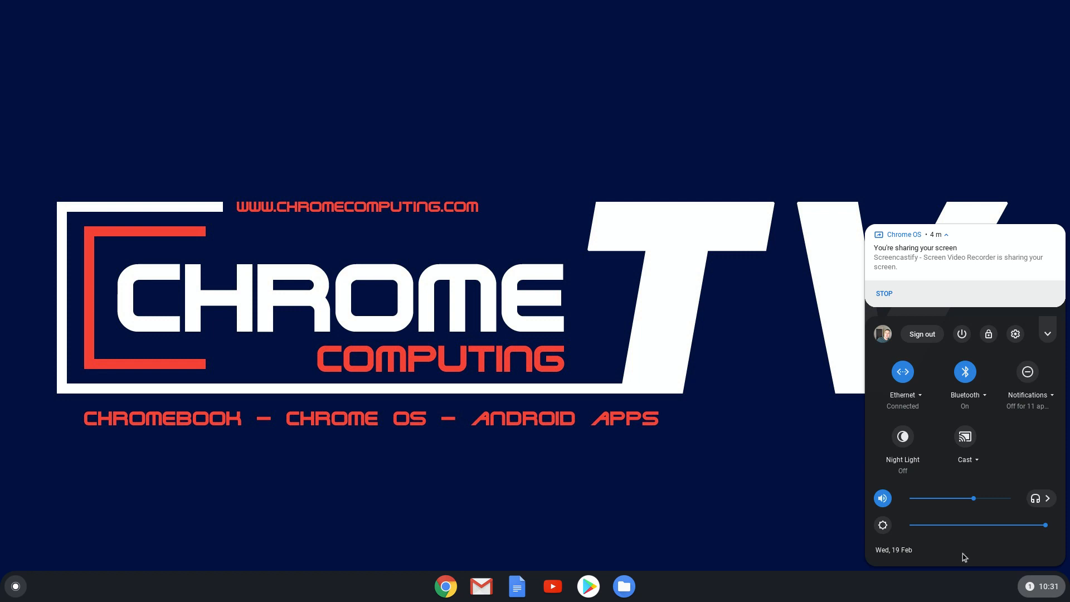
mouse_move(722, 453)
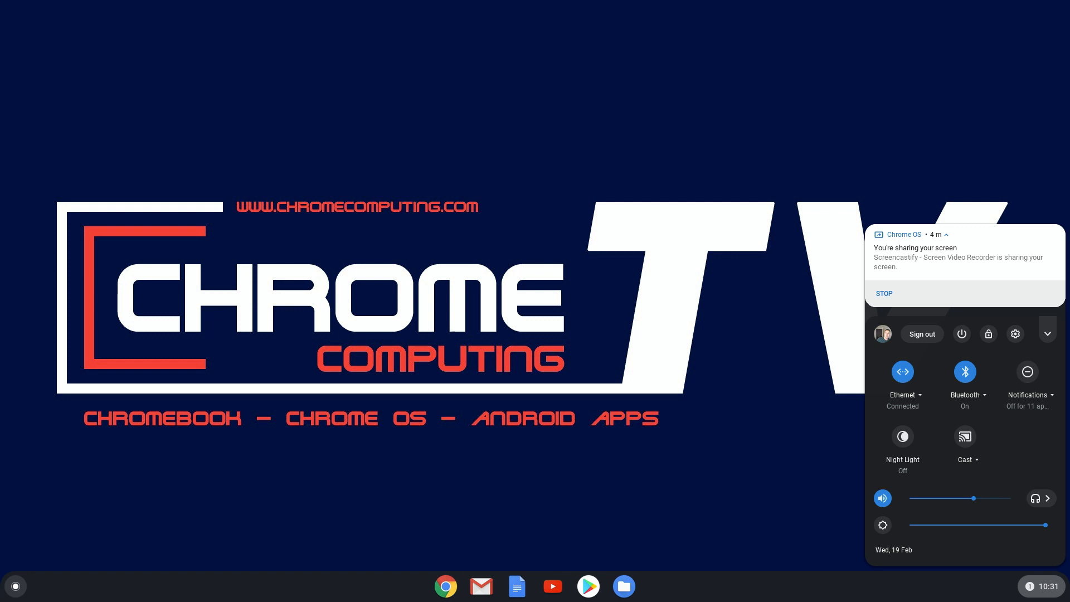
mouse_move(917, 383)
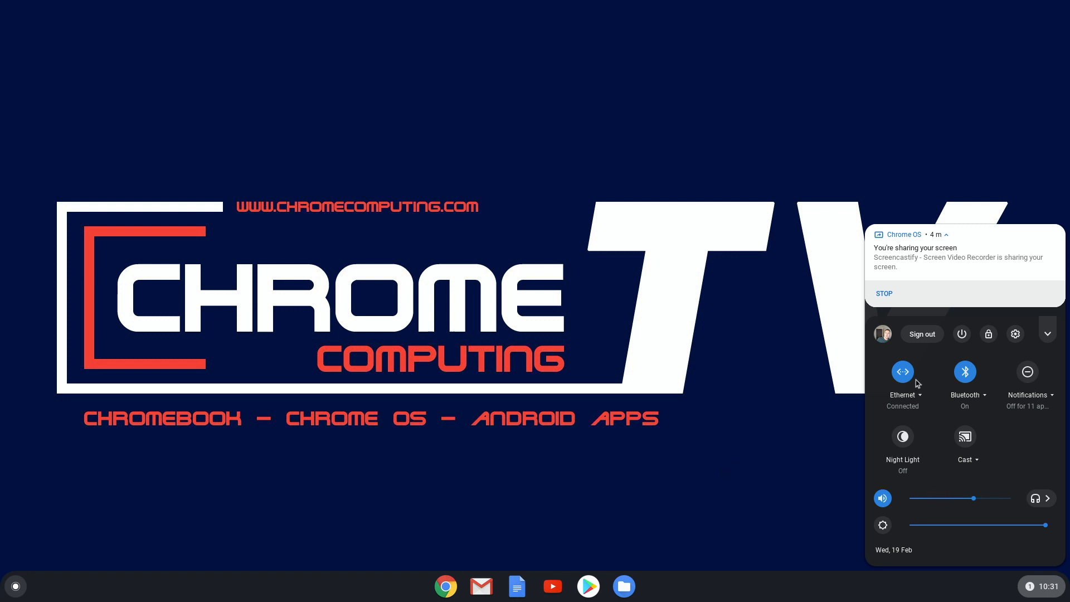
mouse_move(1018, 417)
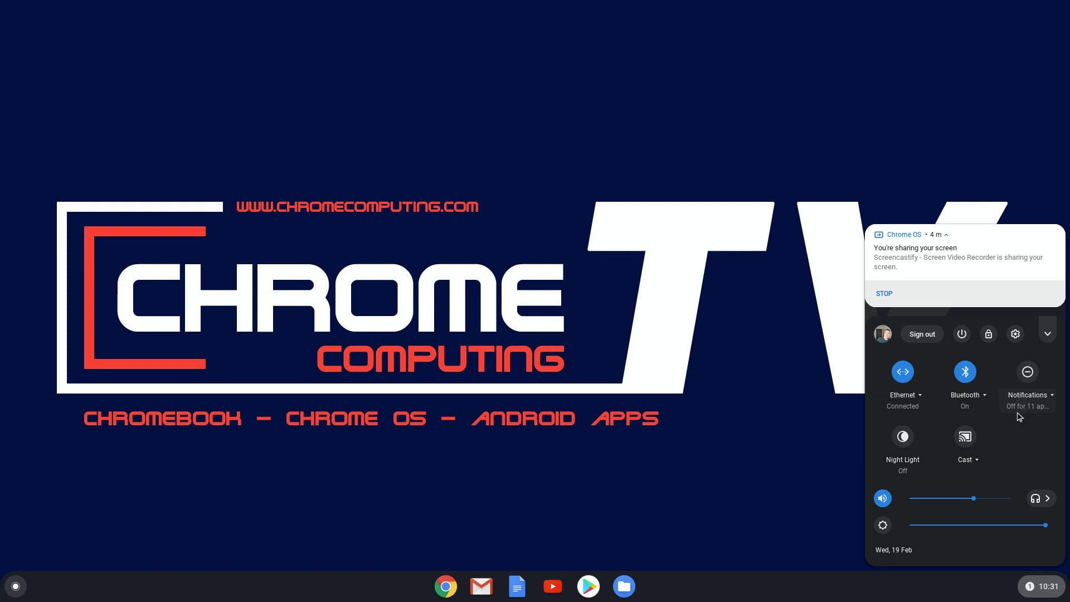
click(1028, 394)
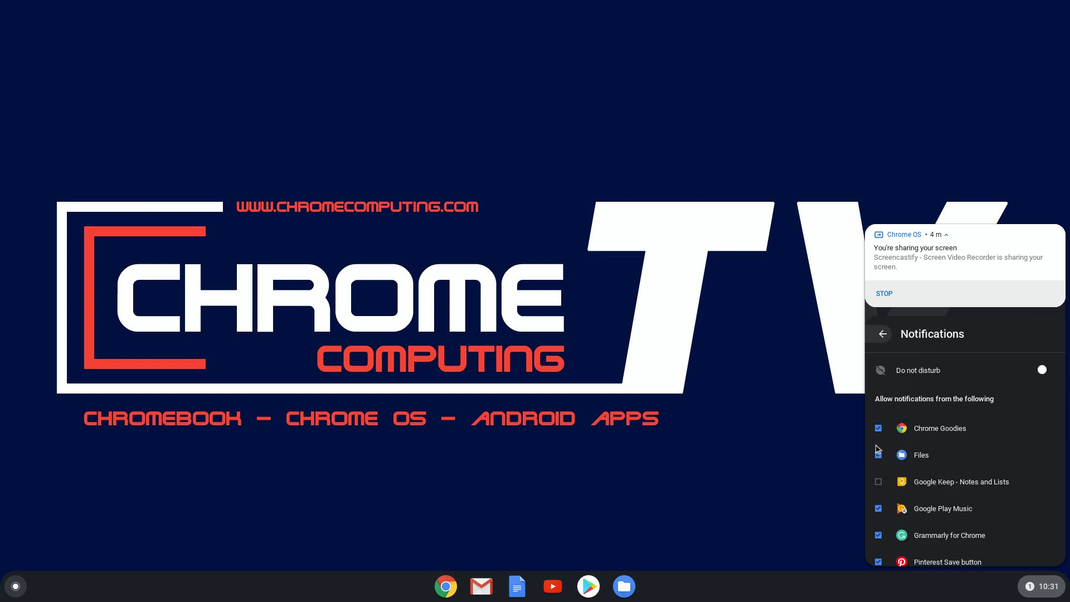
scroll(down, 3)
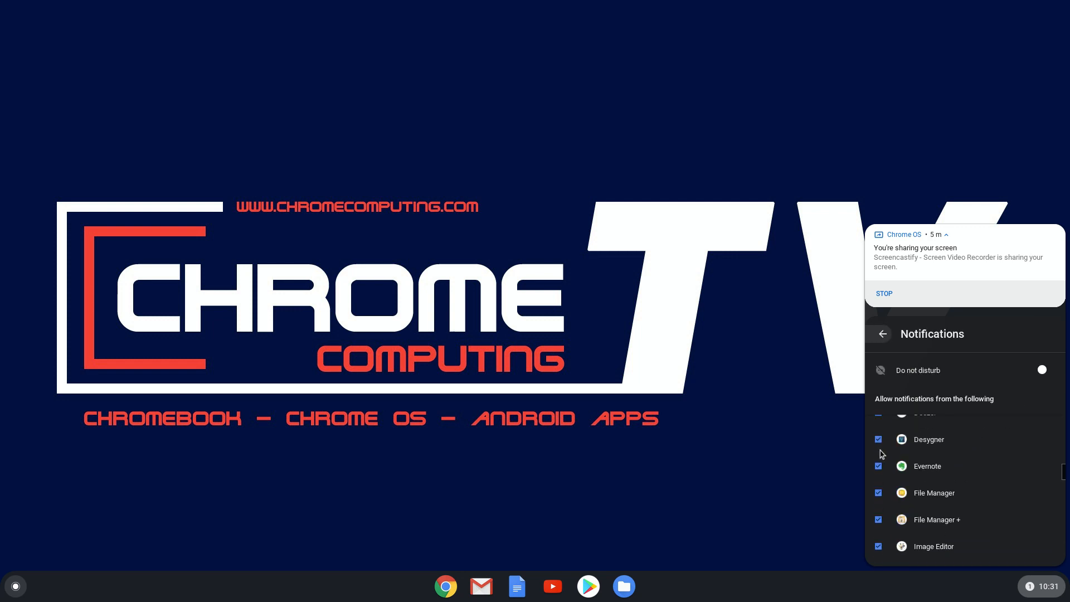
scroll(down, 3)
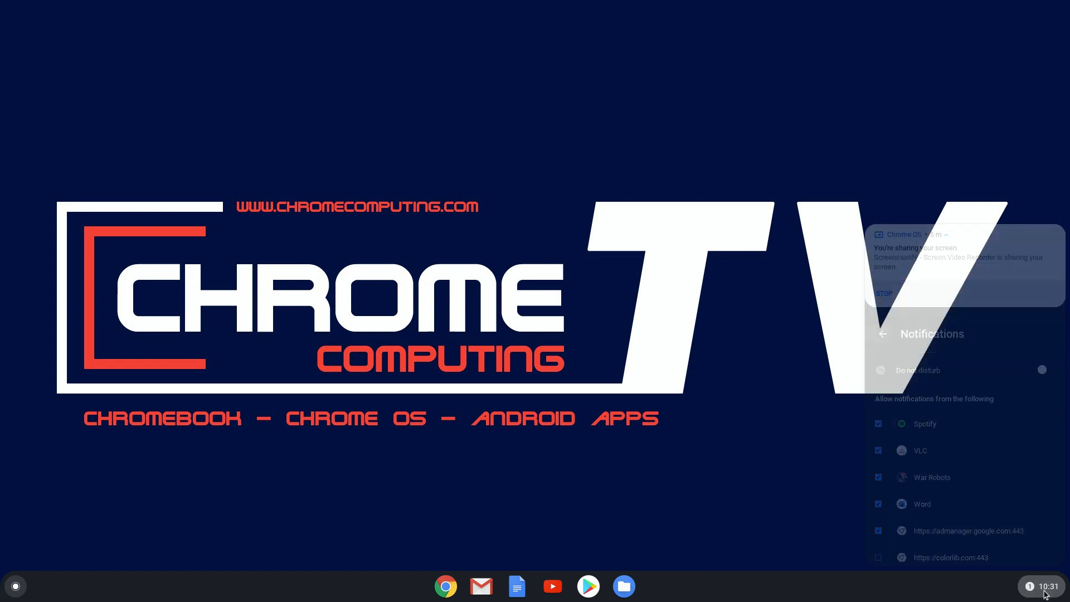
click(883, 333)
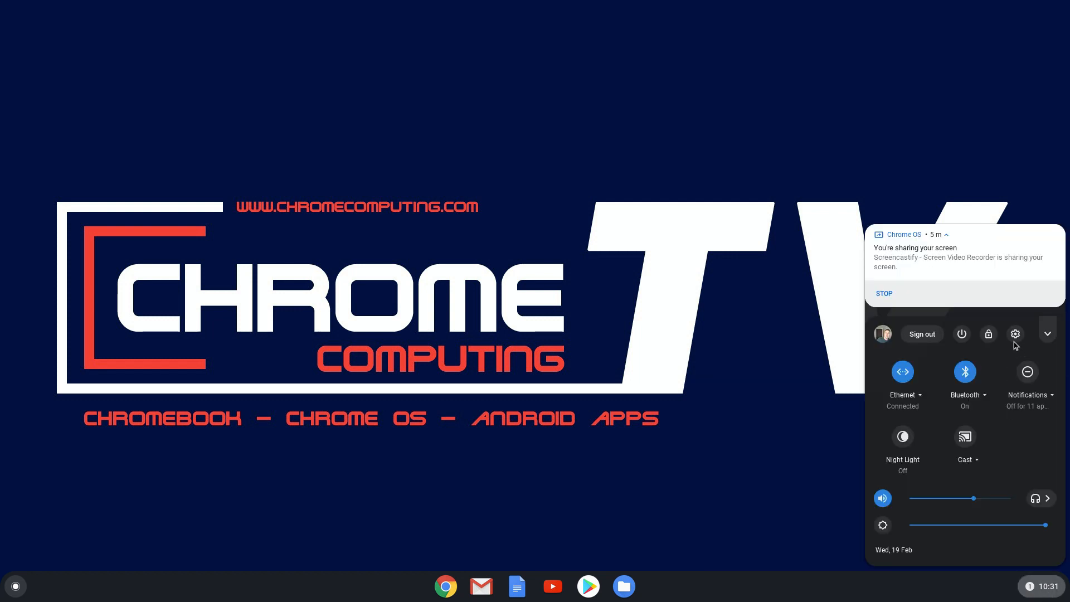
In Settings > Apps, switch off Cover Fire's Notifications toggle and close Settings.
click(1016, 333)
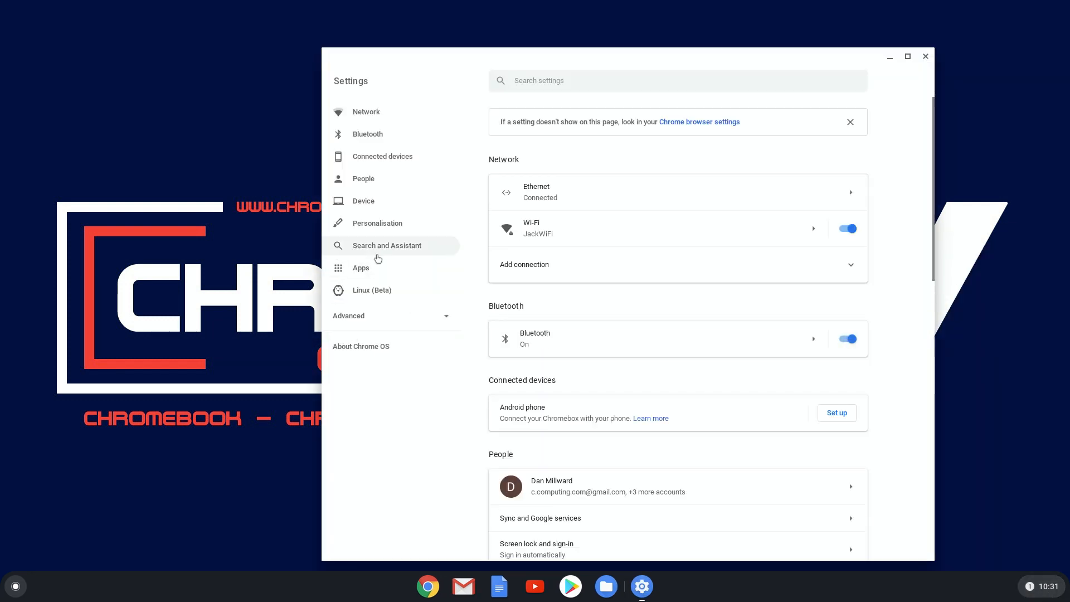
click(361, 268)
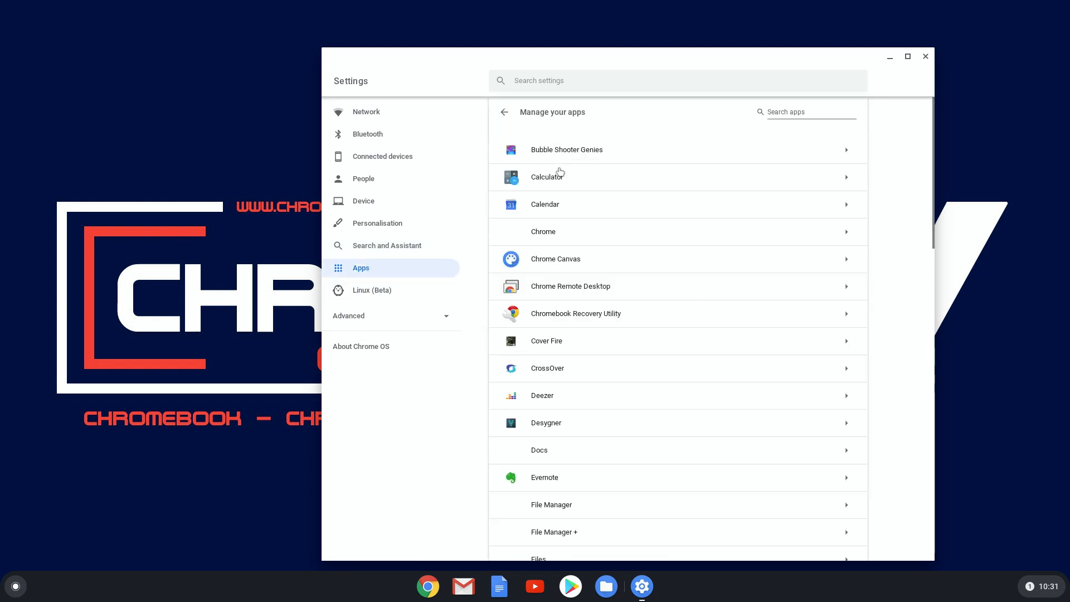
click(546, 341)
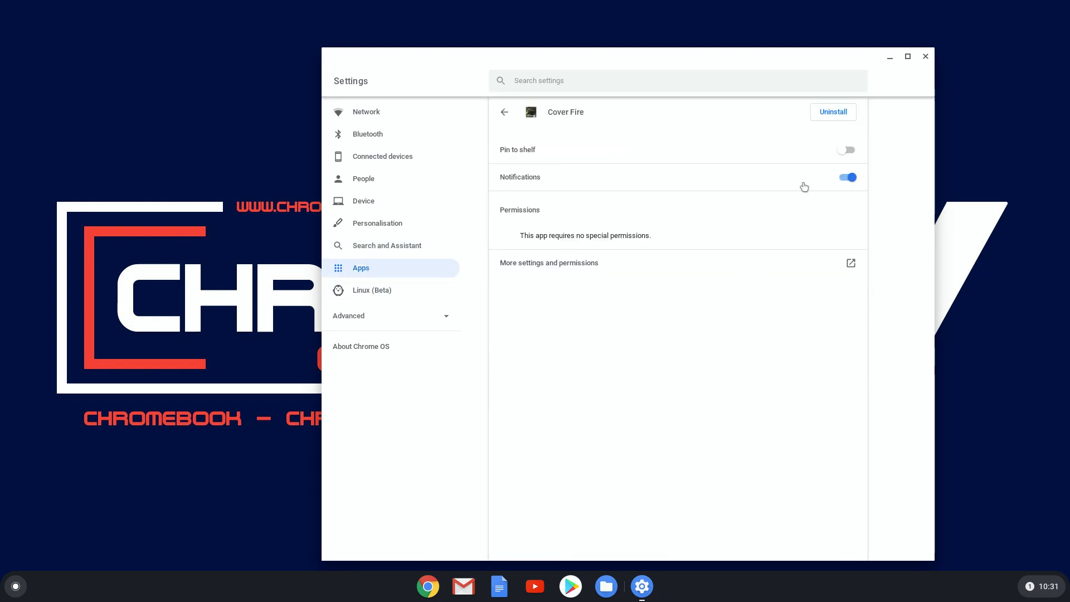
click(846, 178)
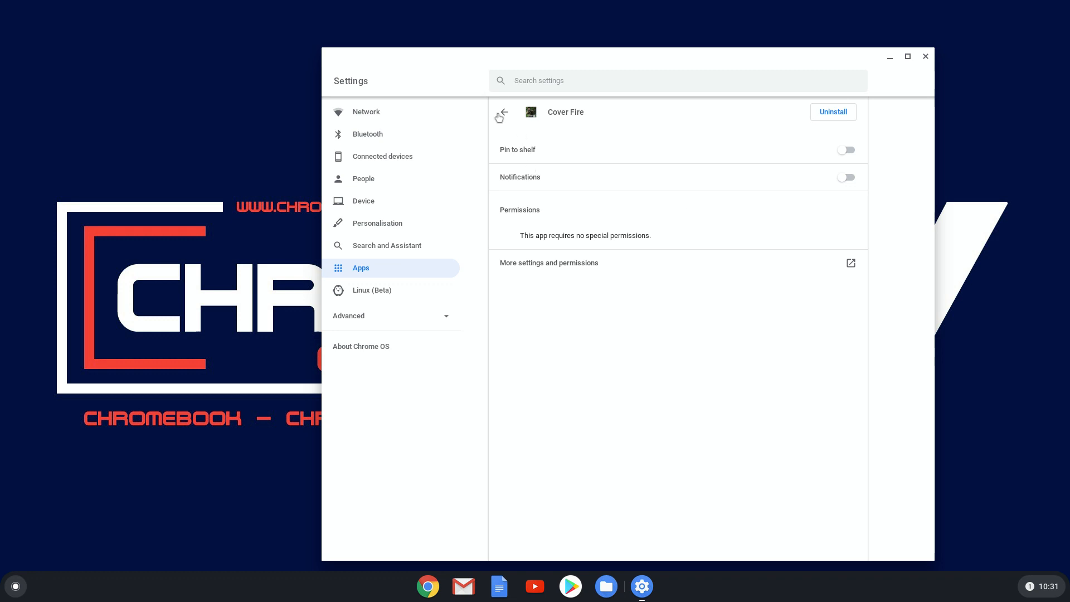
click(502, 112)
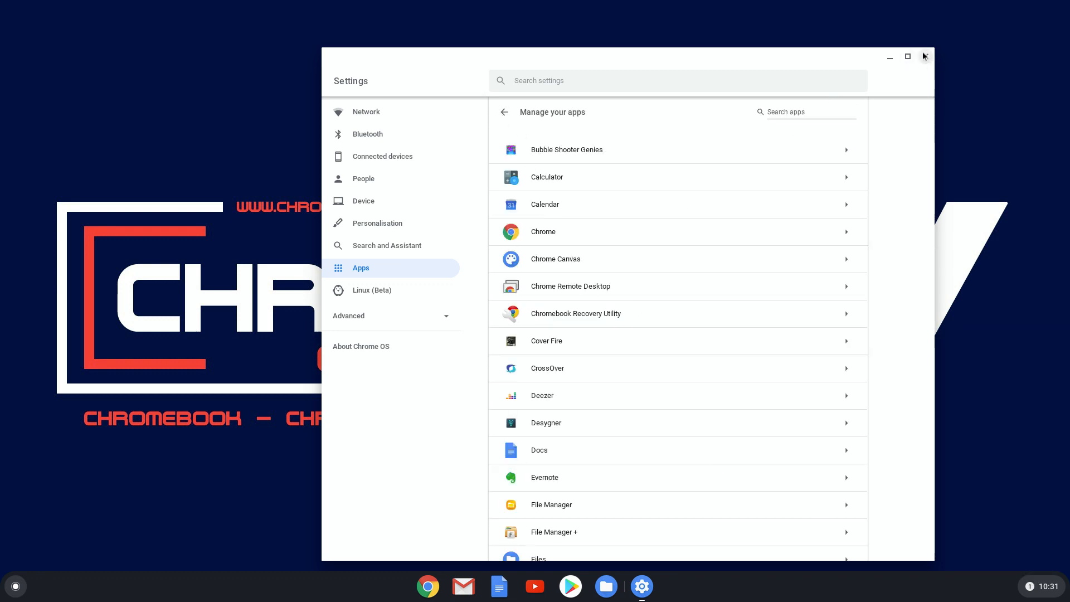
click(923, 56)
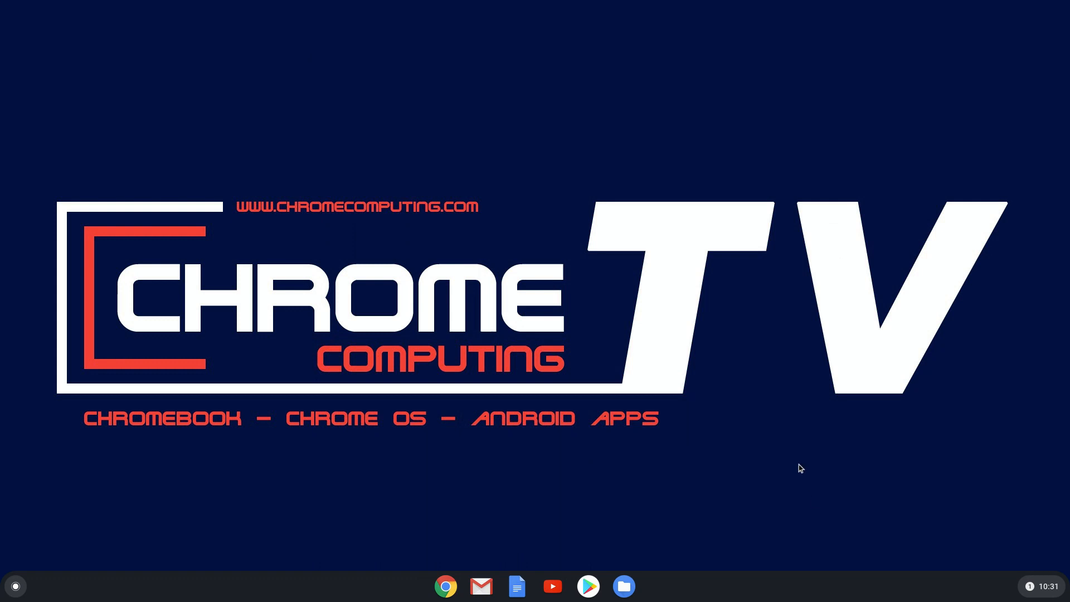